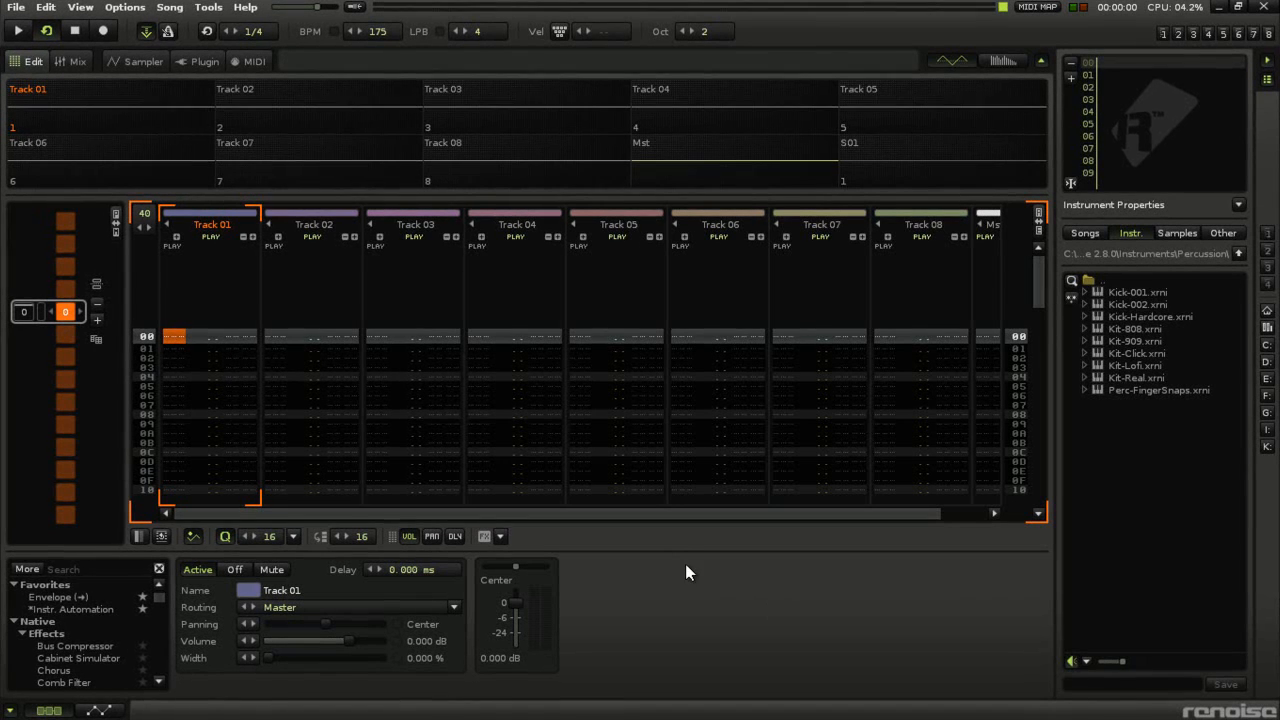
mouse_move(693, 558)
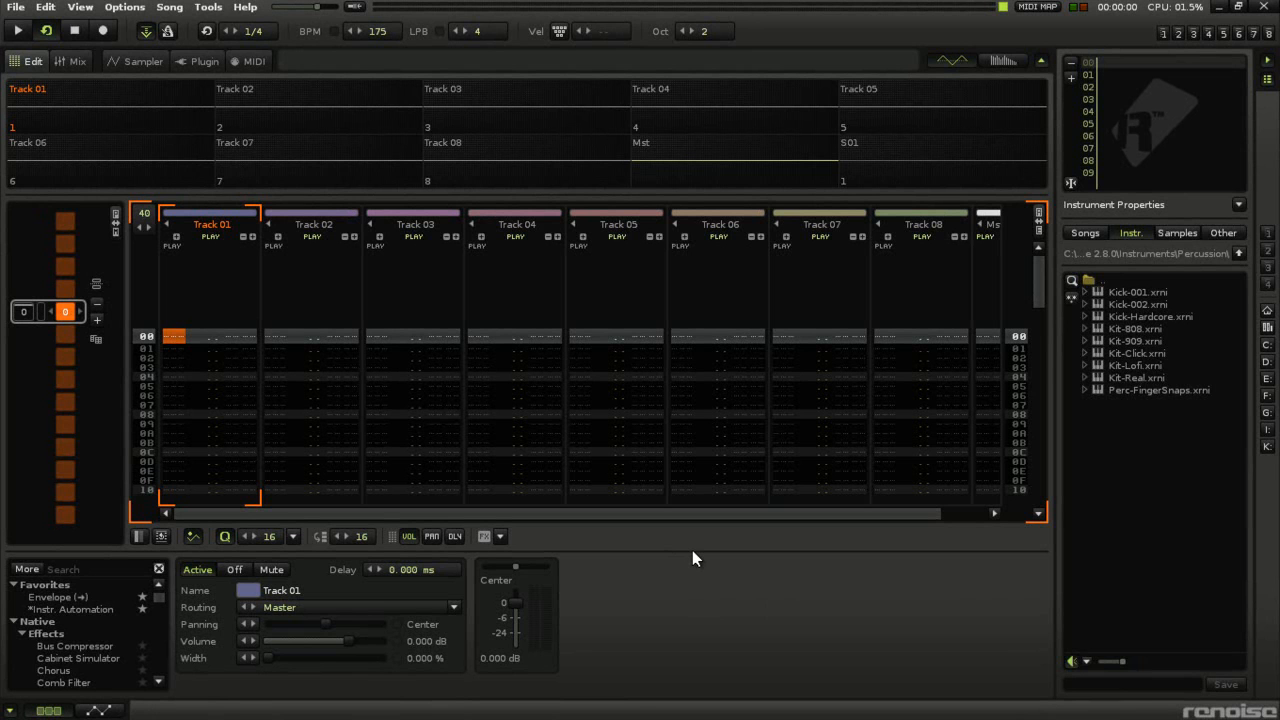
View Renoise's version and credits information from the Help menu, then close it.
left_click(244, 7)
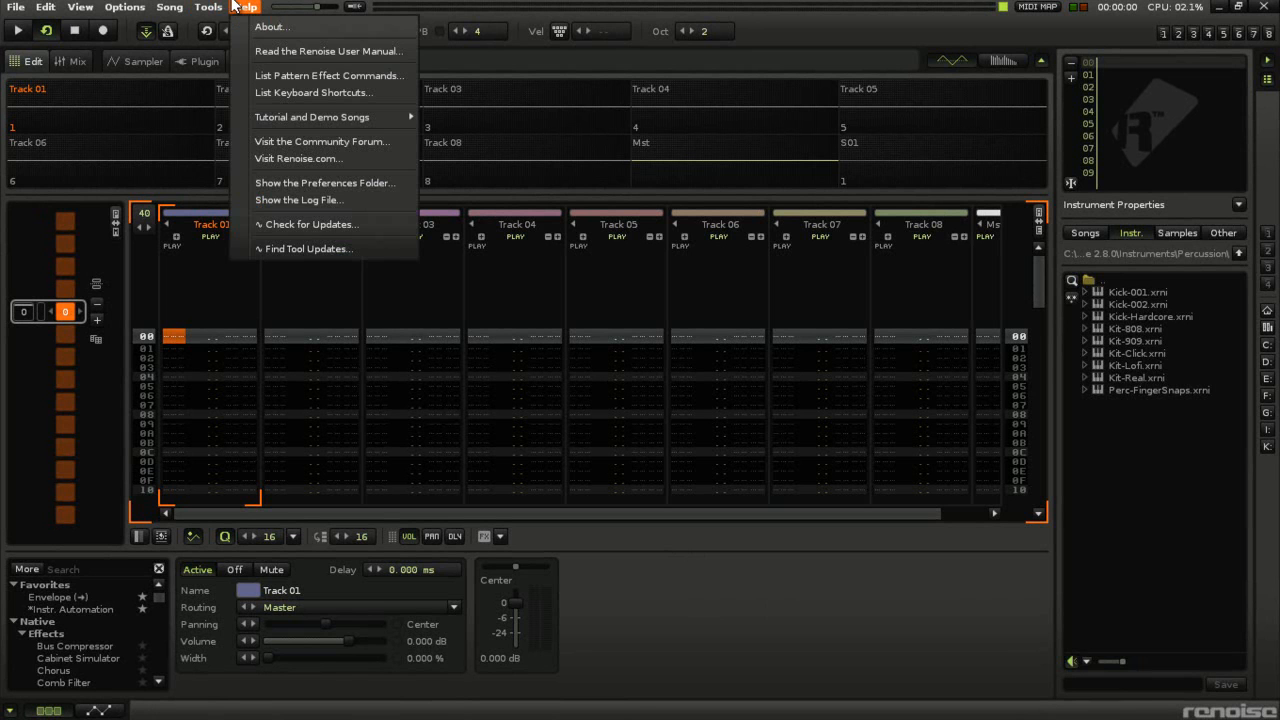
left_click(271, 26)
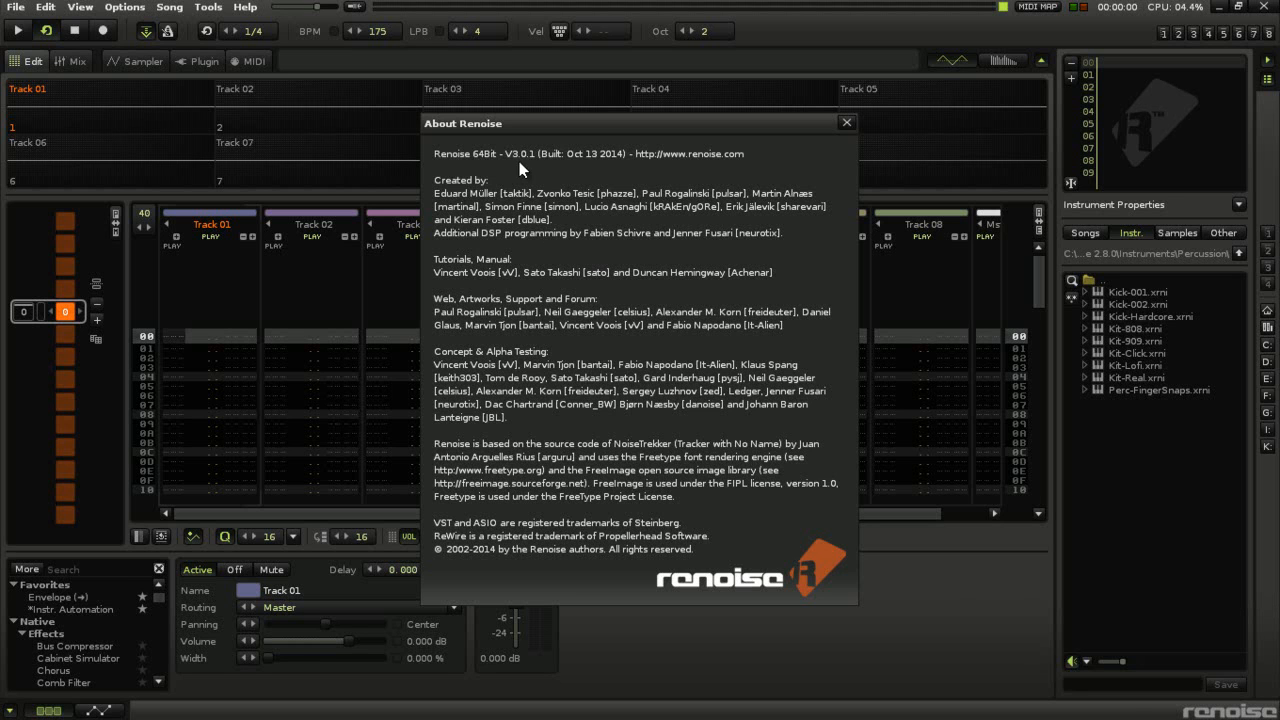
left_click(846, 122)
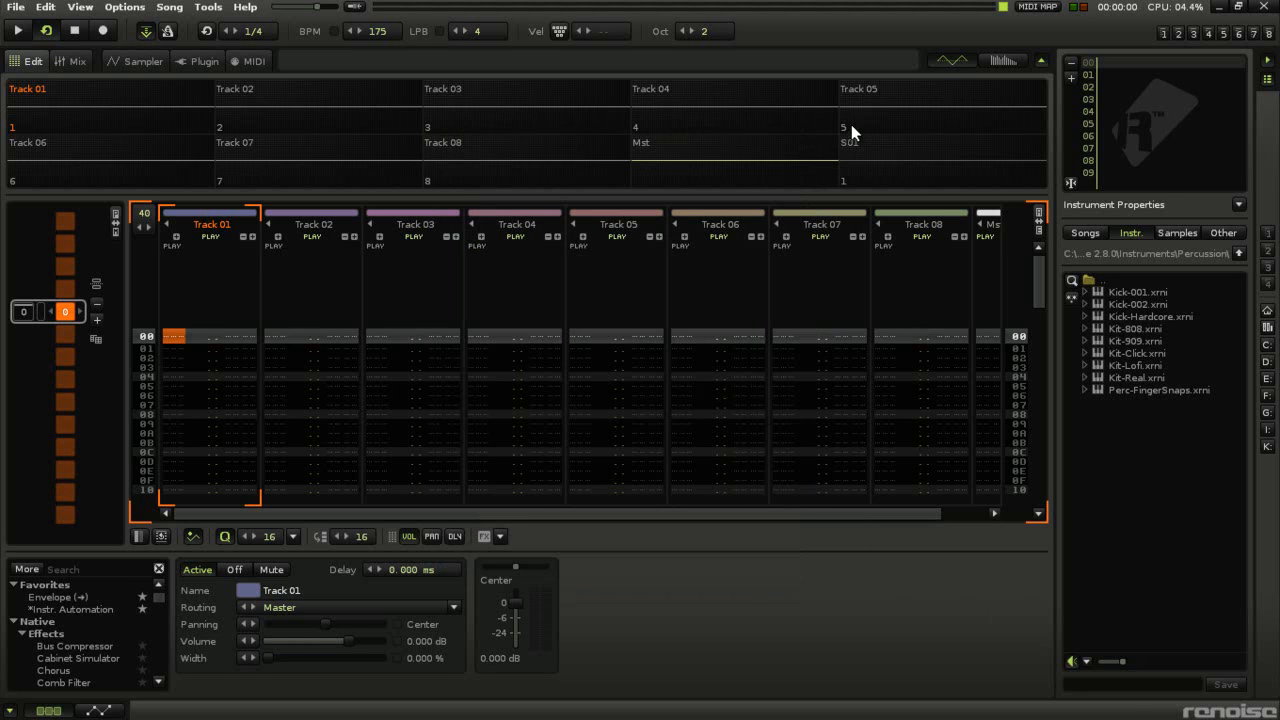
mouse_move(519, 386)
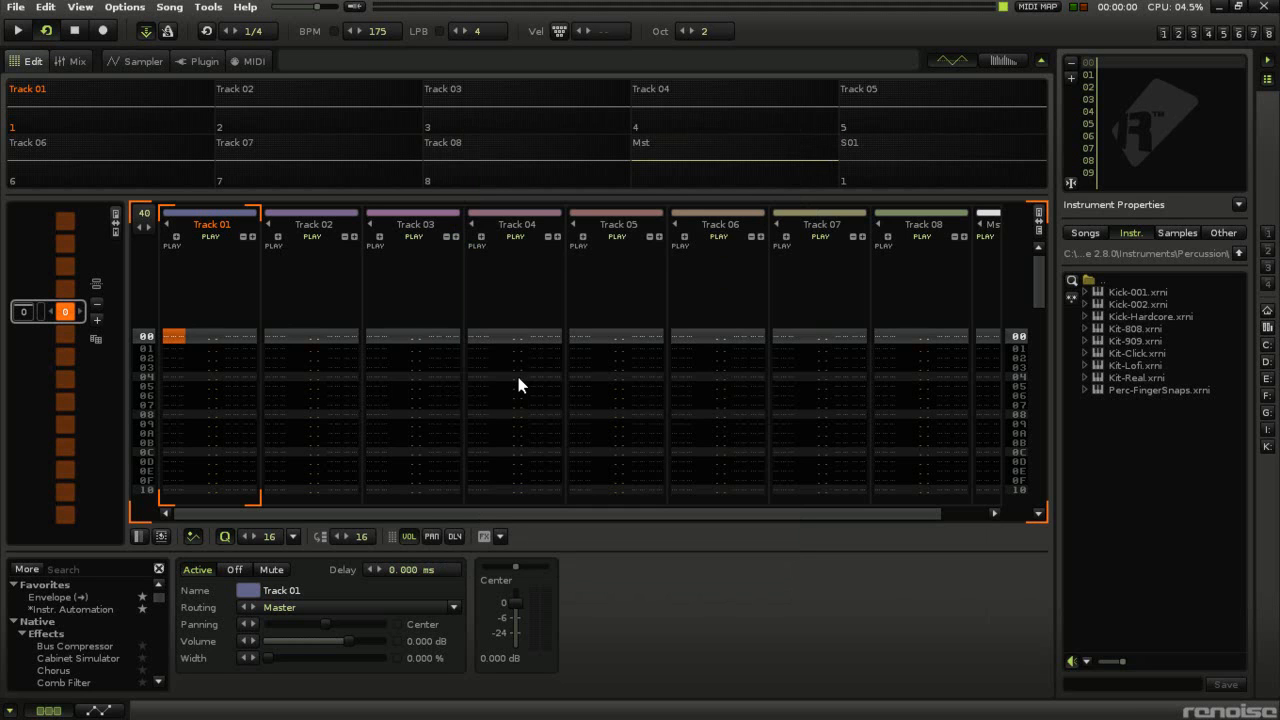
mouse_move(308, 335)
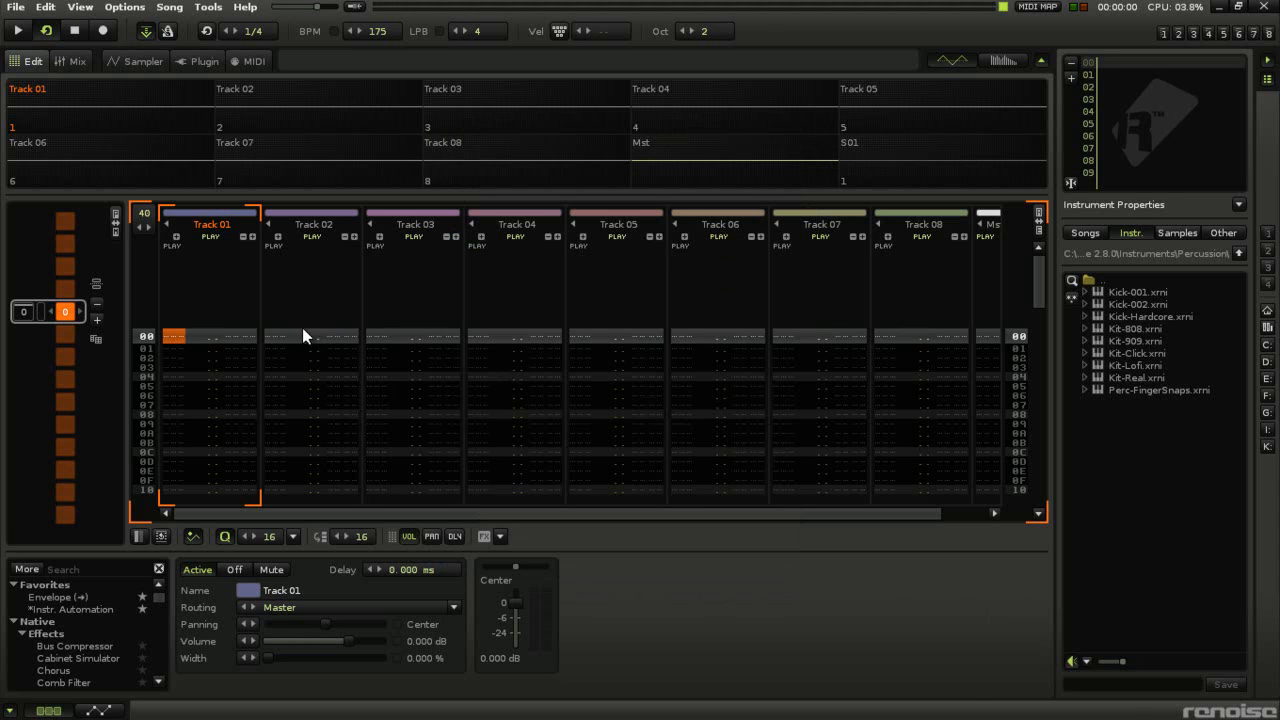
Switch to the Sampler view, look through the Mix and MIDI views, and return.
left_click(143, 61)
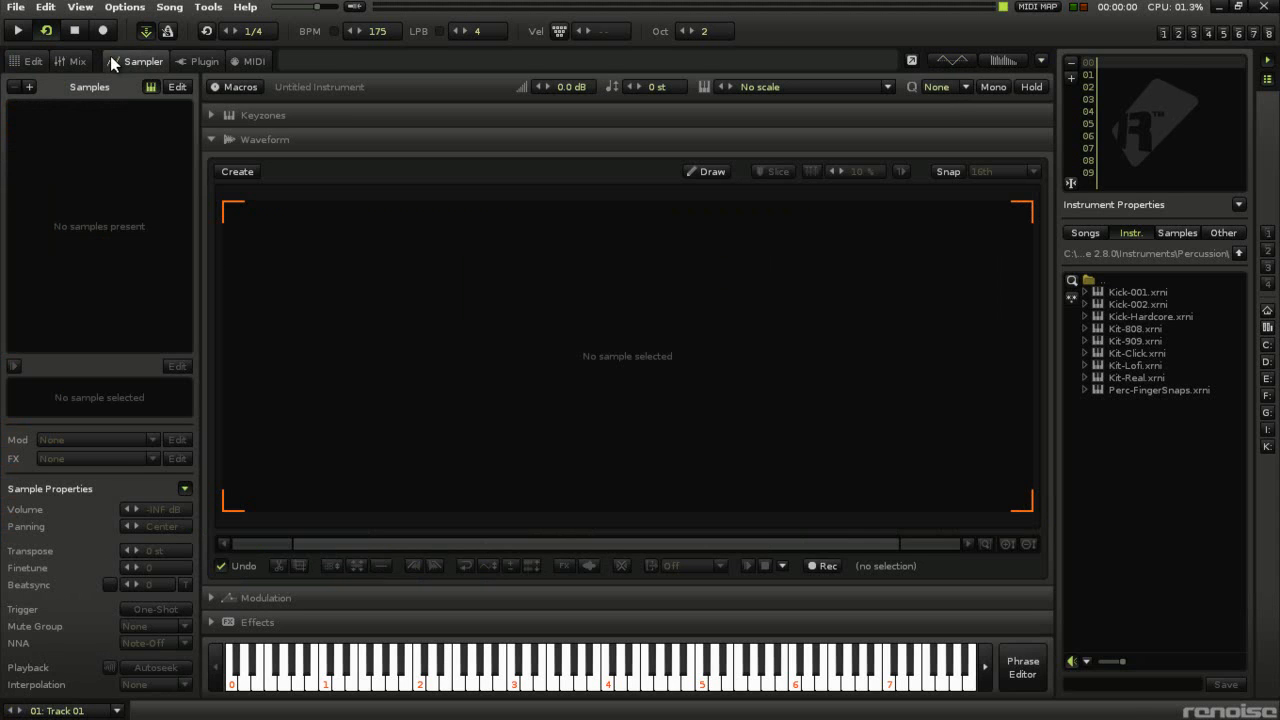
mouse_move(140, 65)
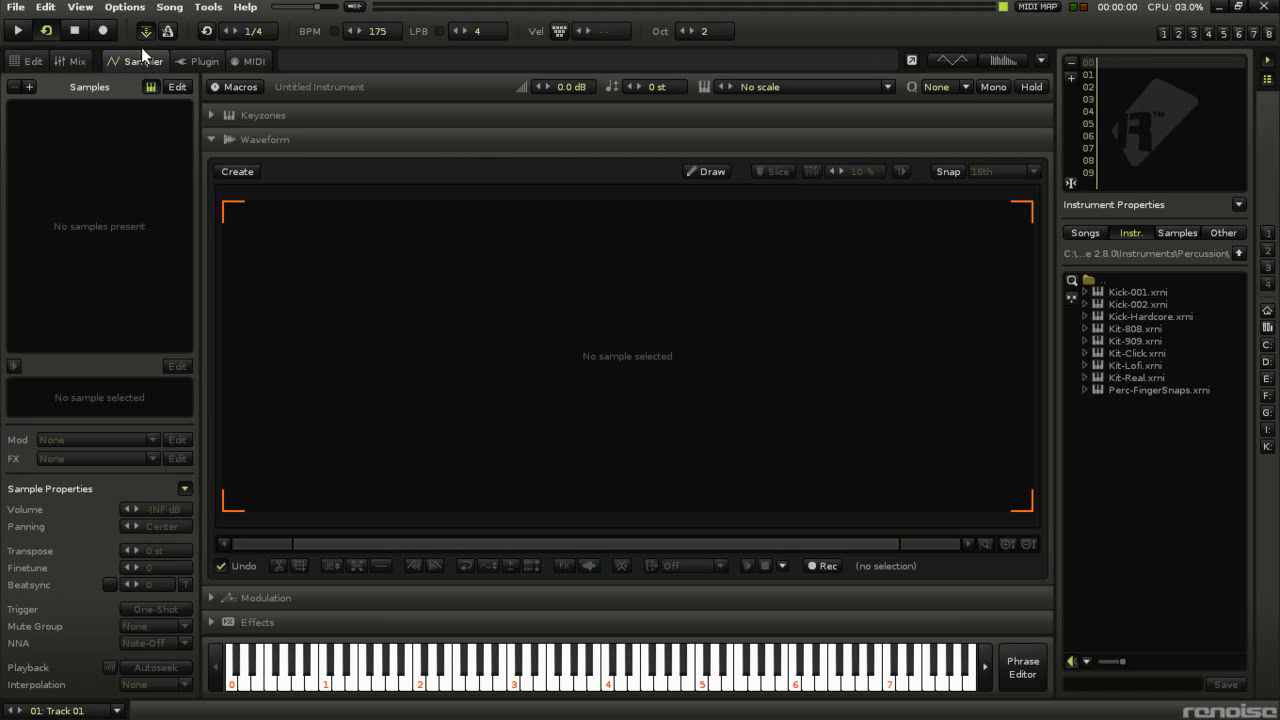
mouse_move(135, 72)
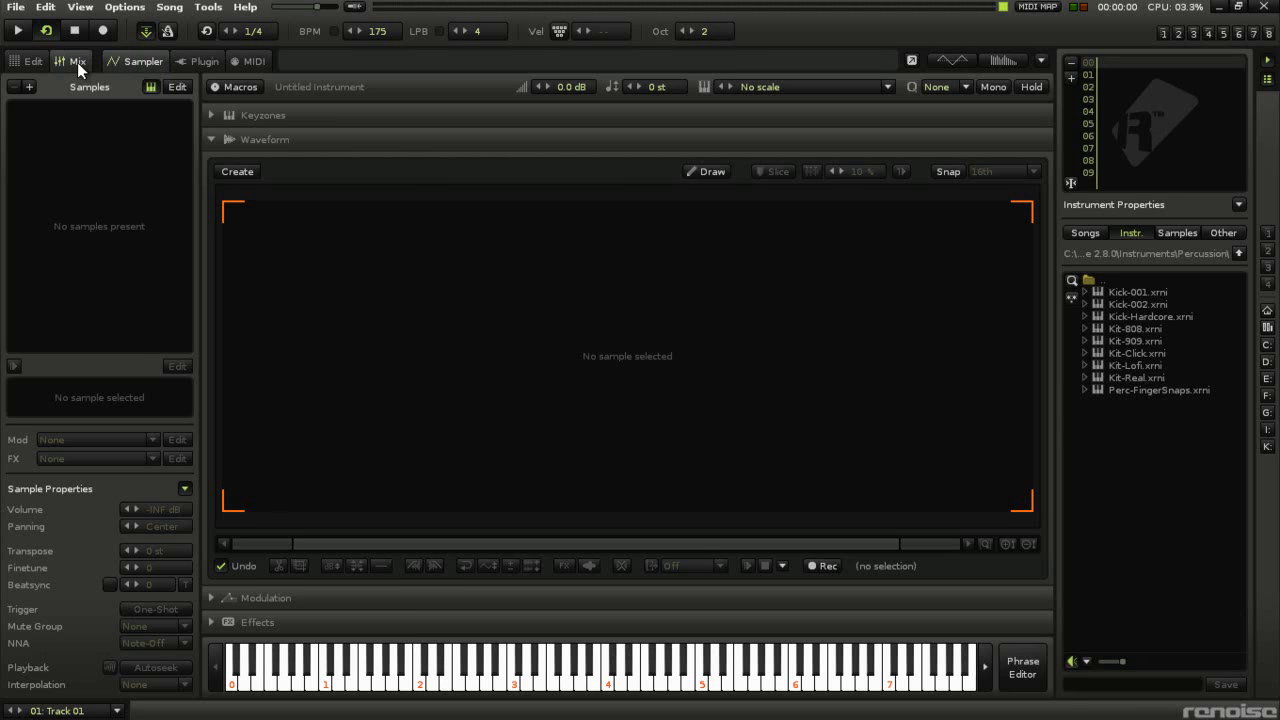
left_click(76, 61)
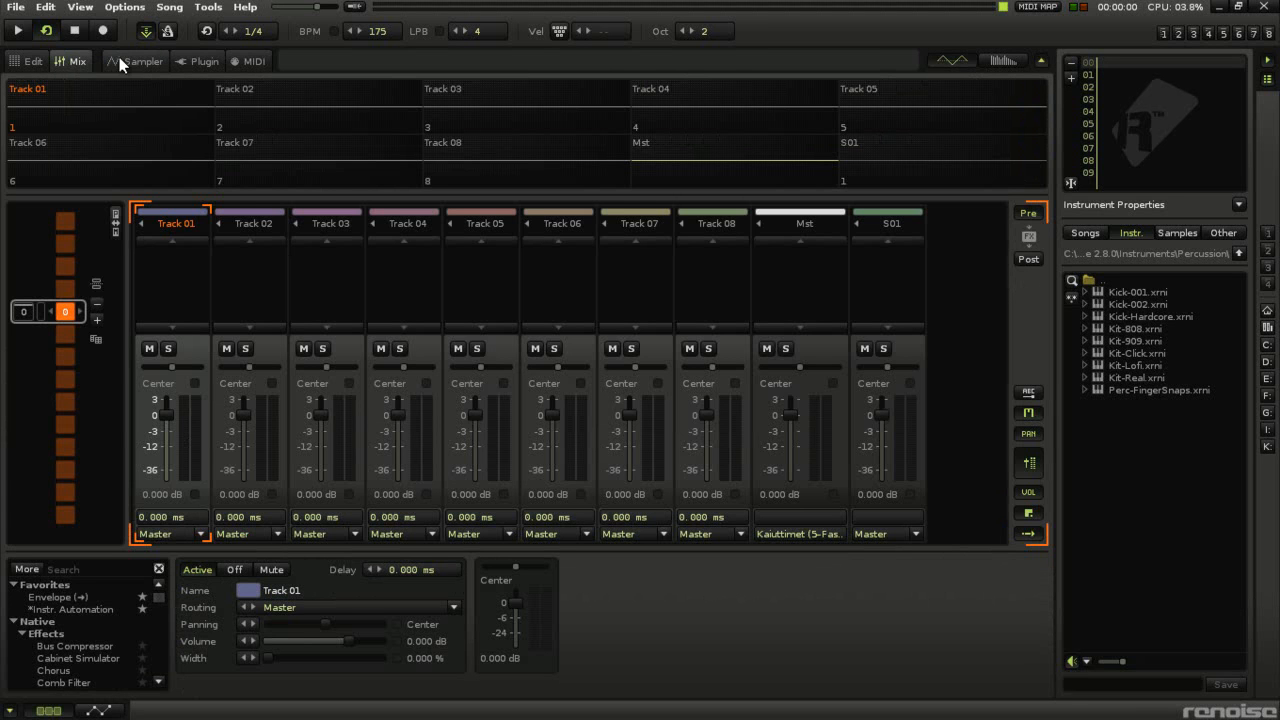
left_click(144, 61)
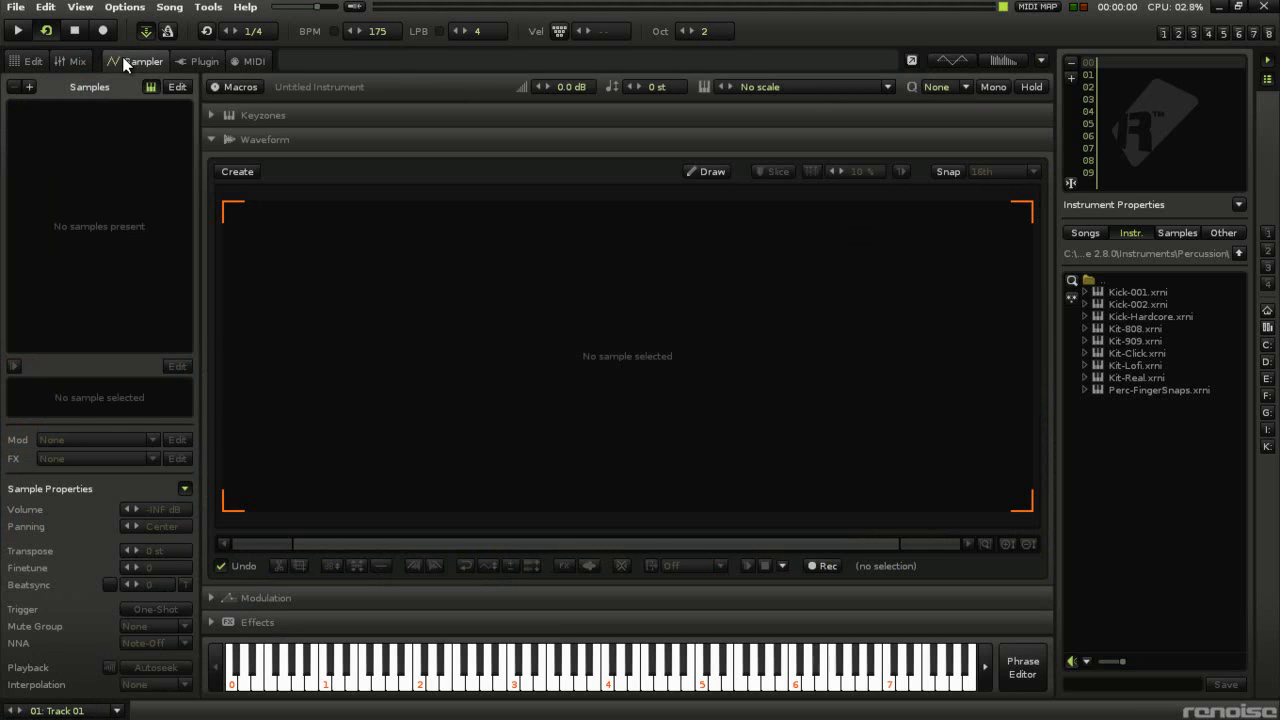
left_click(254, 61)
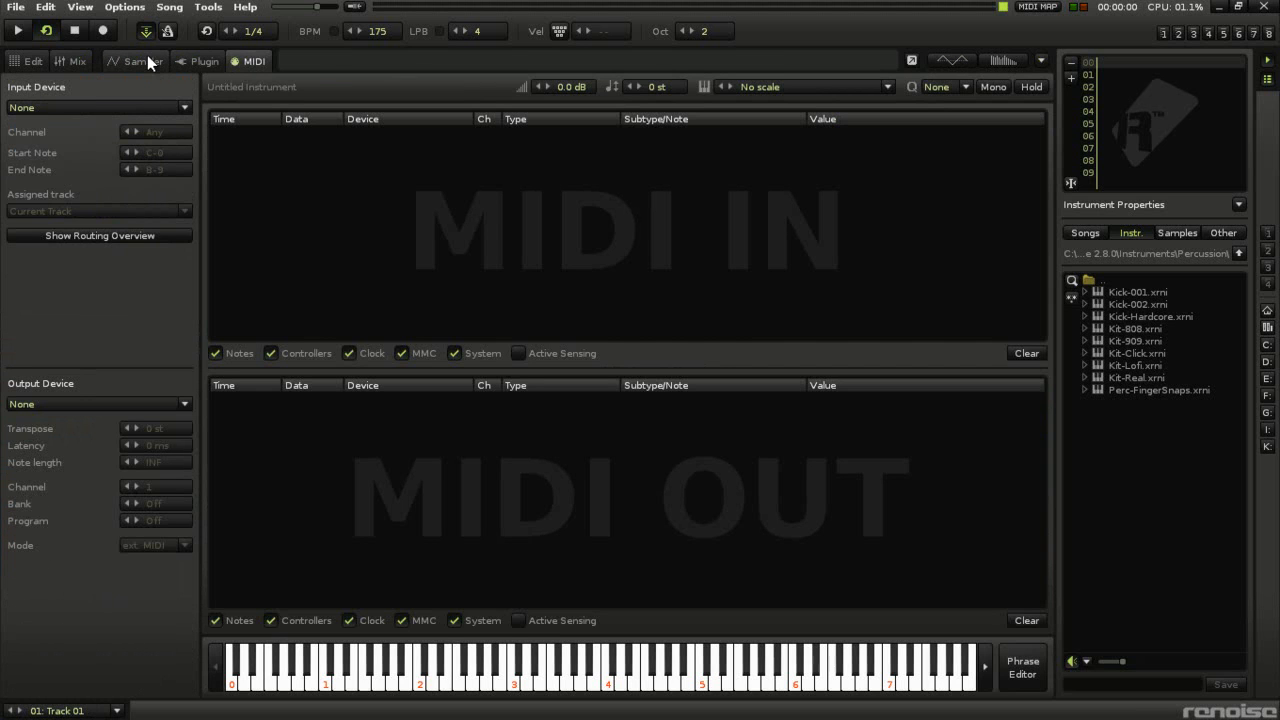
left_click(142, 61)
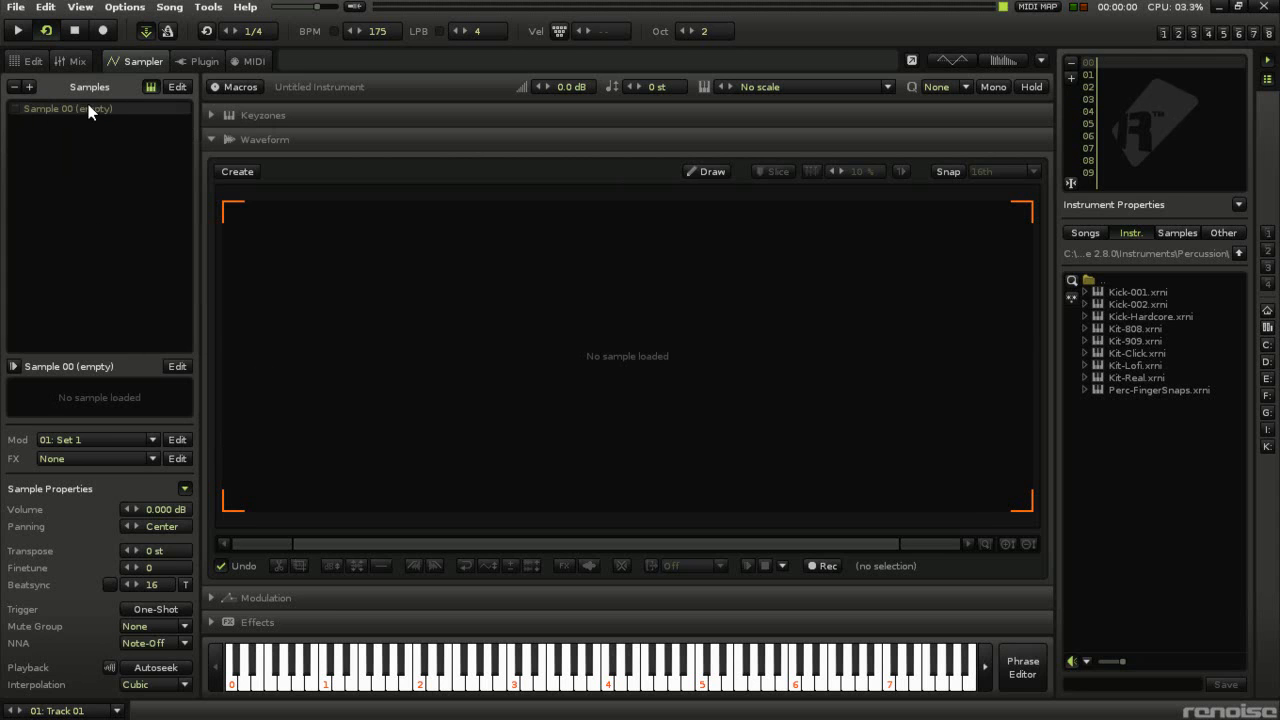
mouse_move(75, 115)
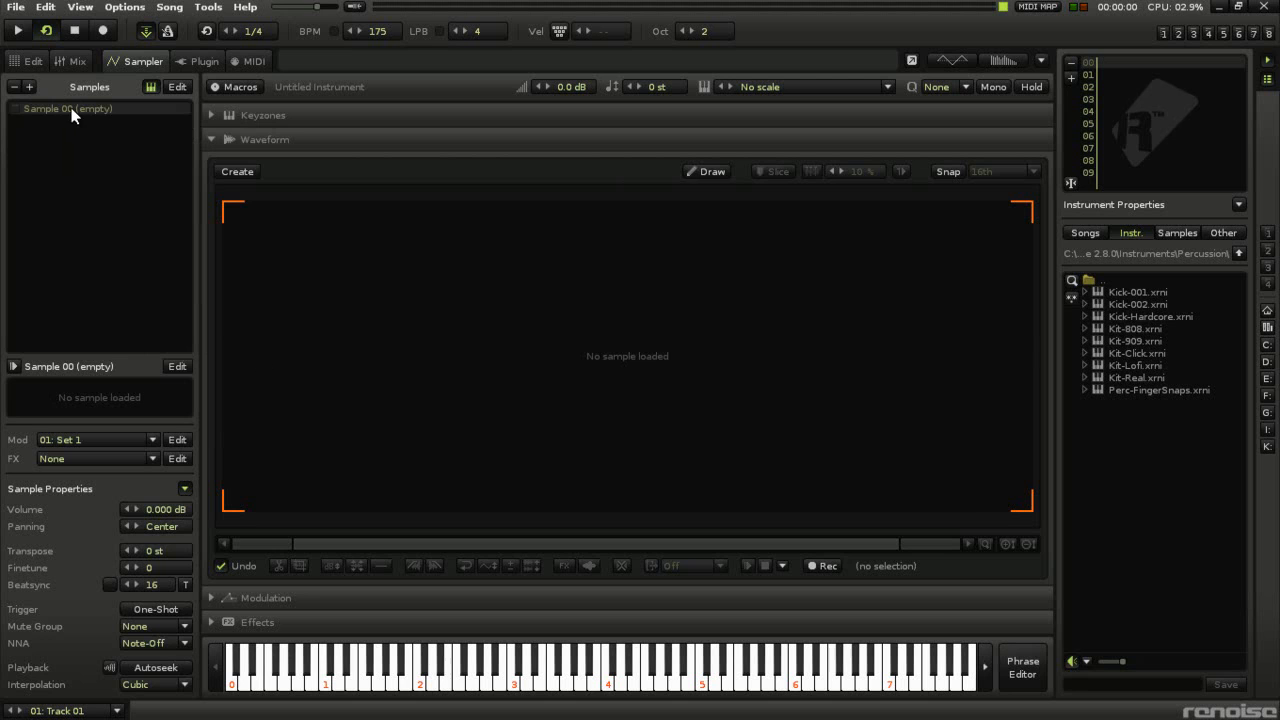
mouse_move(80, 118)
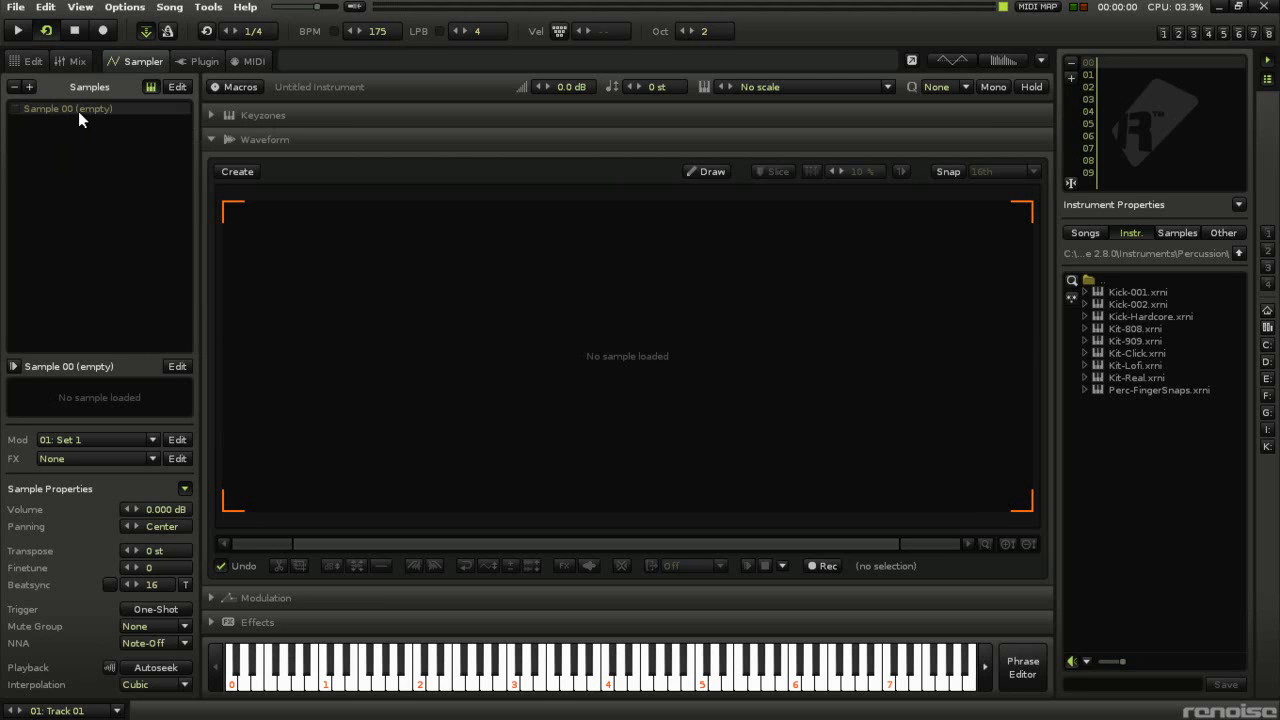
mouse_move(38, 97)
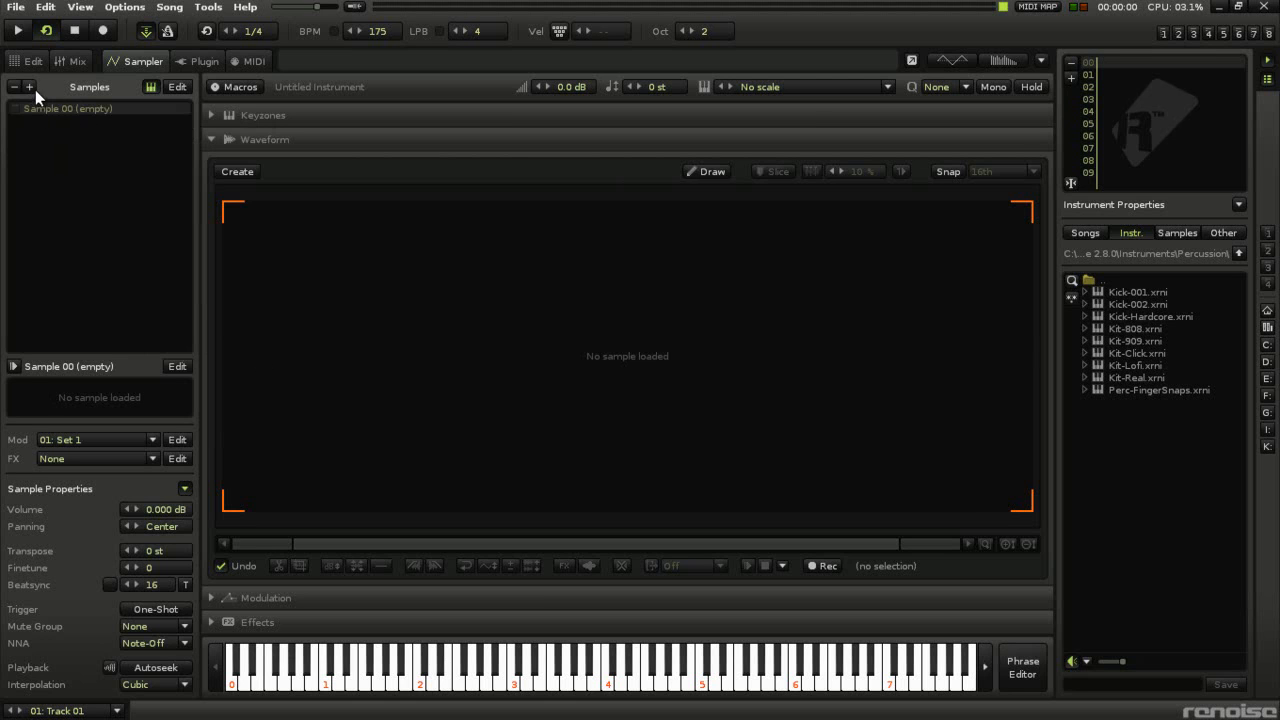
left_click(29, 87)
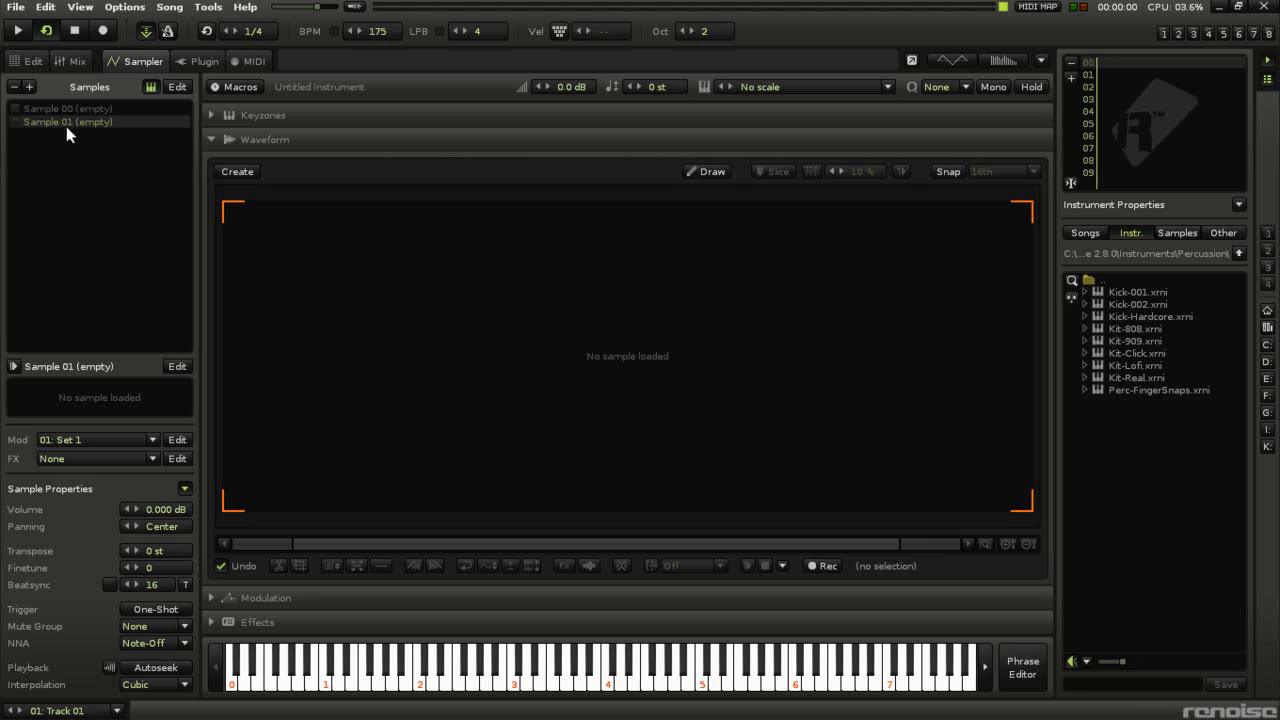
mouse_move(43, 100)
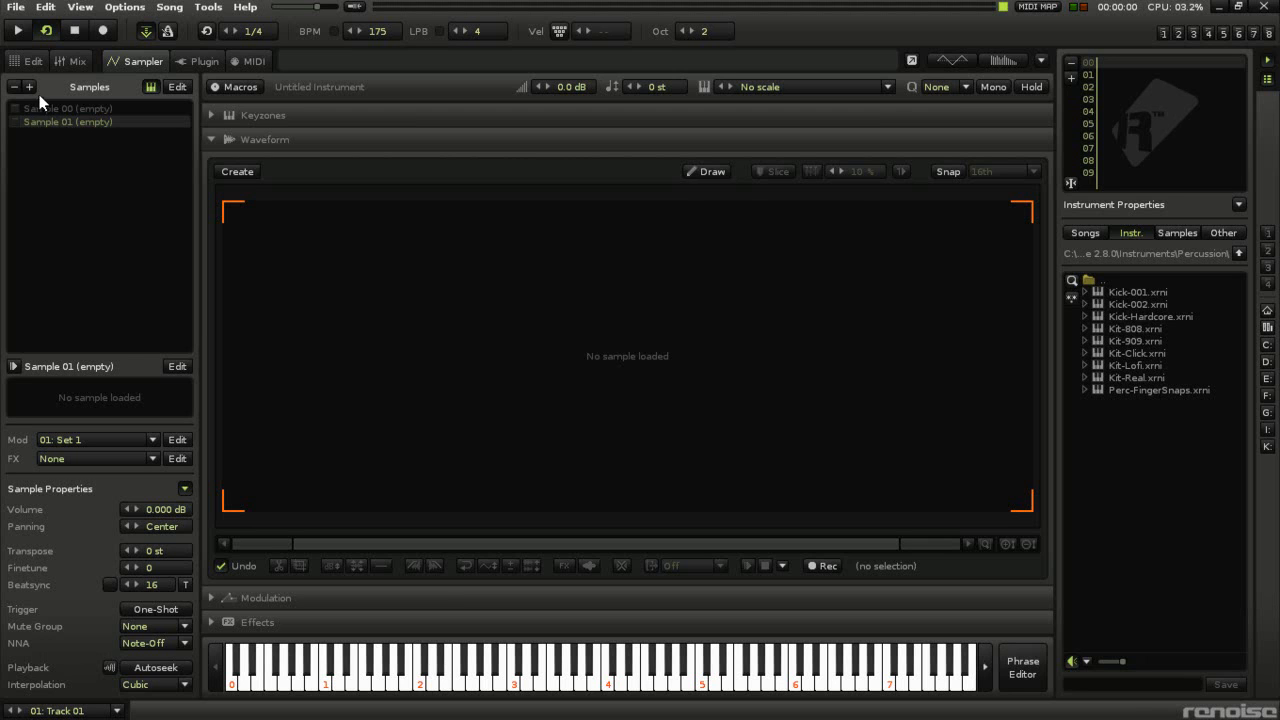
mouse_move(35, 93)
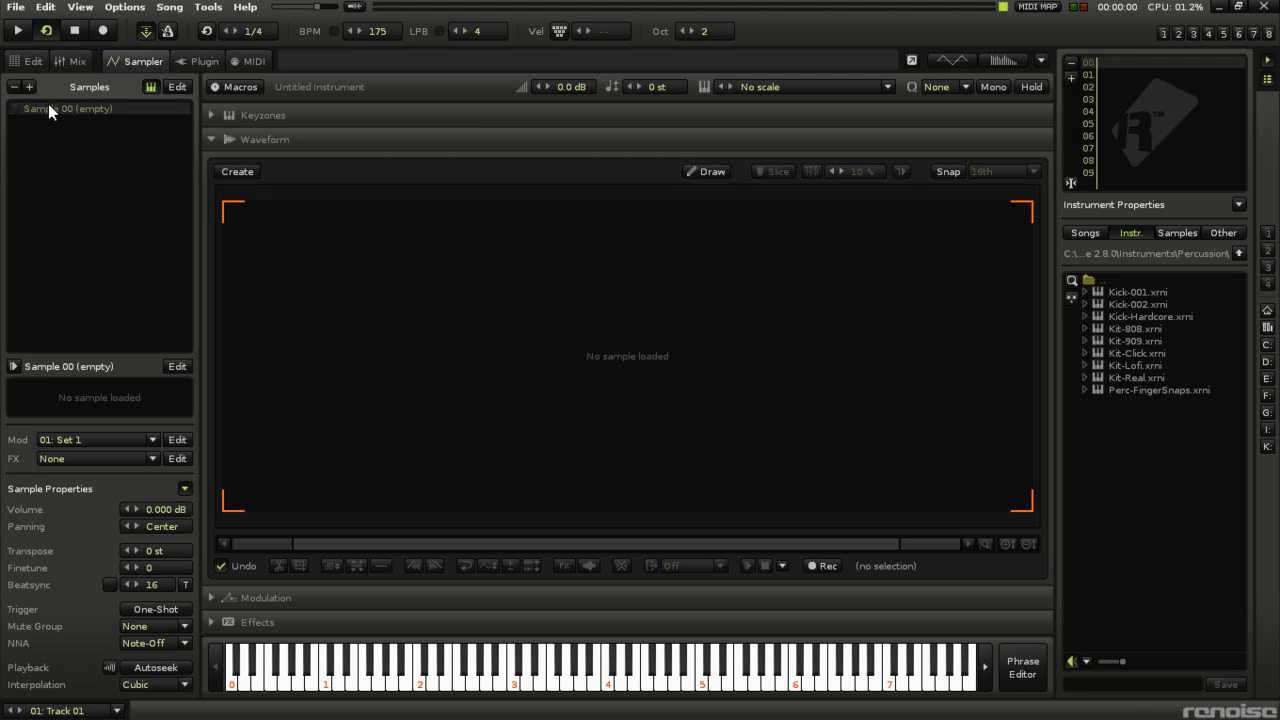
mouse_move(80, 113)
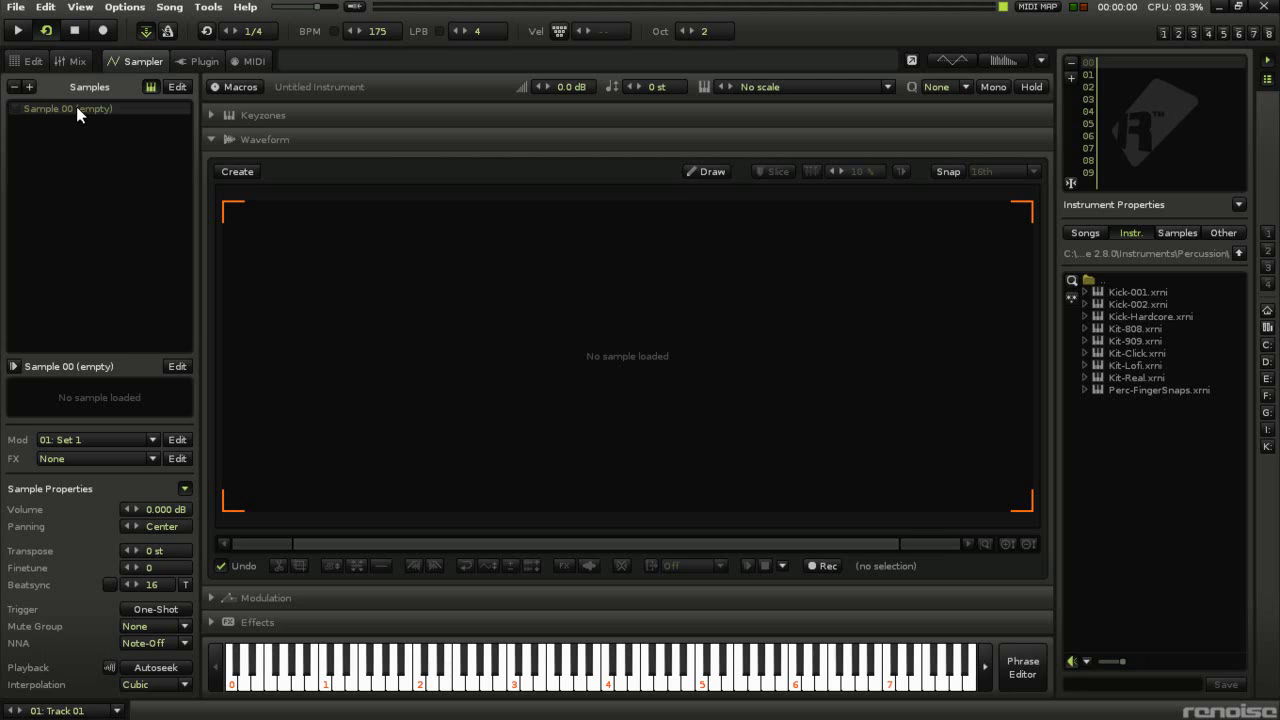
mouse_move(70, 118)
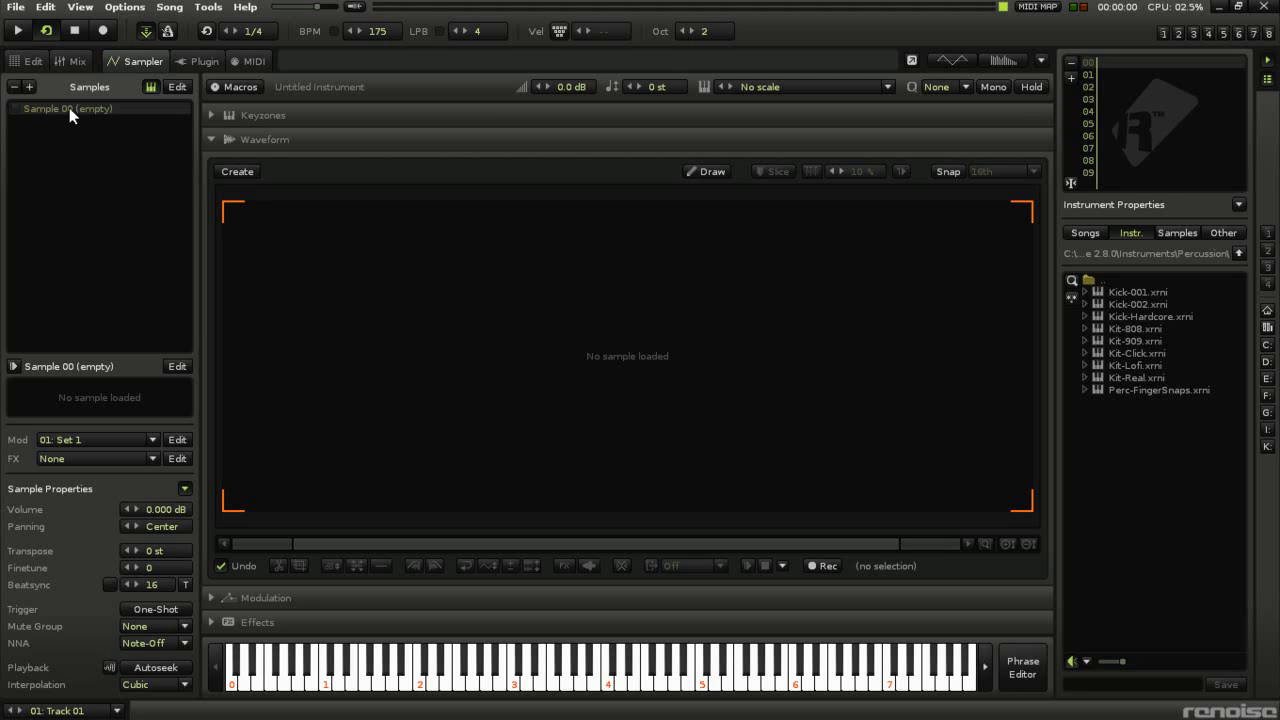
Load 'BHK Break_175 bpm (1).wav' into the empty Sample 00 slot.
right_click(66, 108)
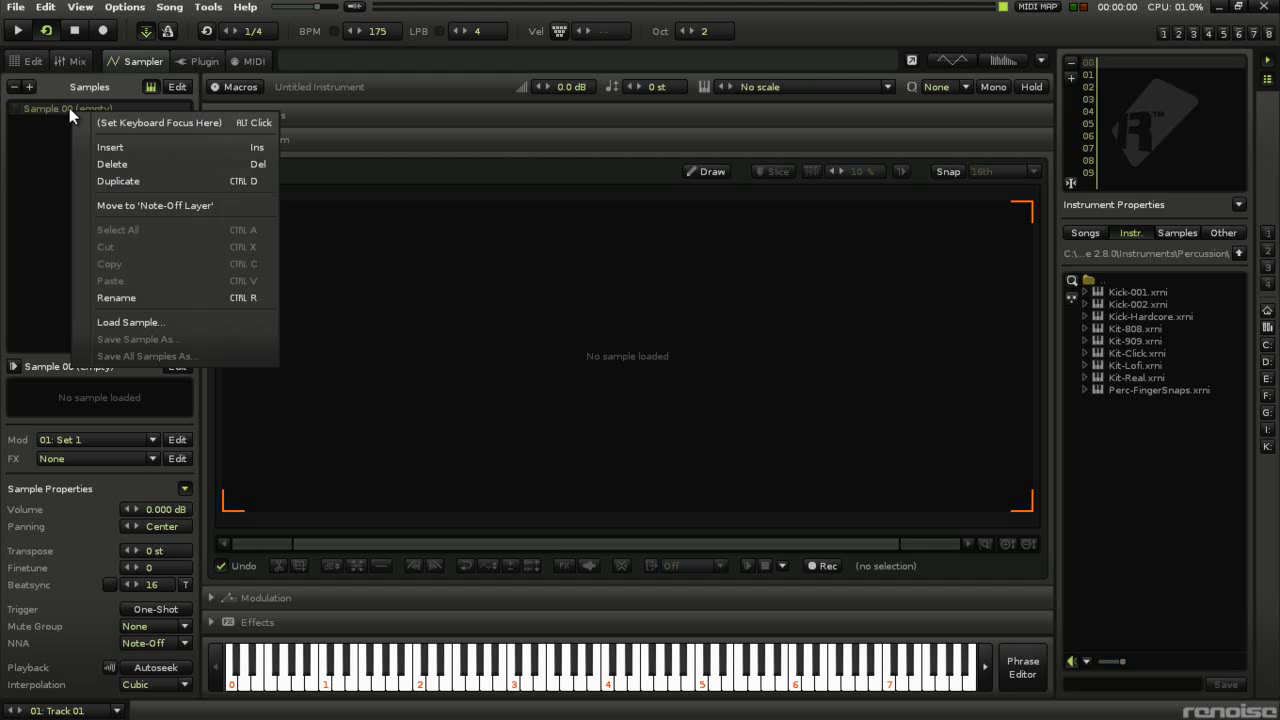
mouse_move(128, 322)
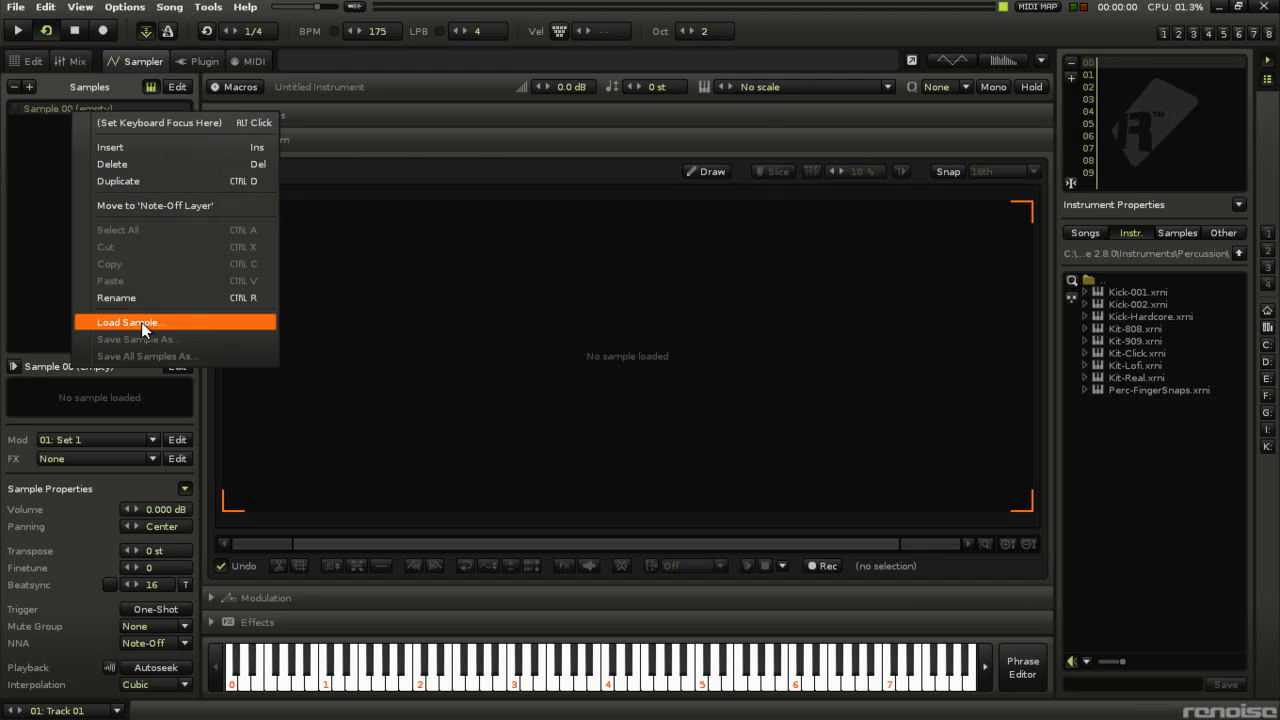
left_click(128, 322)
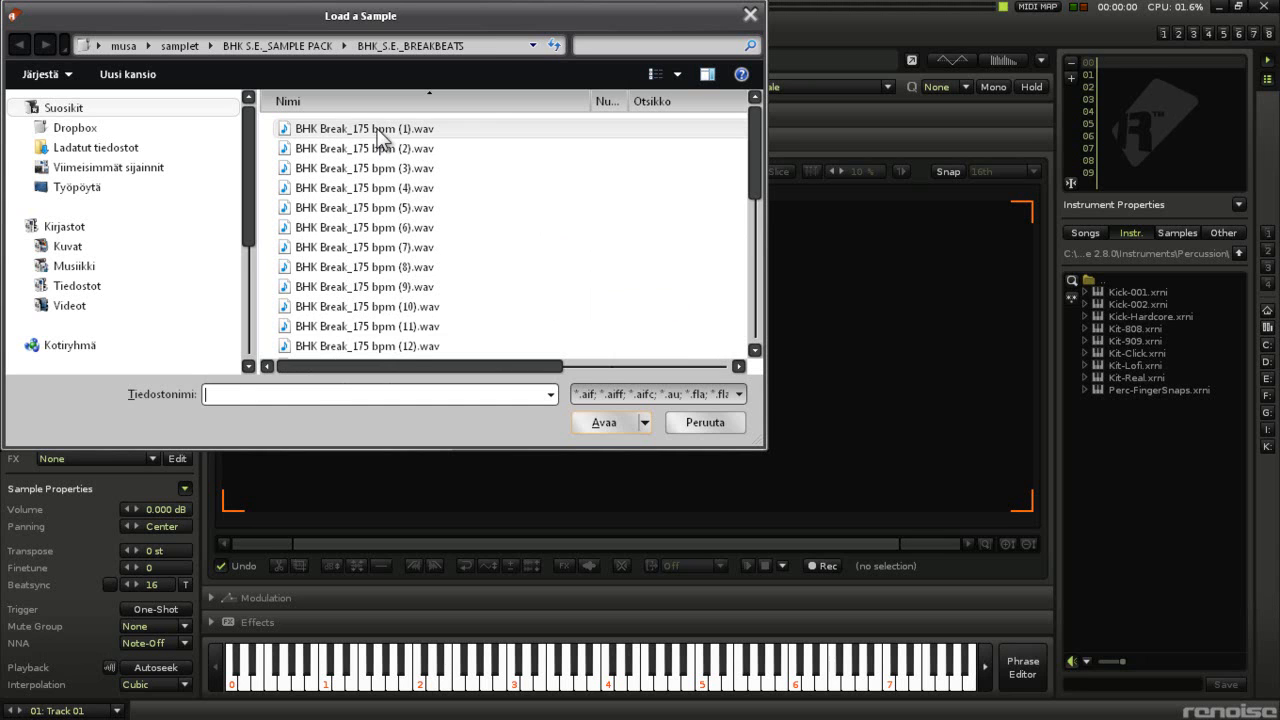
left_click(363, 128)
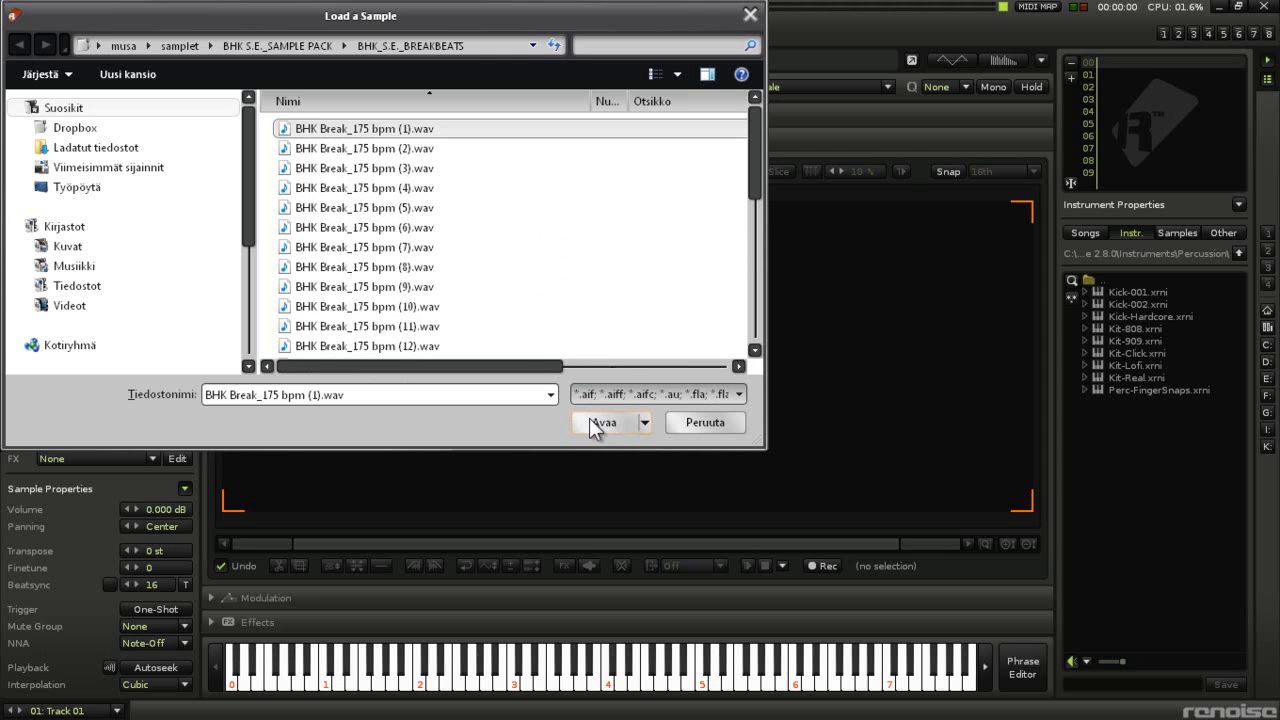
mouse_move(610, 440)
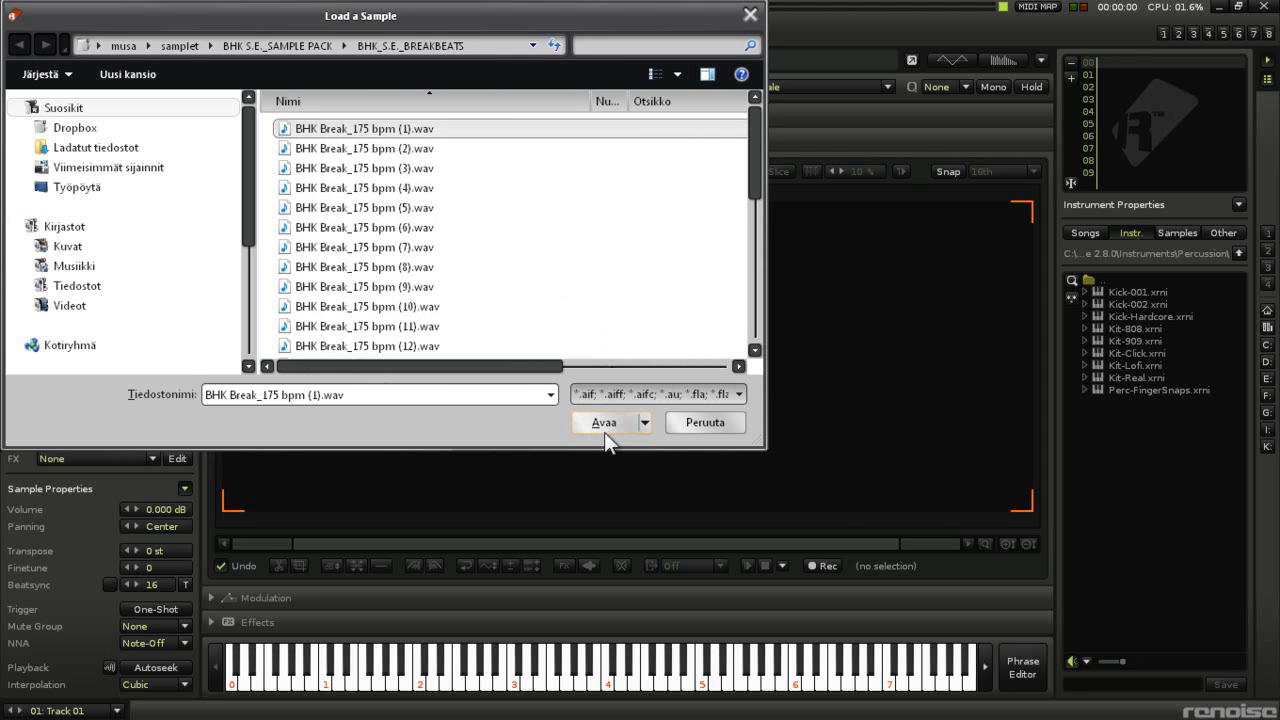
left_click(604, 422)
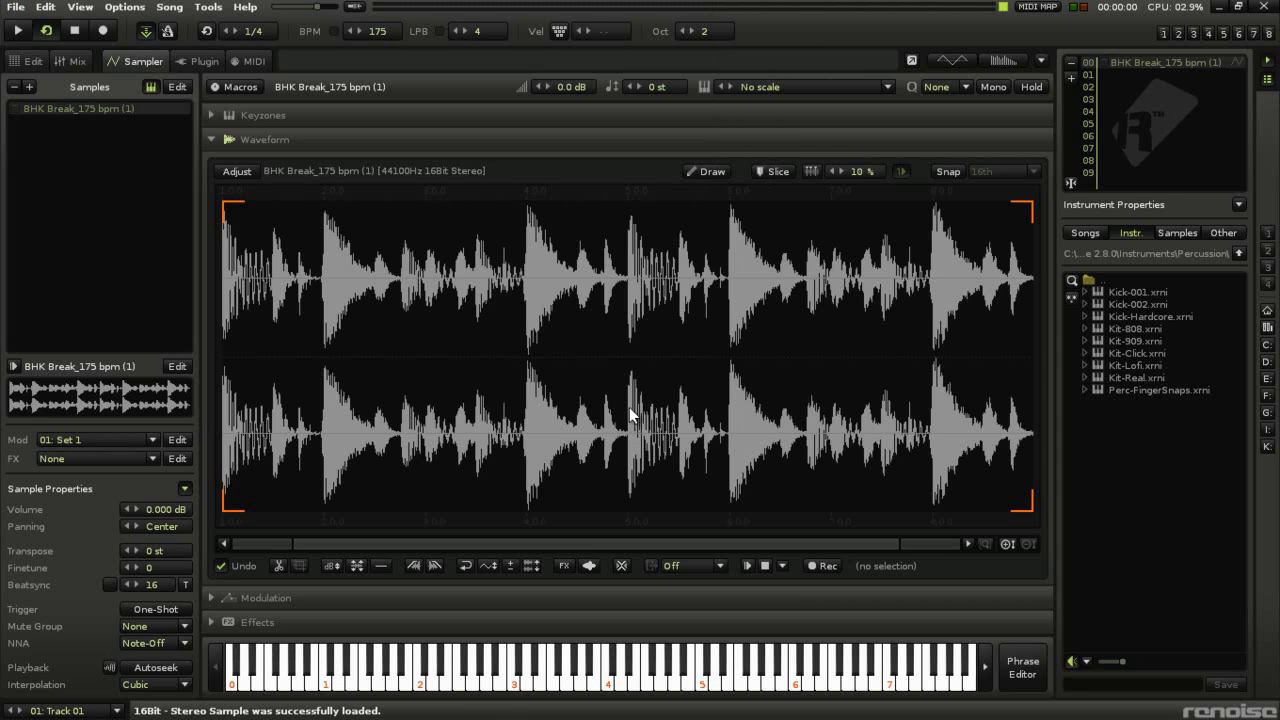
mouse_move(560, 375)
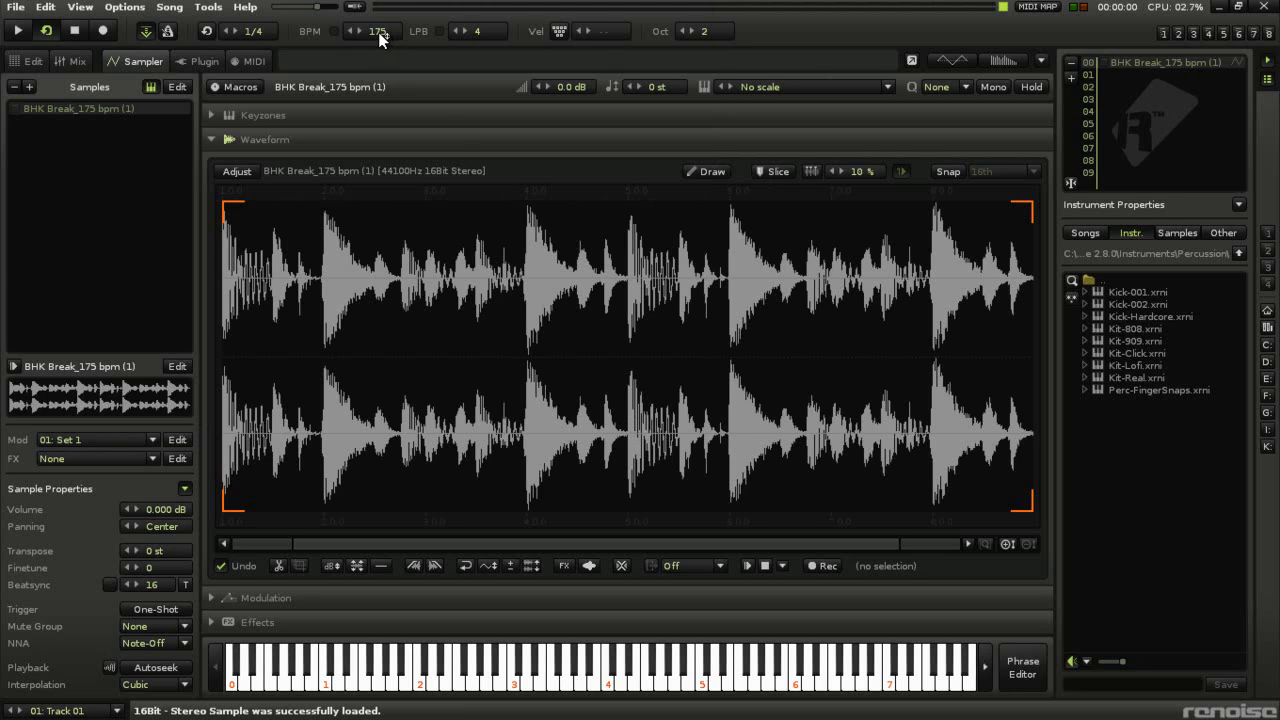
mouse_move(378, 31)
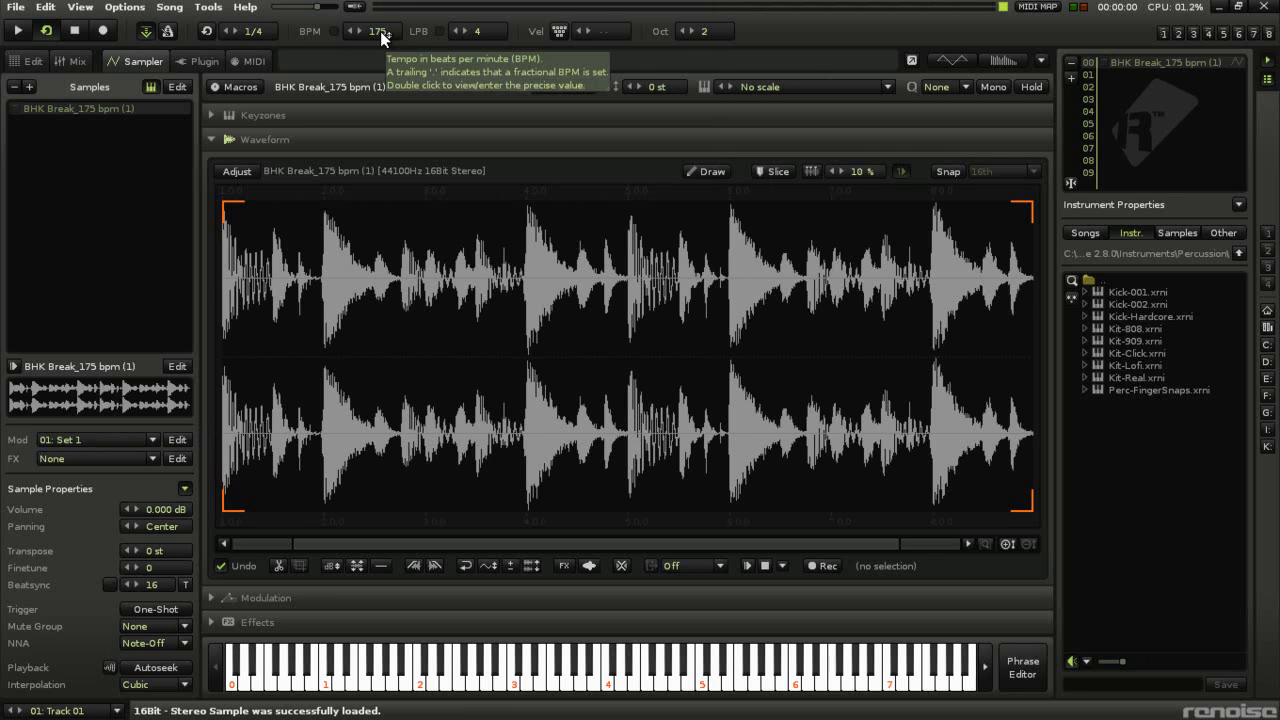
mouse_move(365, 160)
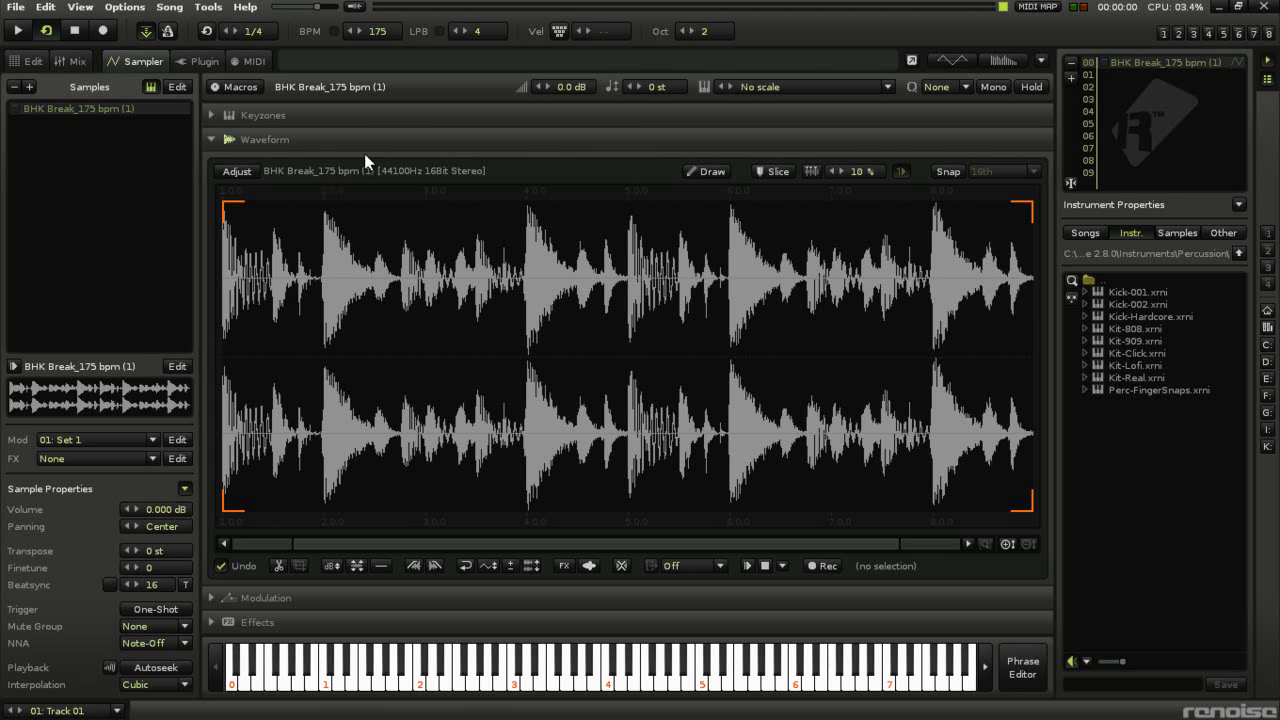
mouse_move(470, 292)
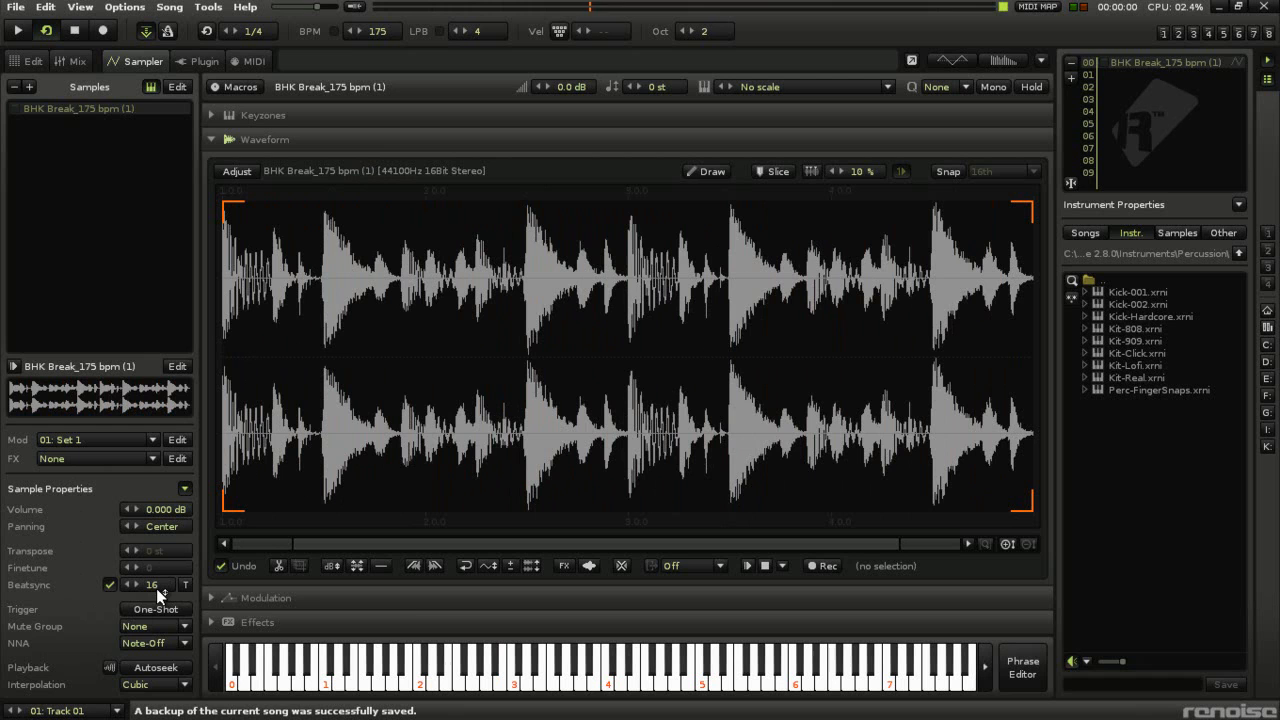
mouse_move(152, 584)
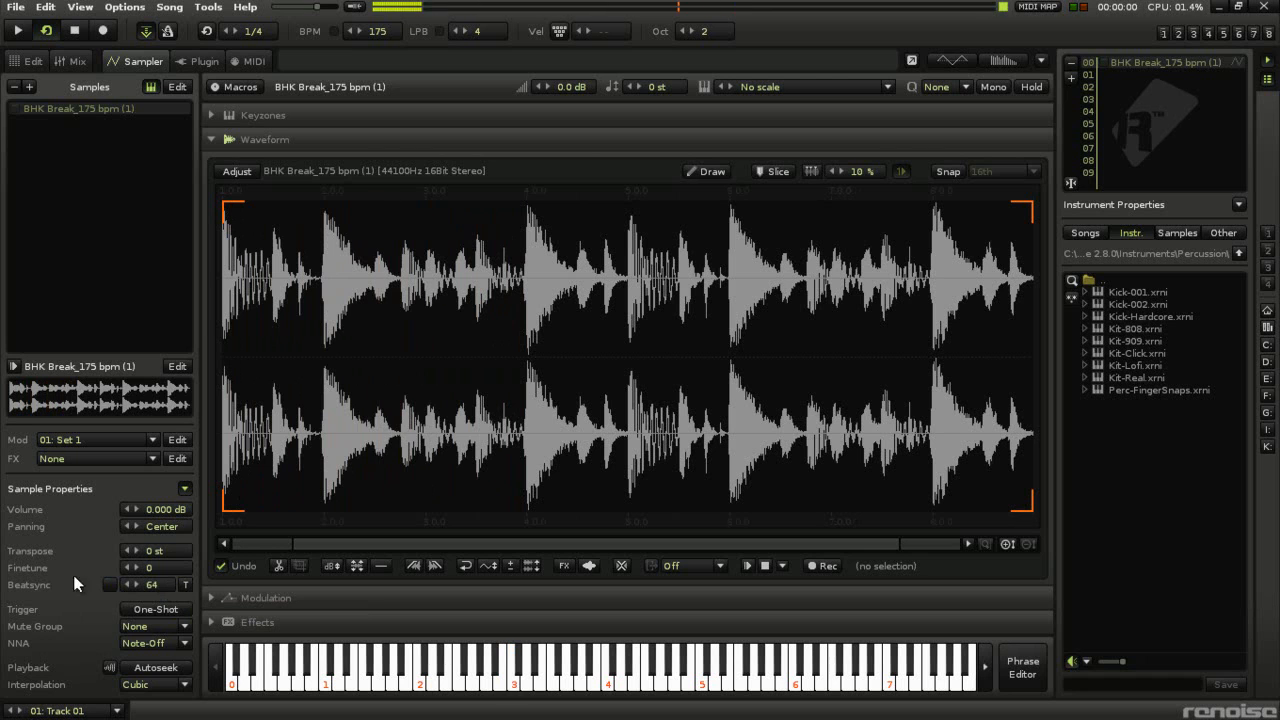
mouse_move(30, 607)
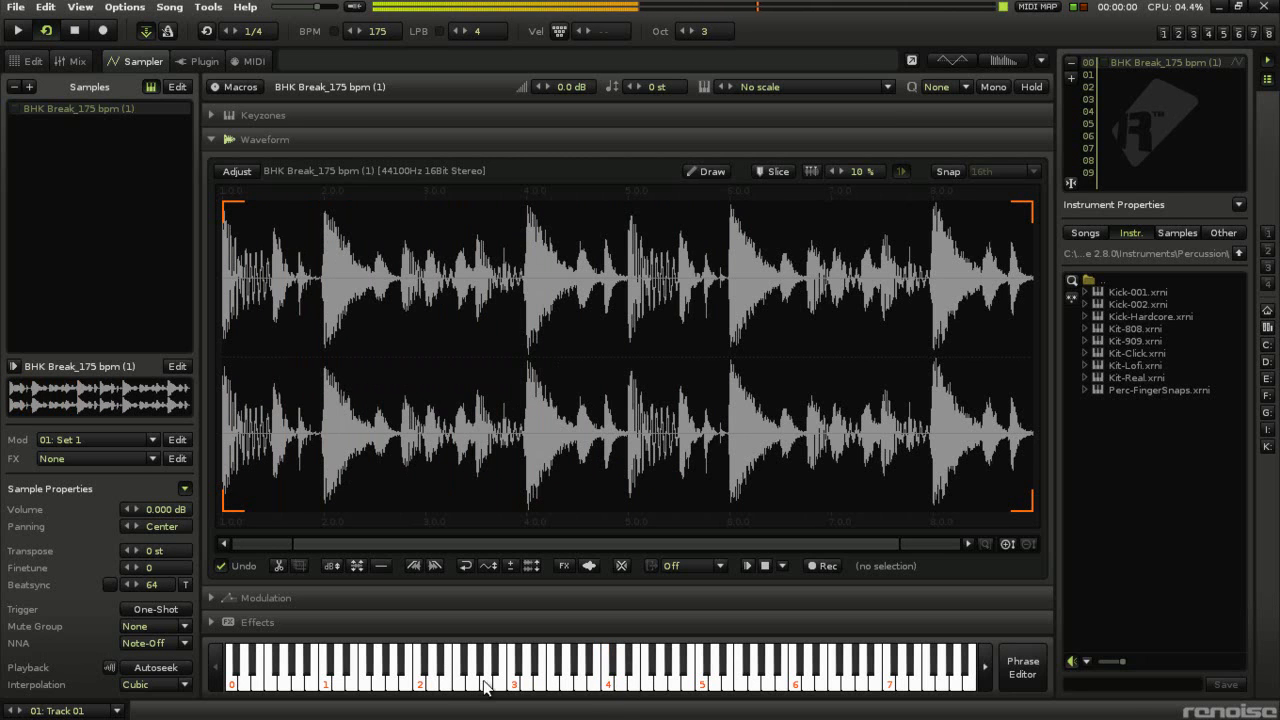
mouse_move(605, 705)
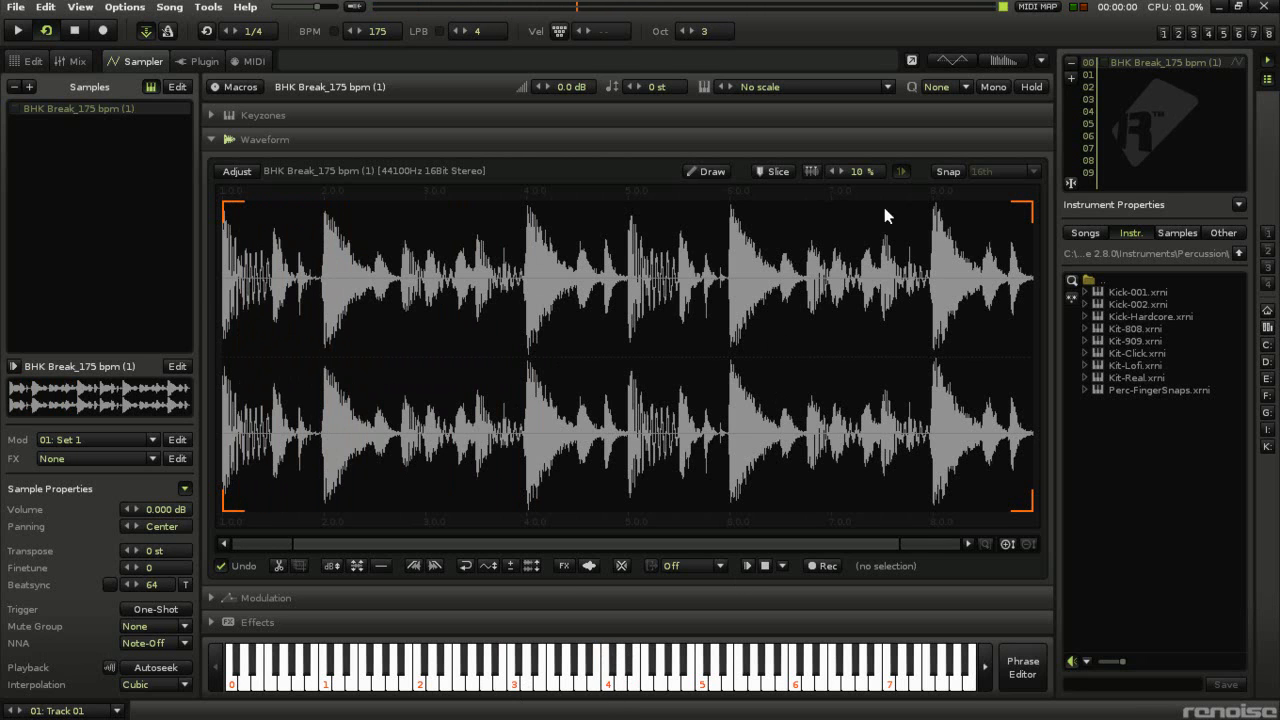
mouse_move(750, 185)
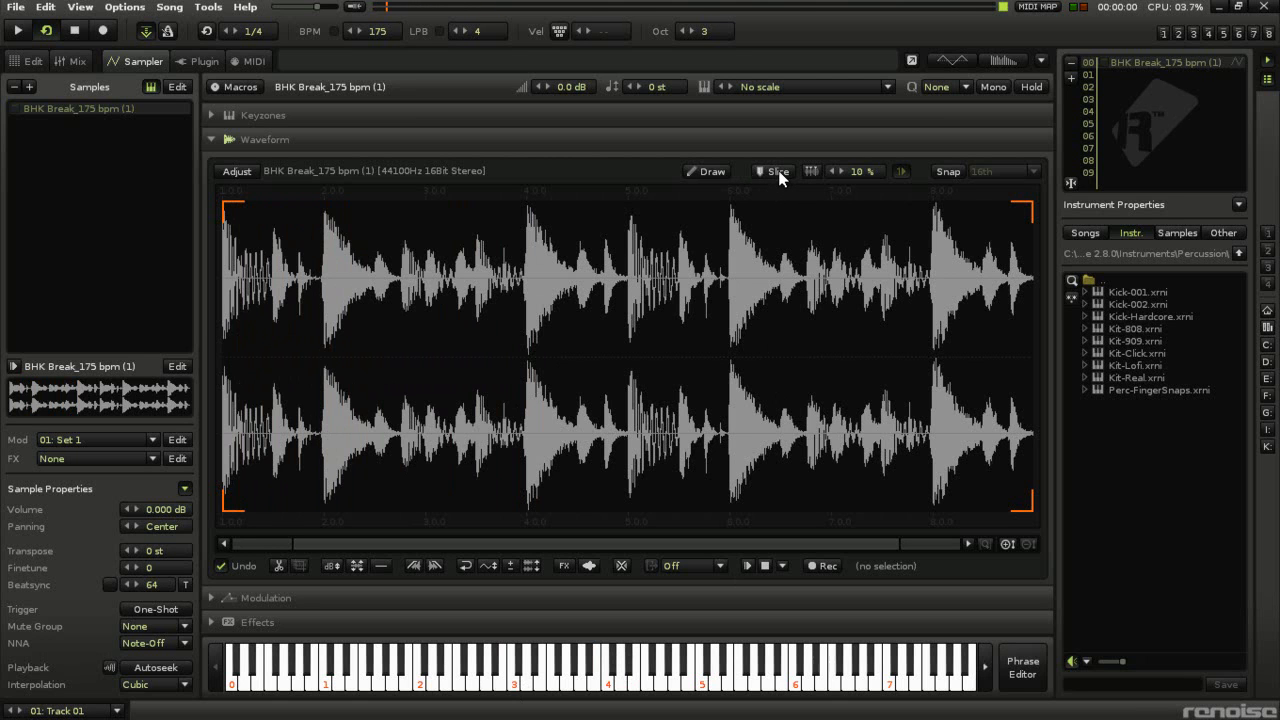
mouse_move(779, 171)
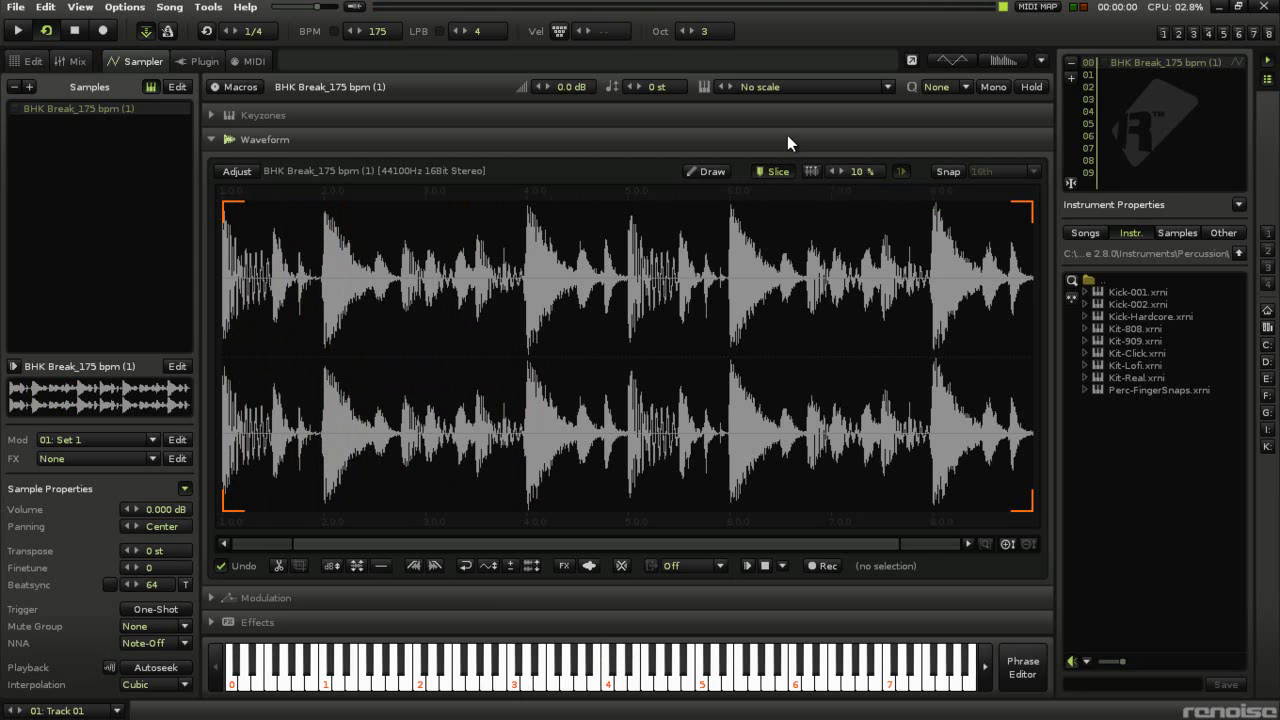
mouse_move(778, 171)
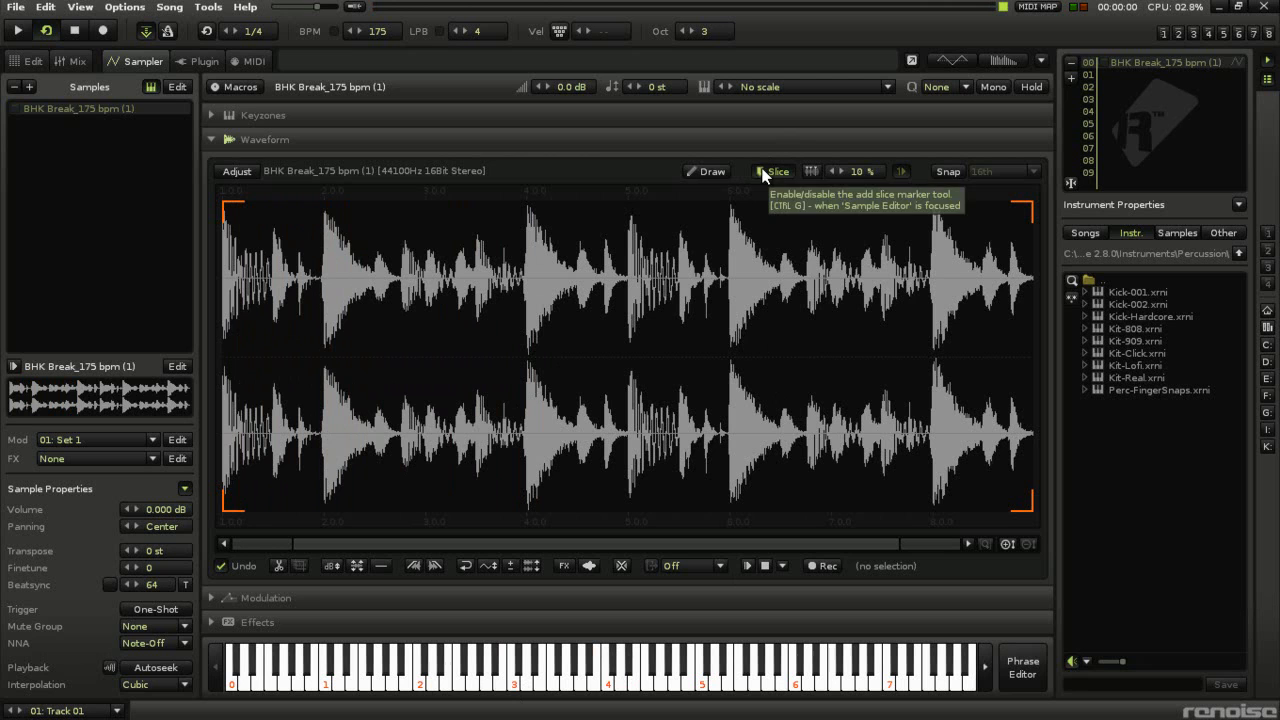
mouse_move(815, 185)
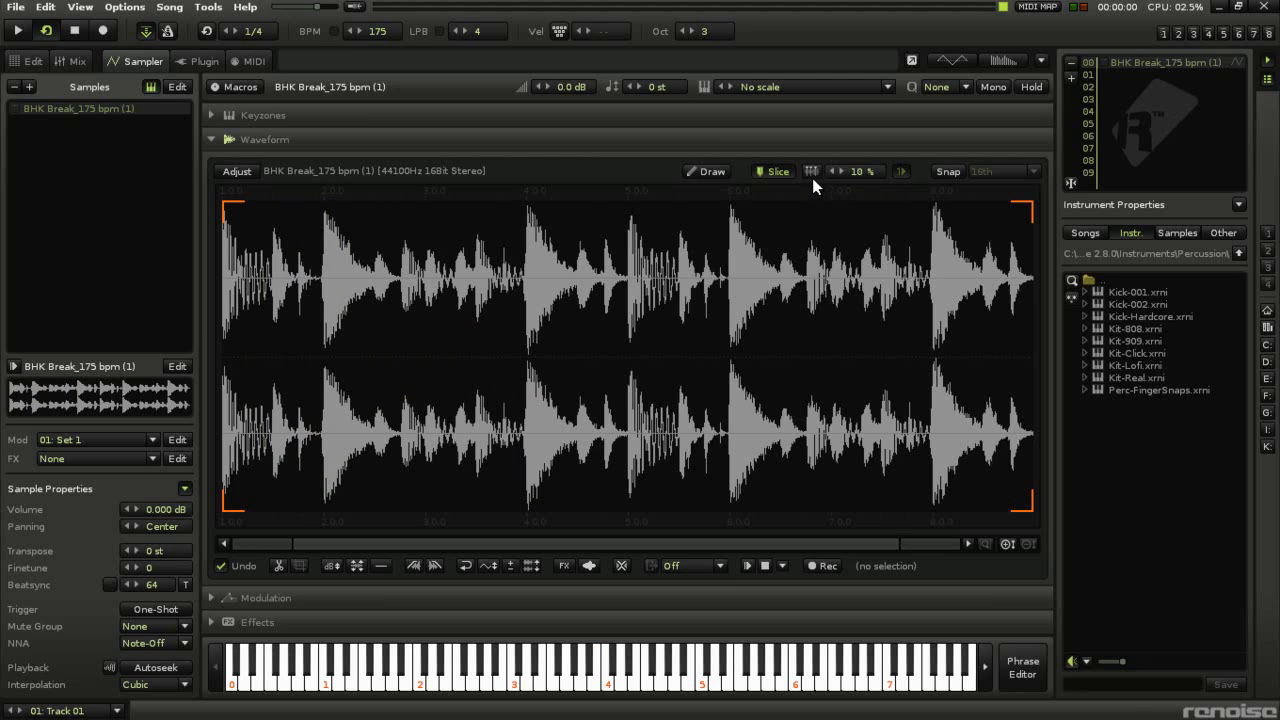
mouse_move(811, 171)
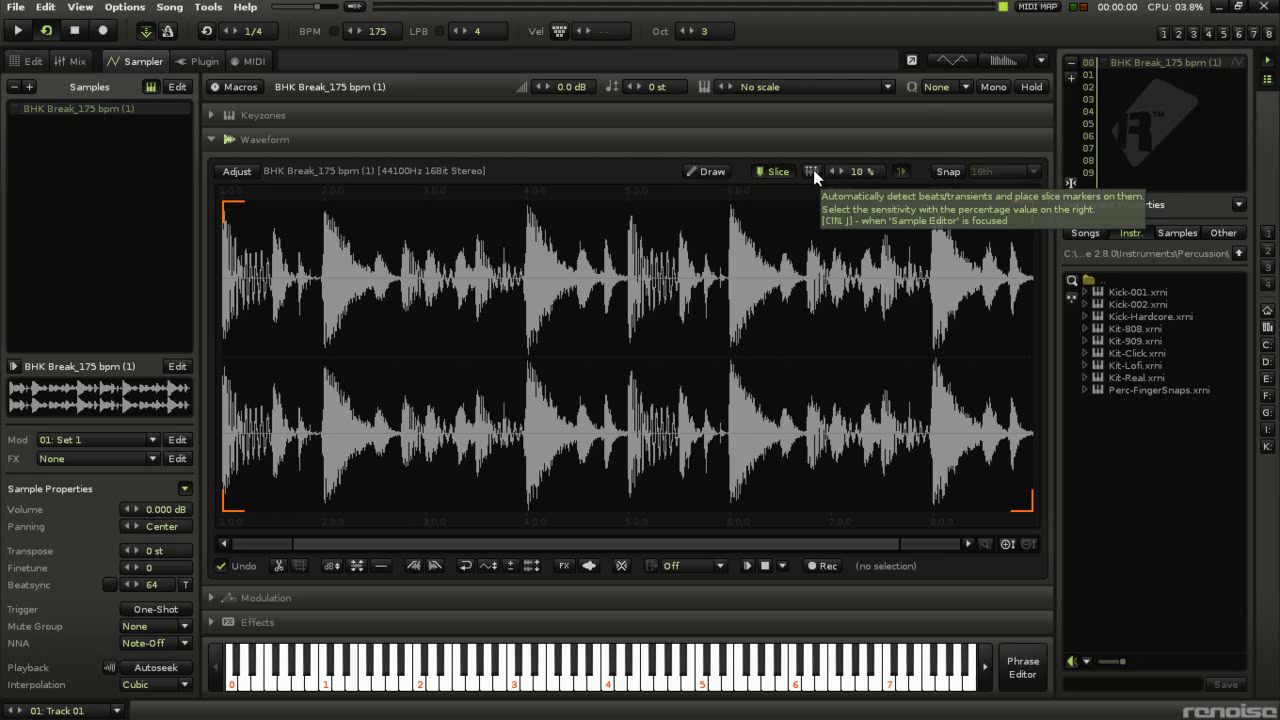
mouse_move(868, 172)
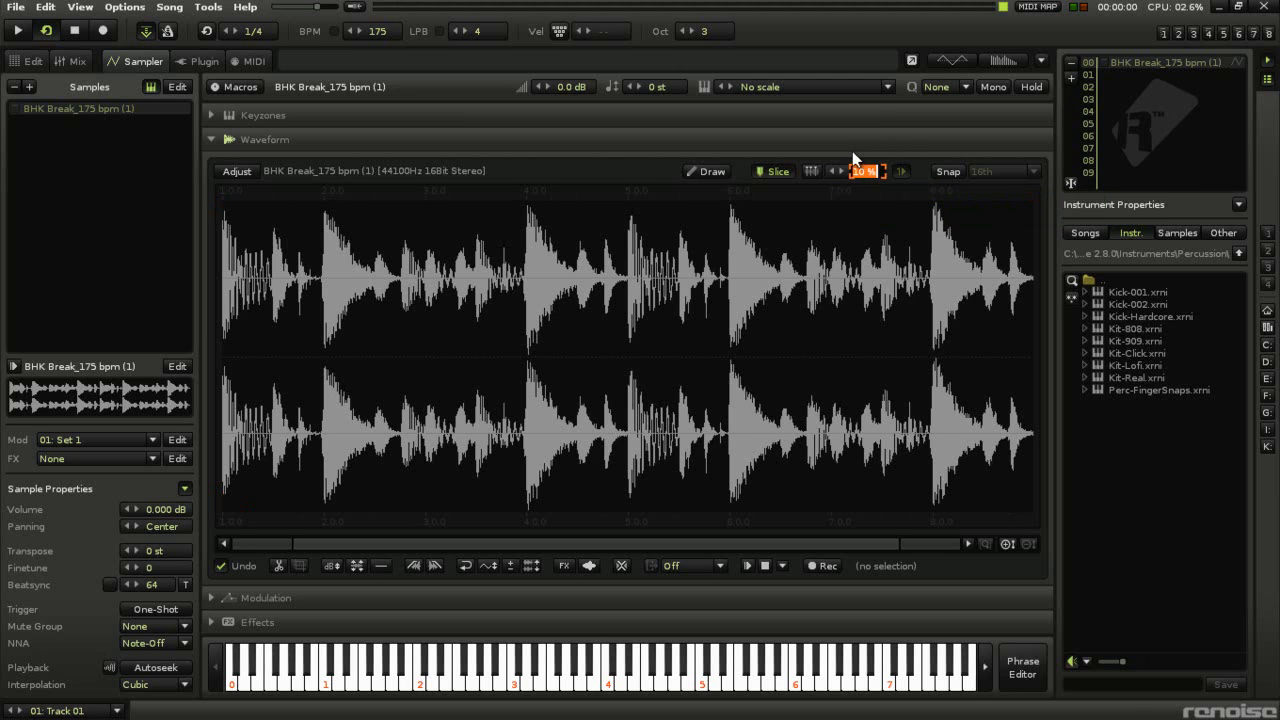
mouse_move(903, 176)
type("50")
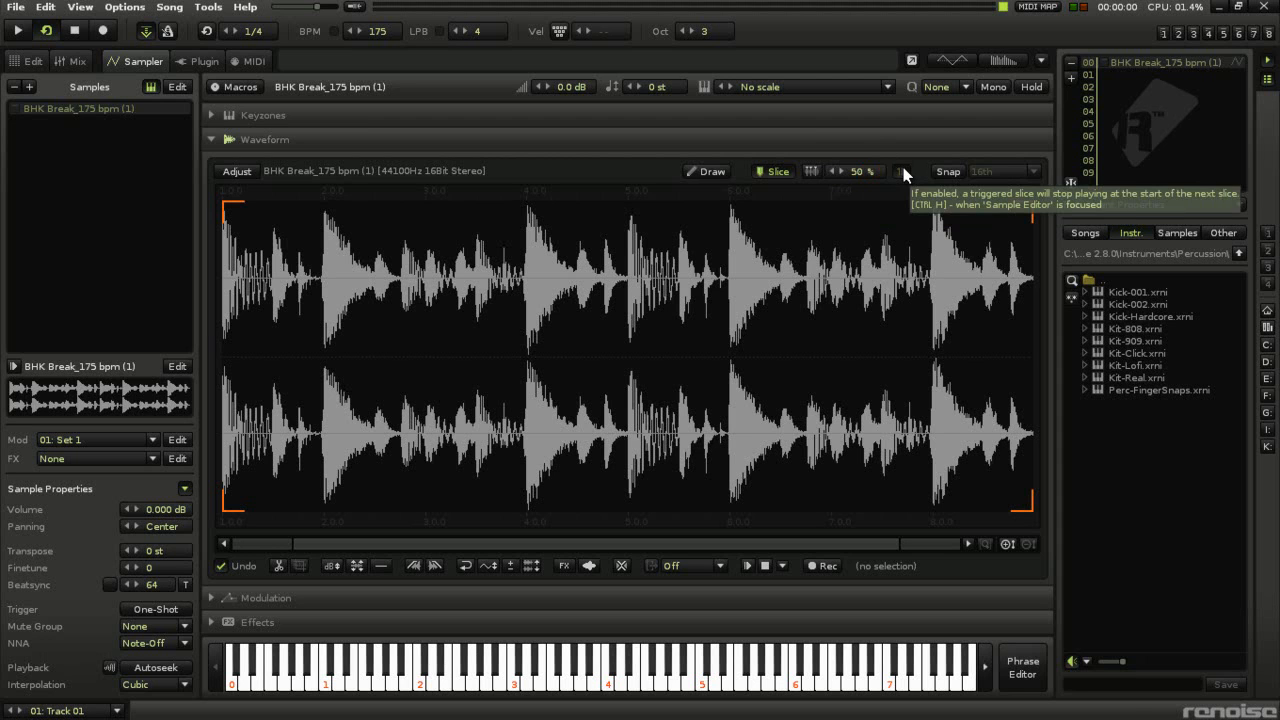
mouse_move(862, 180)
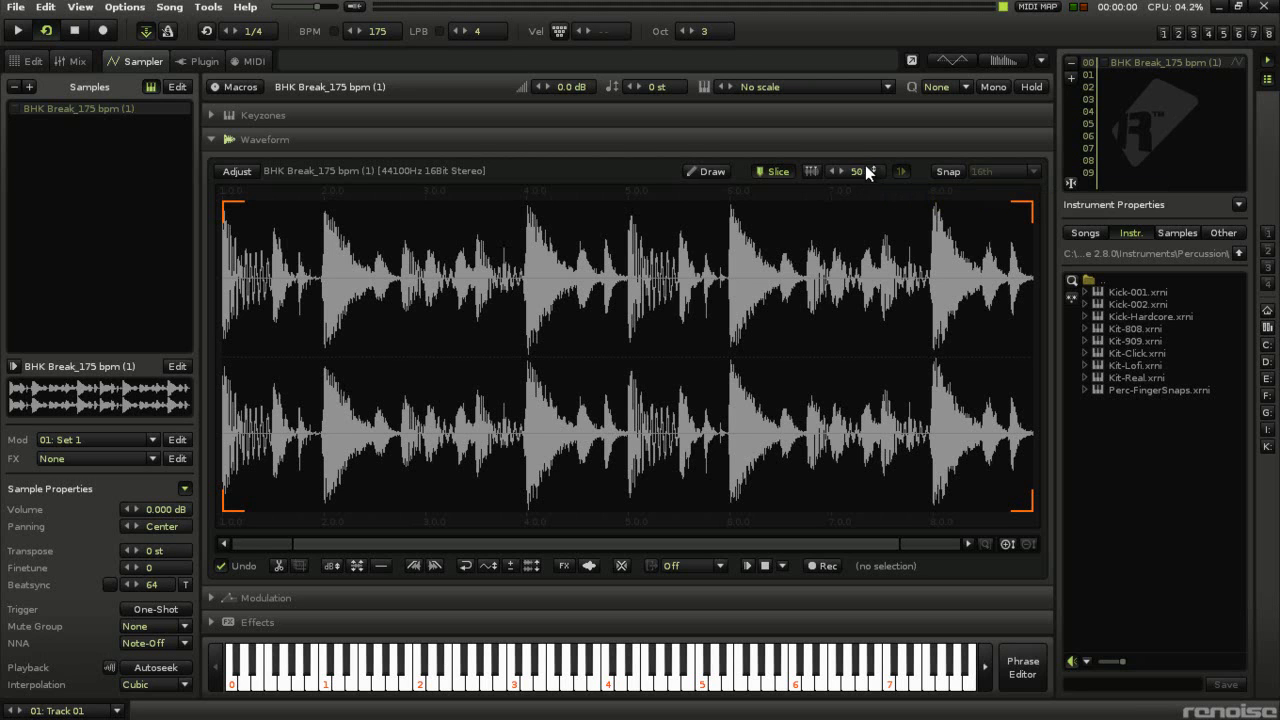
mouse_move(865, 178)
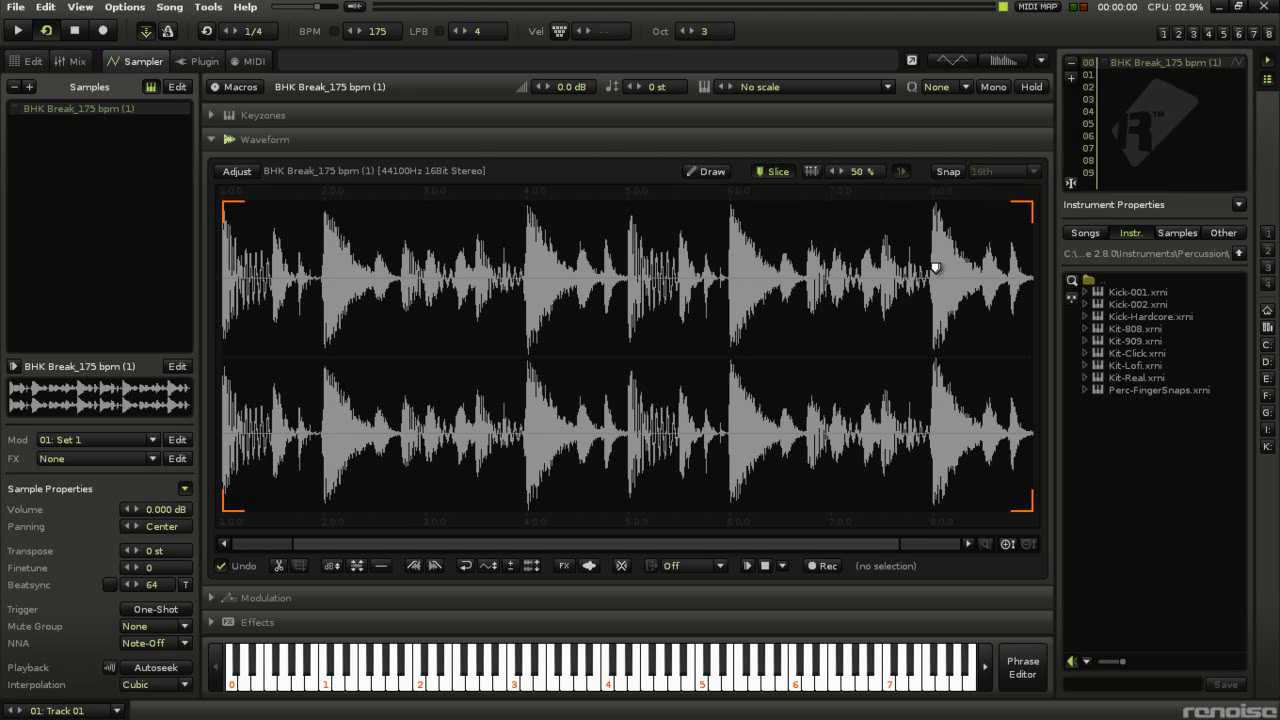
mouse_move(815, 181)
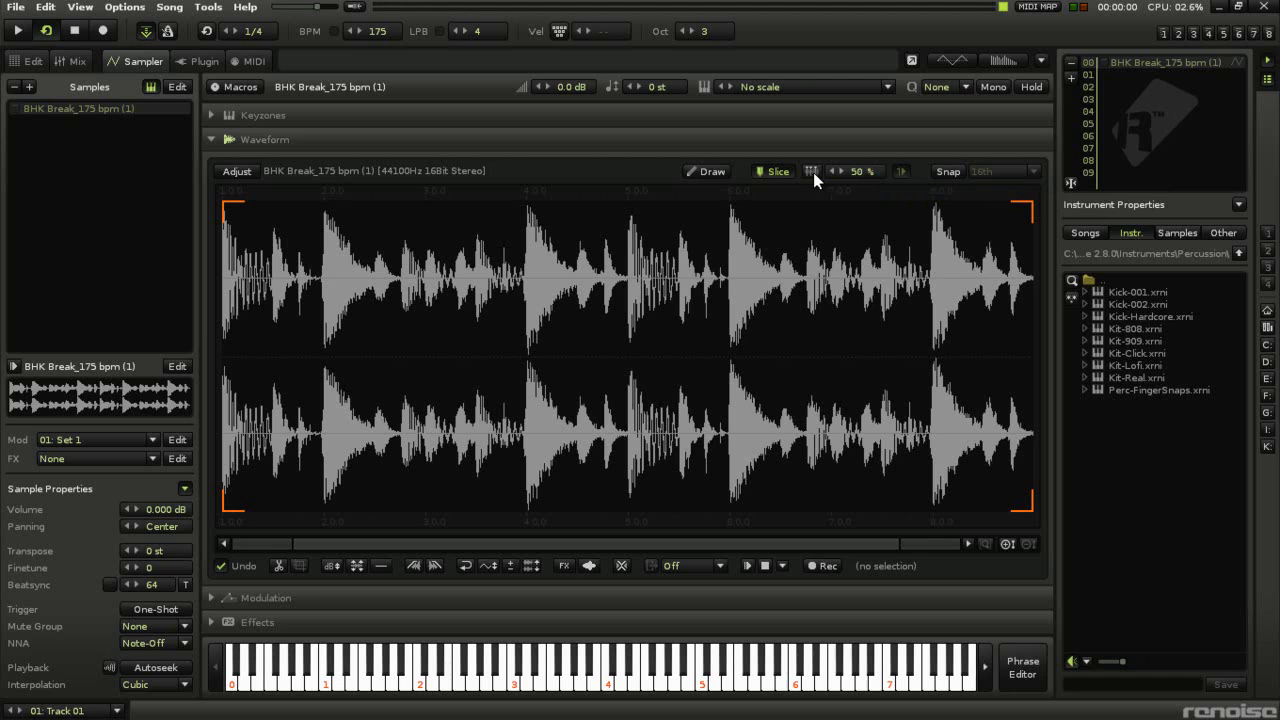
mouse_move(811, 171)
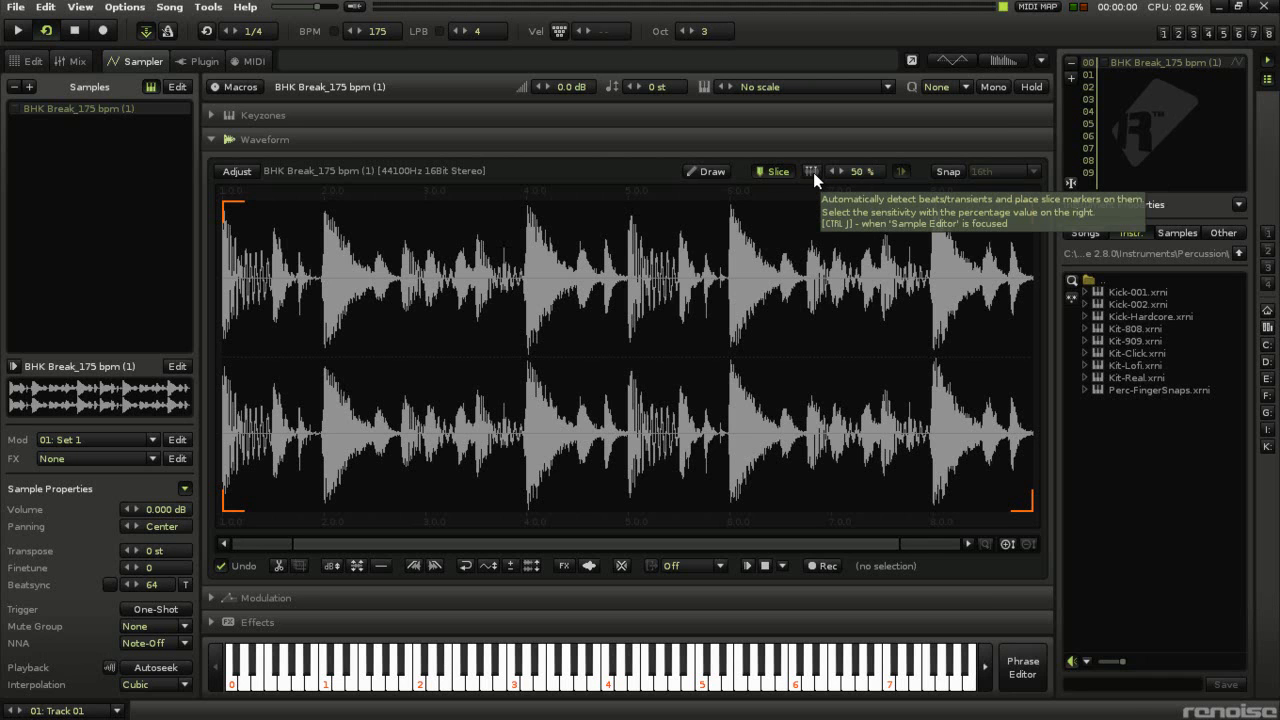
Auto-slice the break at detected transients and view the first slice's waveform.
left_click(811, 171)
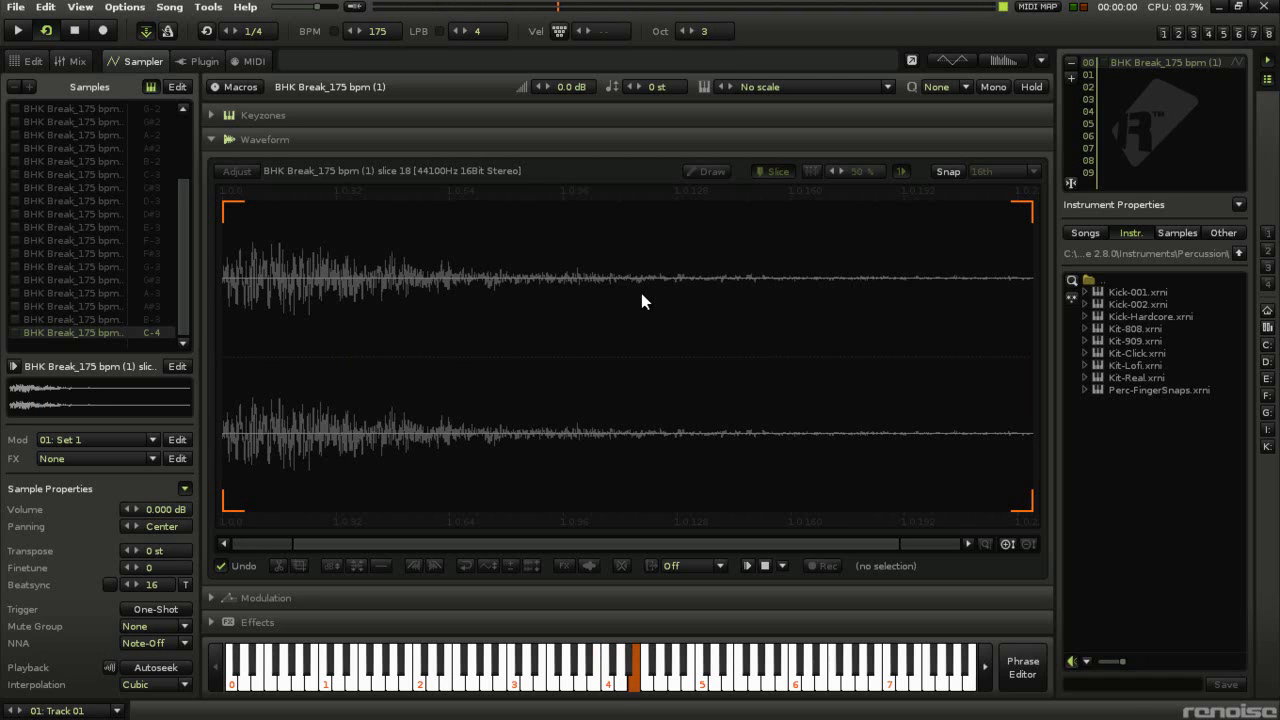
left_click(70, 174)
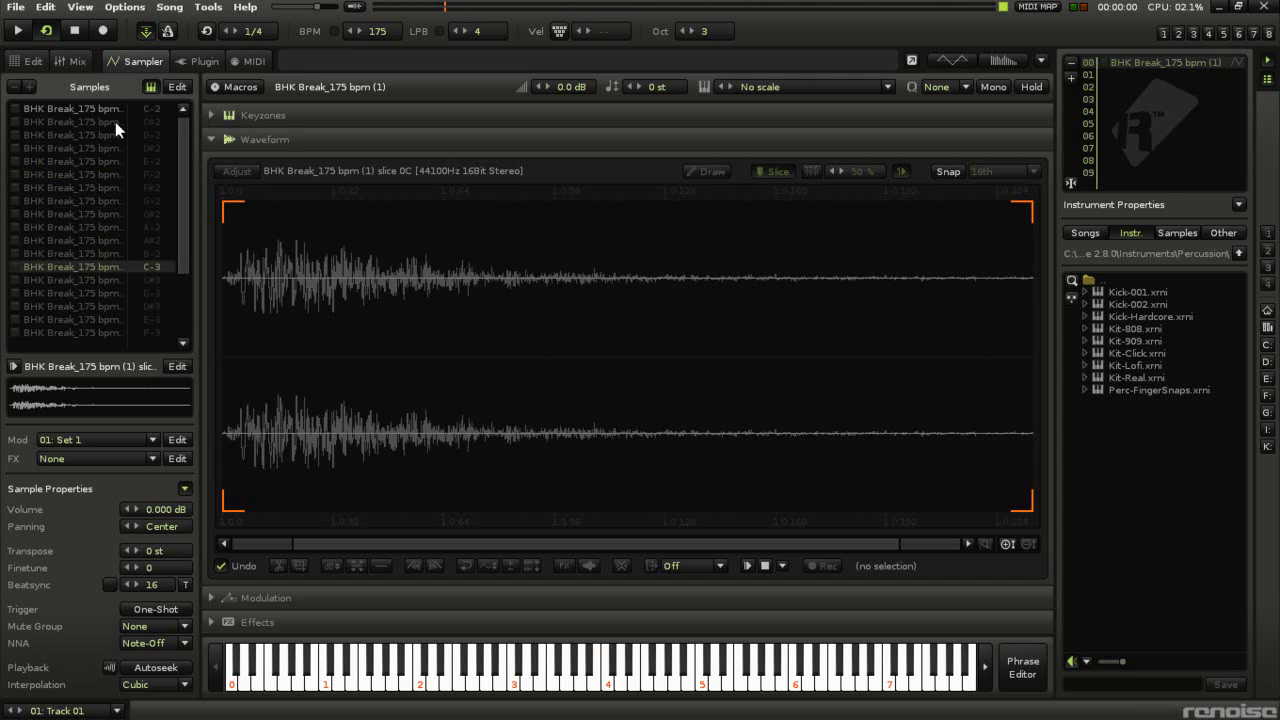
left_click(72, 121)
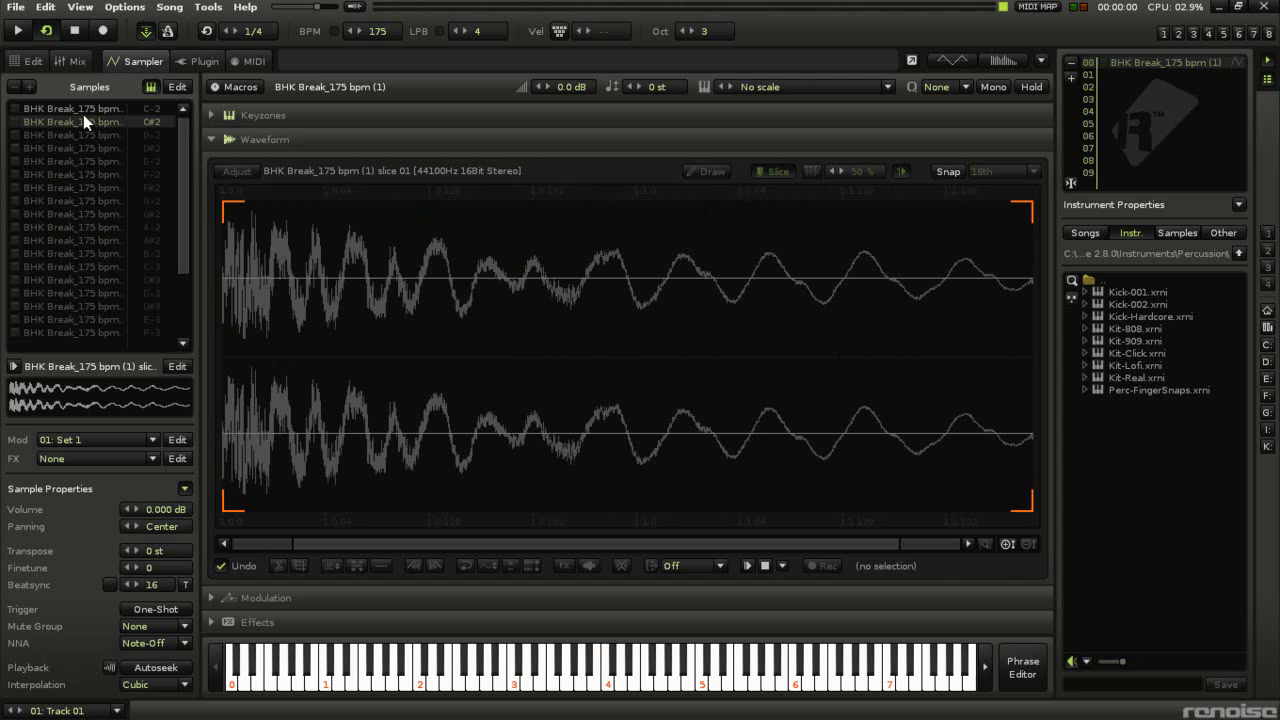
Show the whole break with slice markers, then audition slices 01 and 03.
left_click(70, 267)
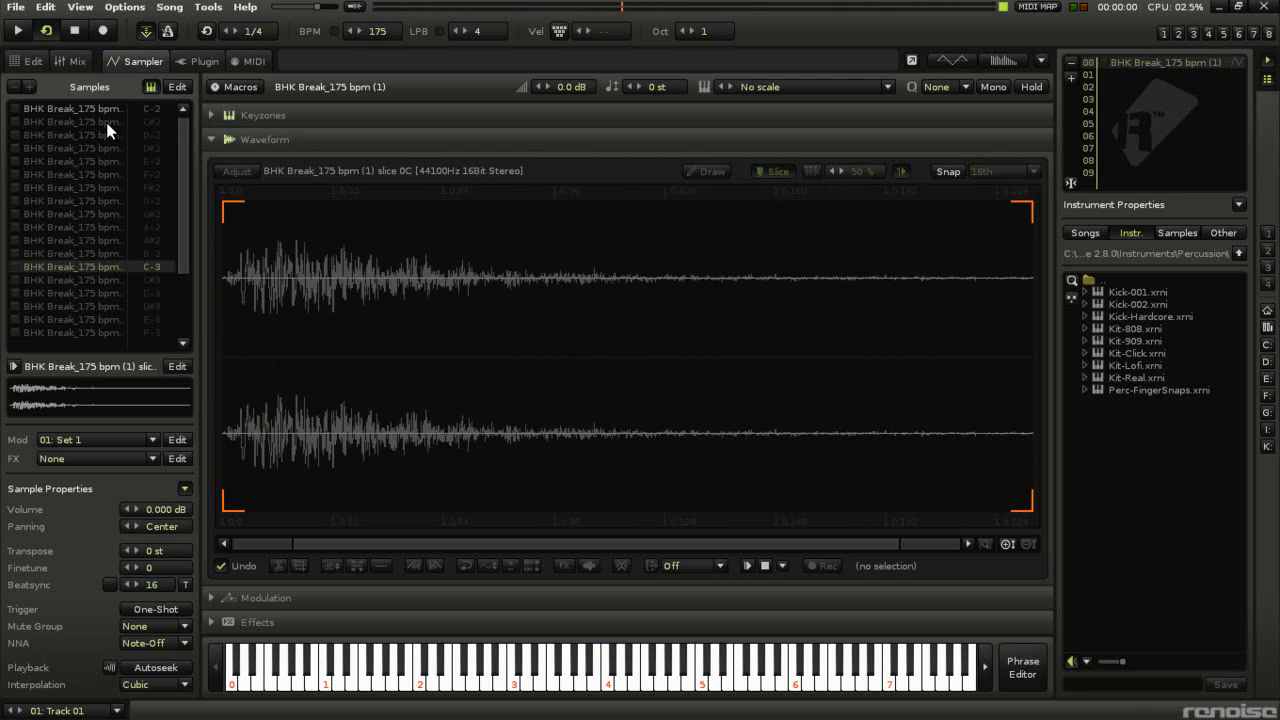
left_click(777, 171)
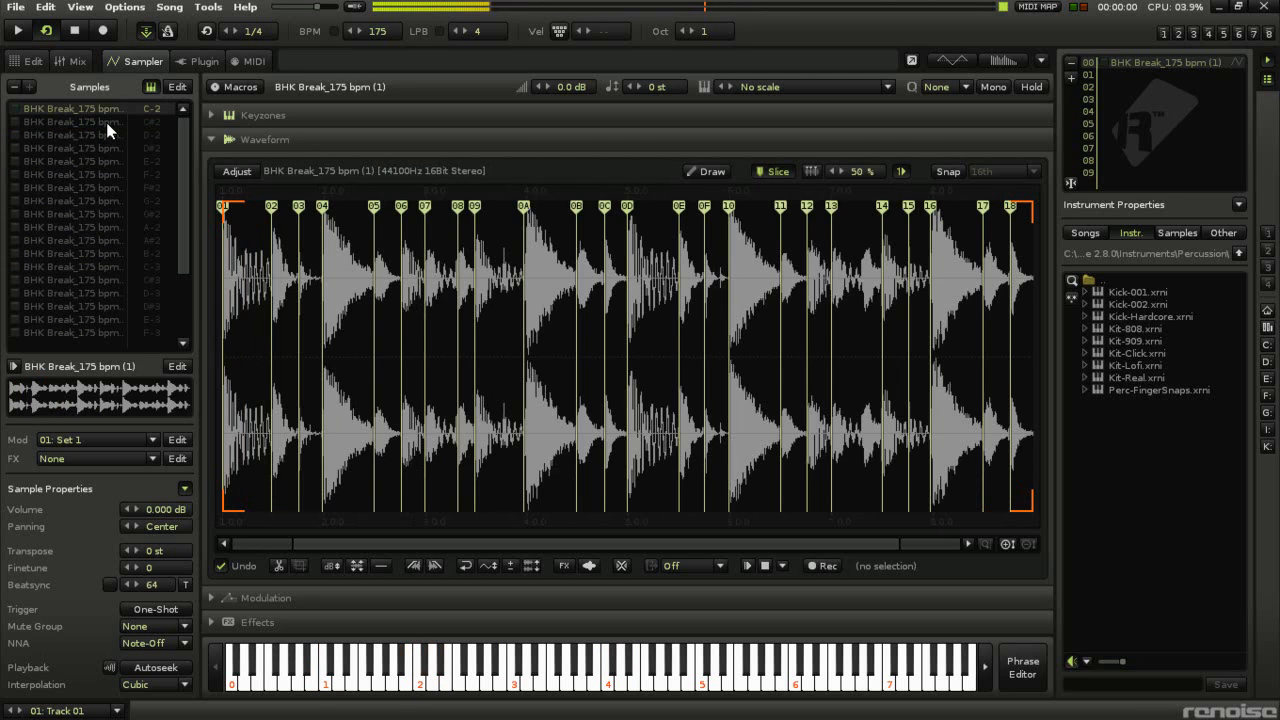
left_click(72, 121)
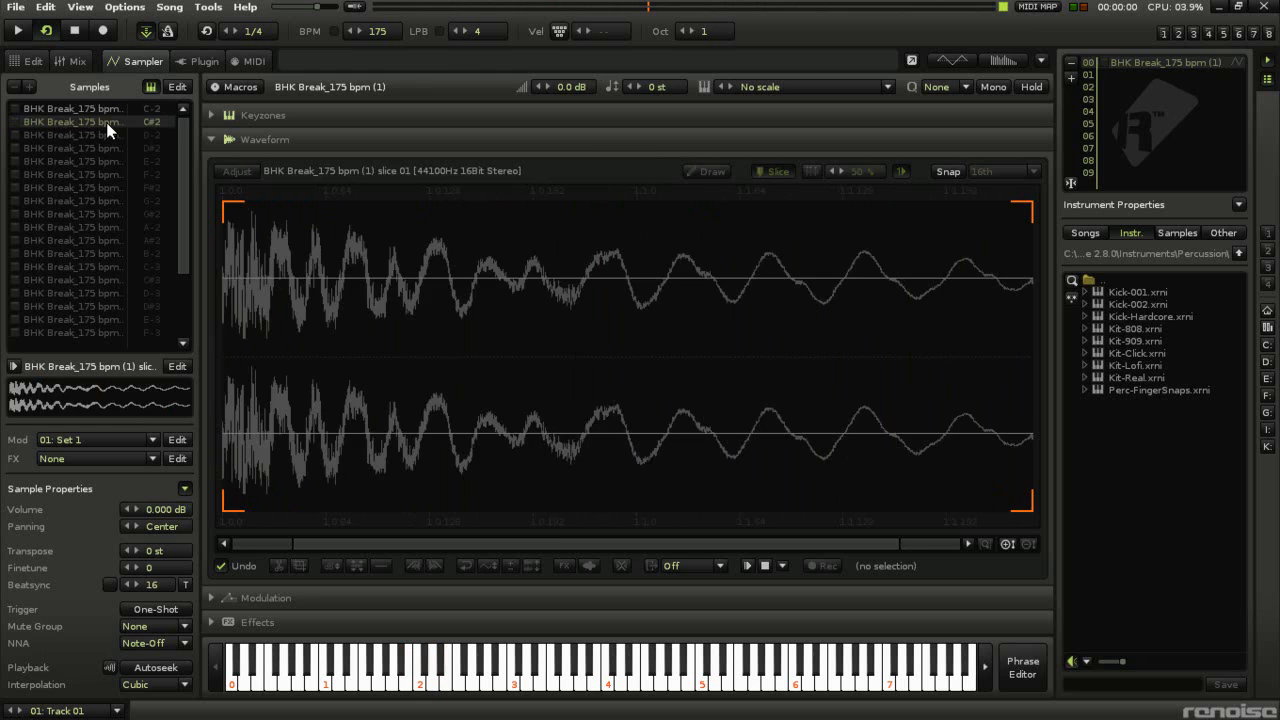
left_click(778, 171)
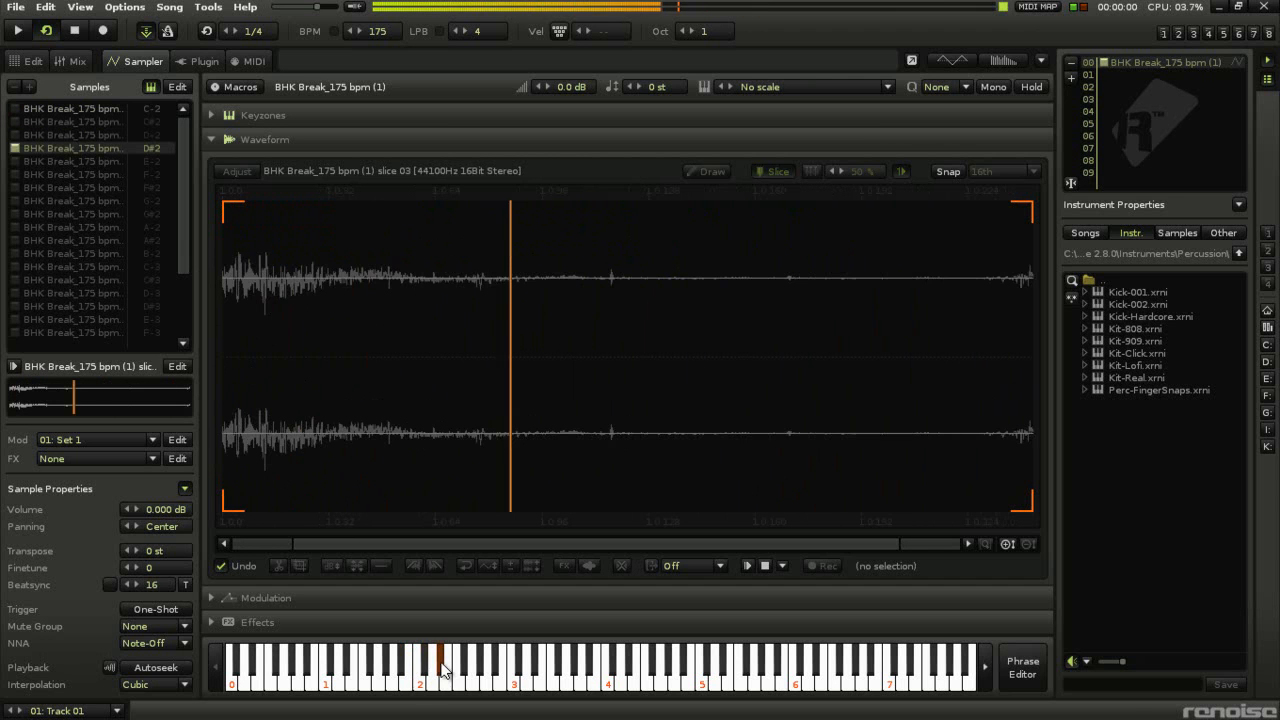
Audition slices 01, 02, 04 and 08, then show the whole break with eight markers.
left_click(777, 171)
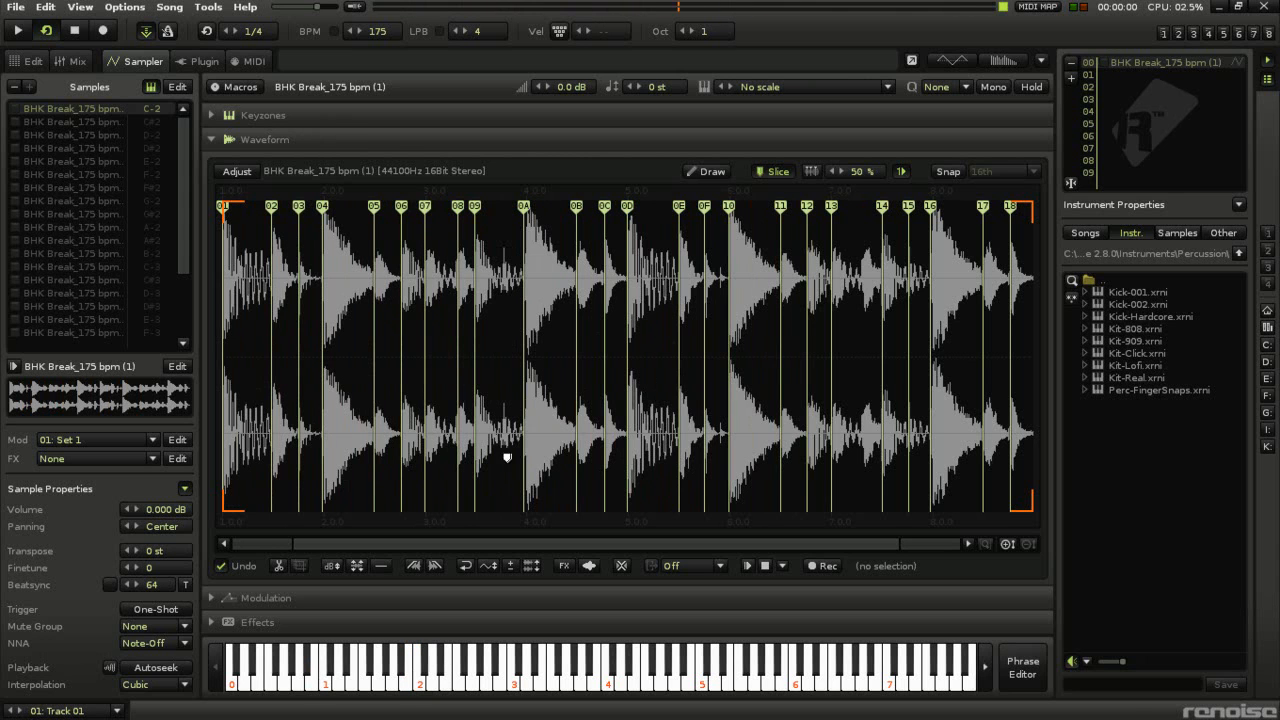
mouse_move(425, 673)
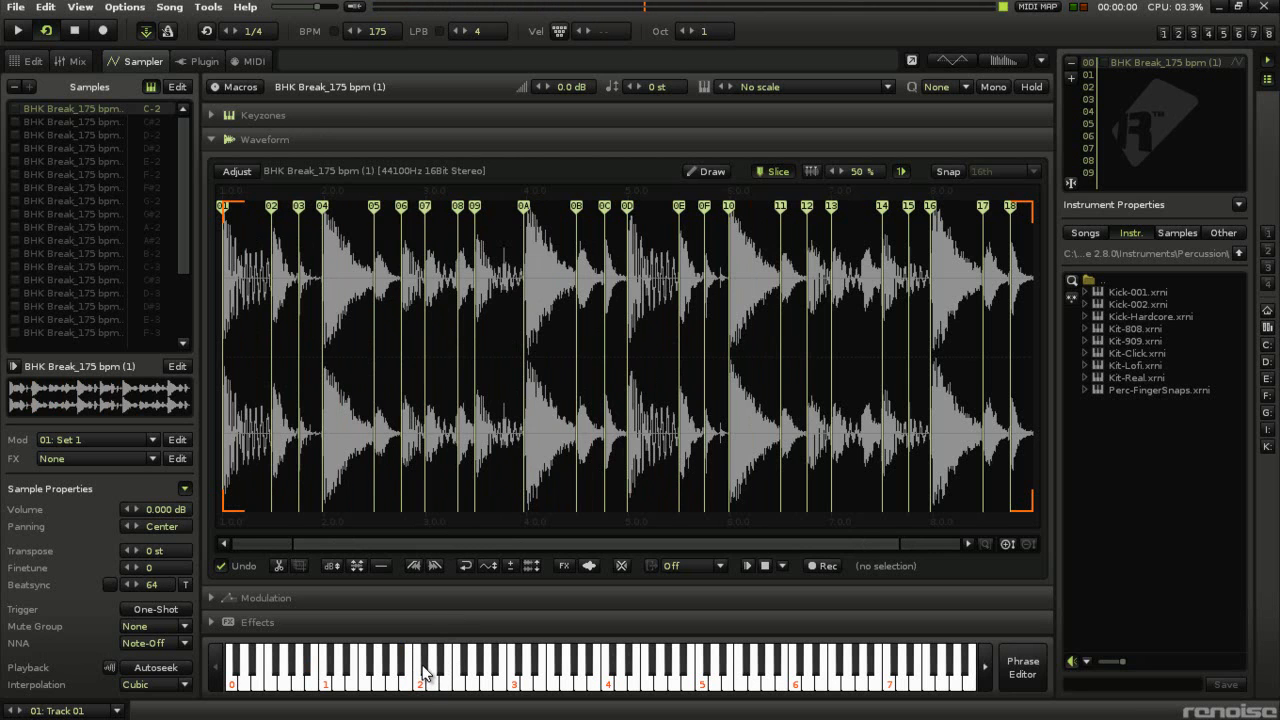
left_click(70, 121)
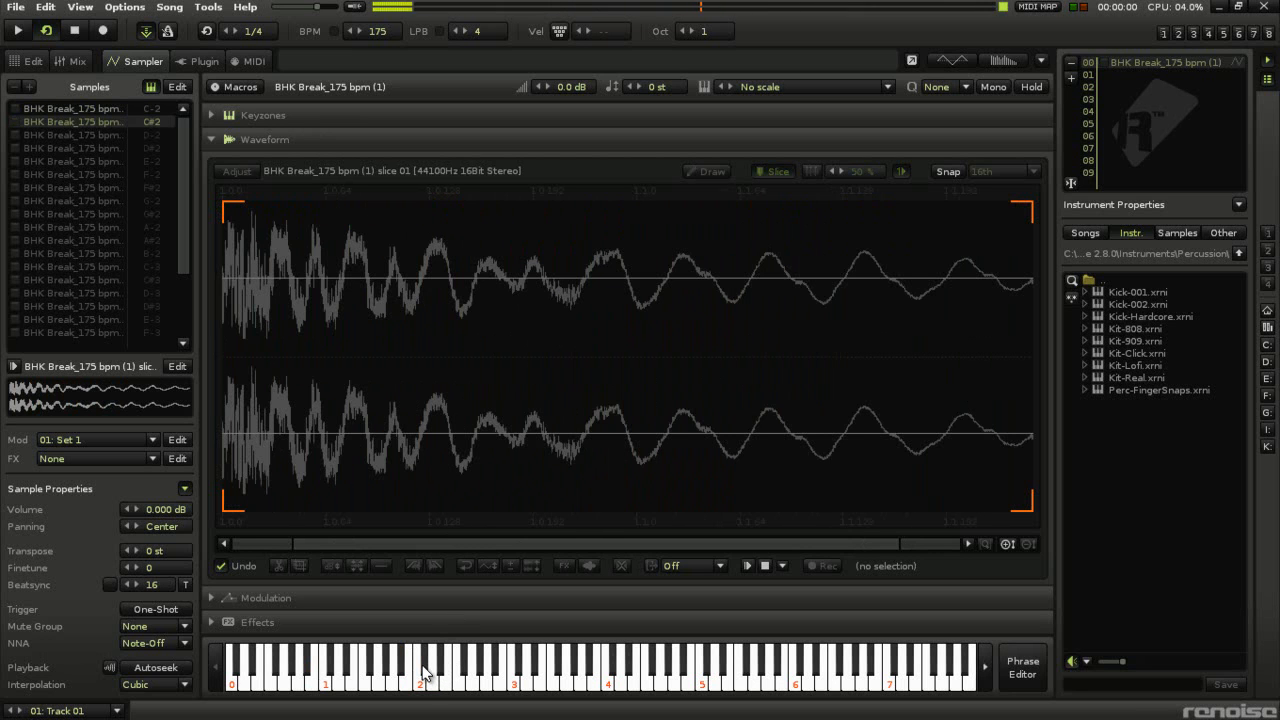
left_click(70, 135)
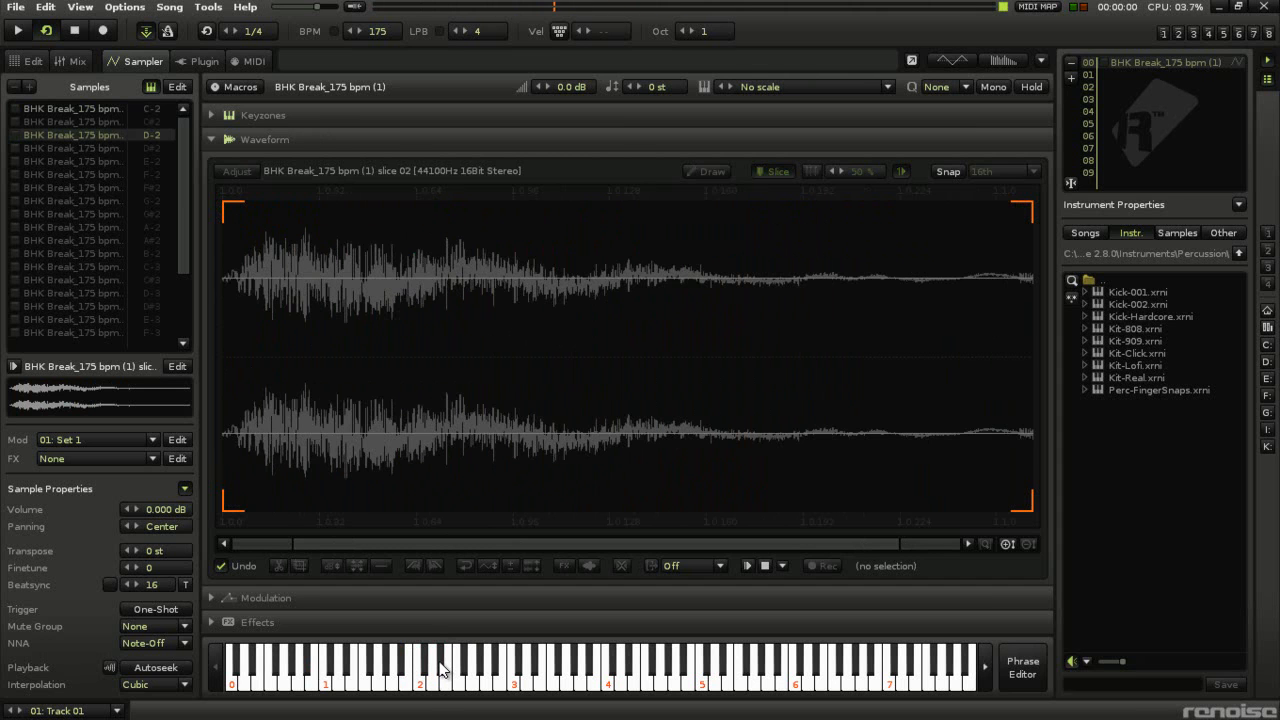
left_click(70, 161)
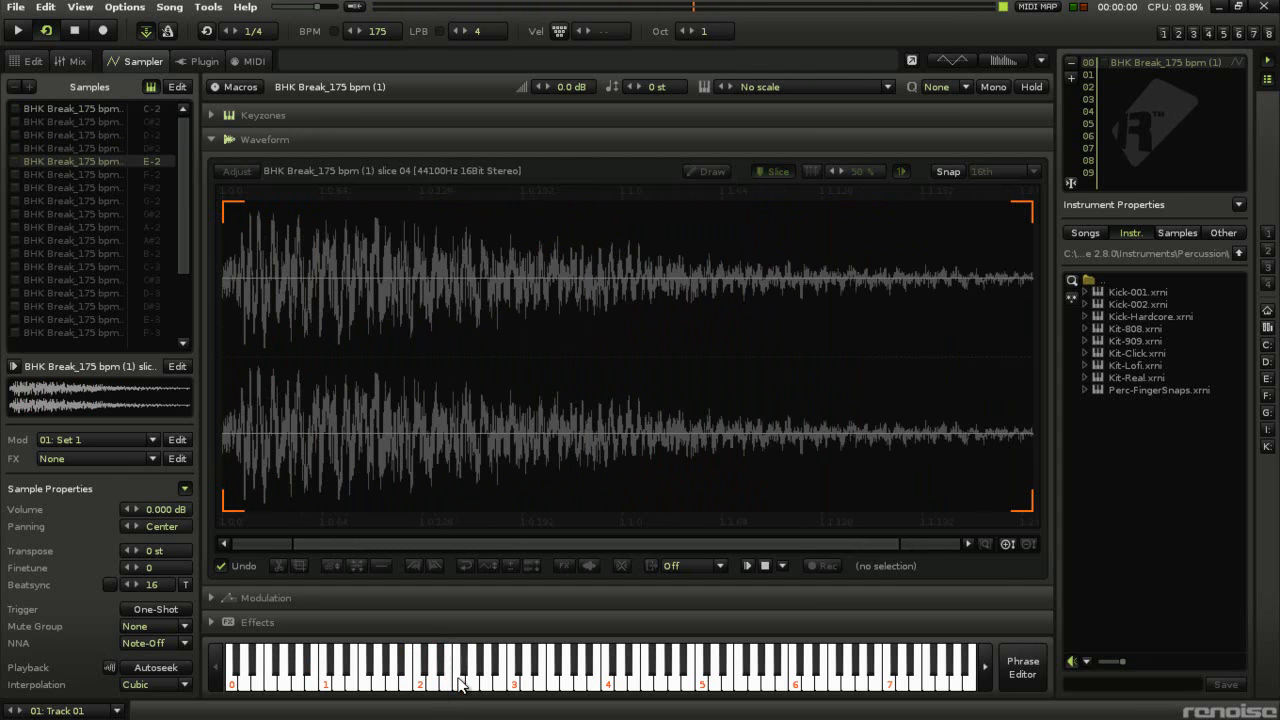
left_click(70, 200)
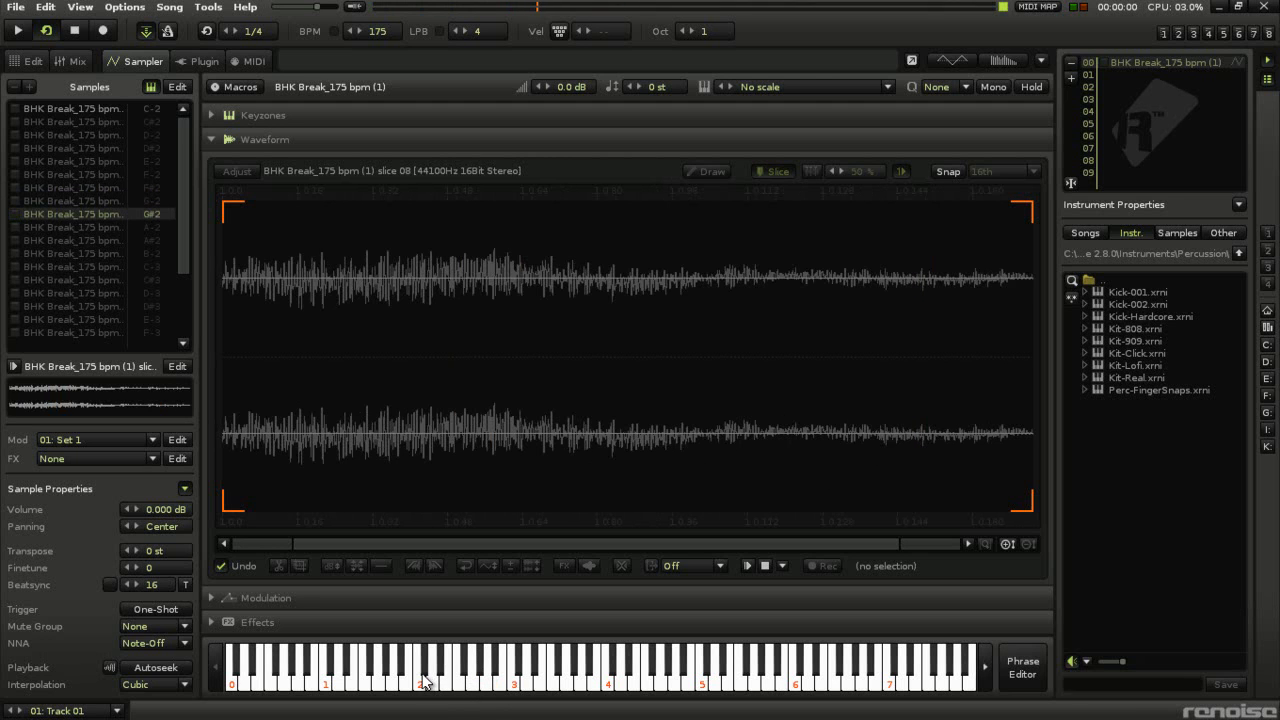
left_click(70, 135)
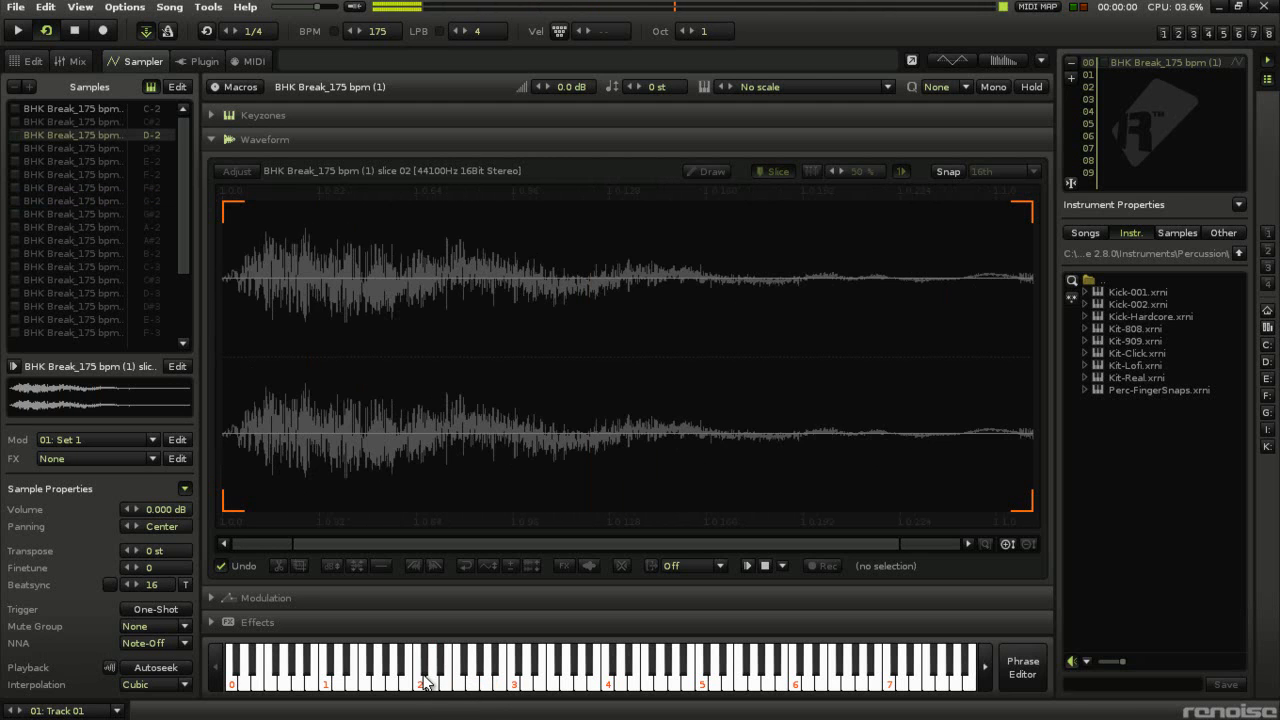
left_click(777, 171)
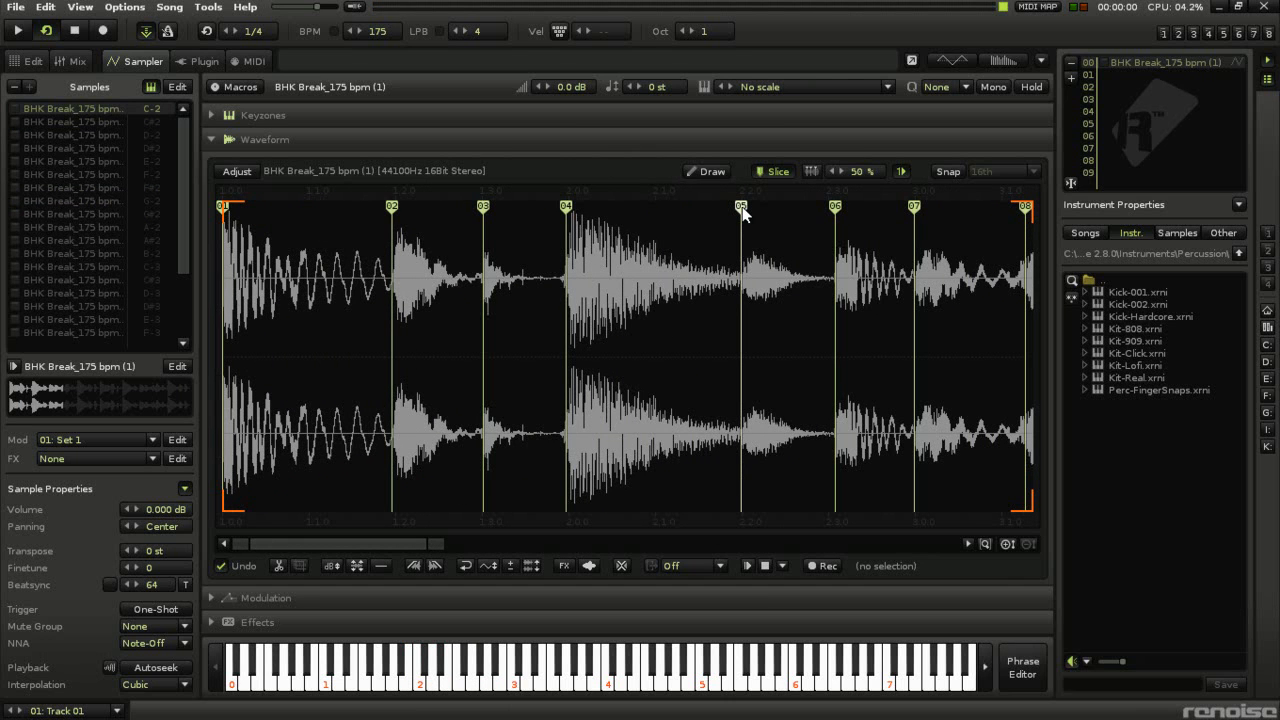
Delete one mid-break slice marker, leaving seven slices 01 to 07.
left_click(750, 206)
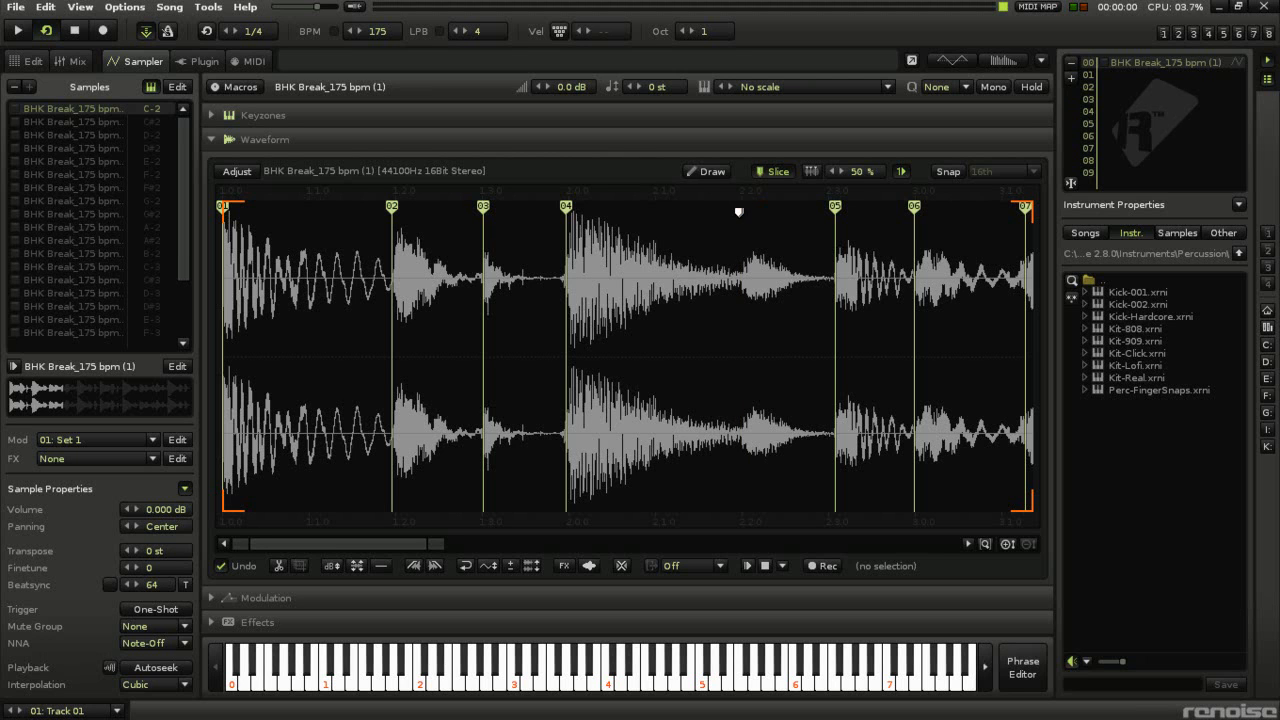
mouse_move(743, 205)
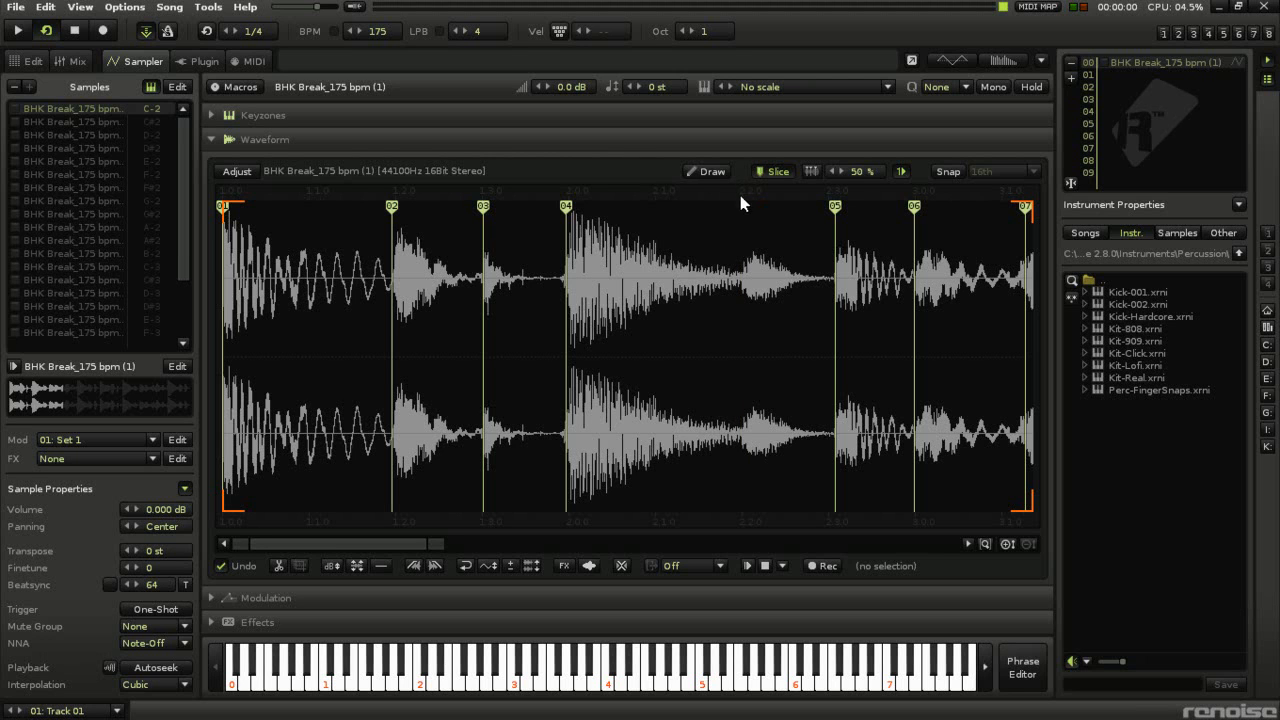
mouse_move(744, 205)
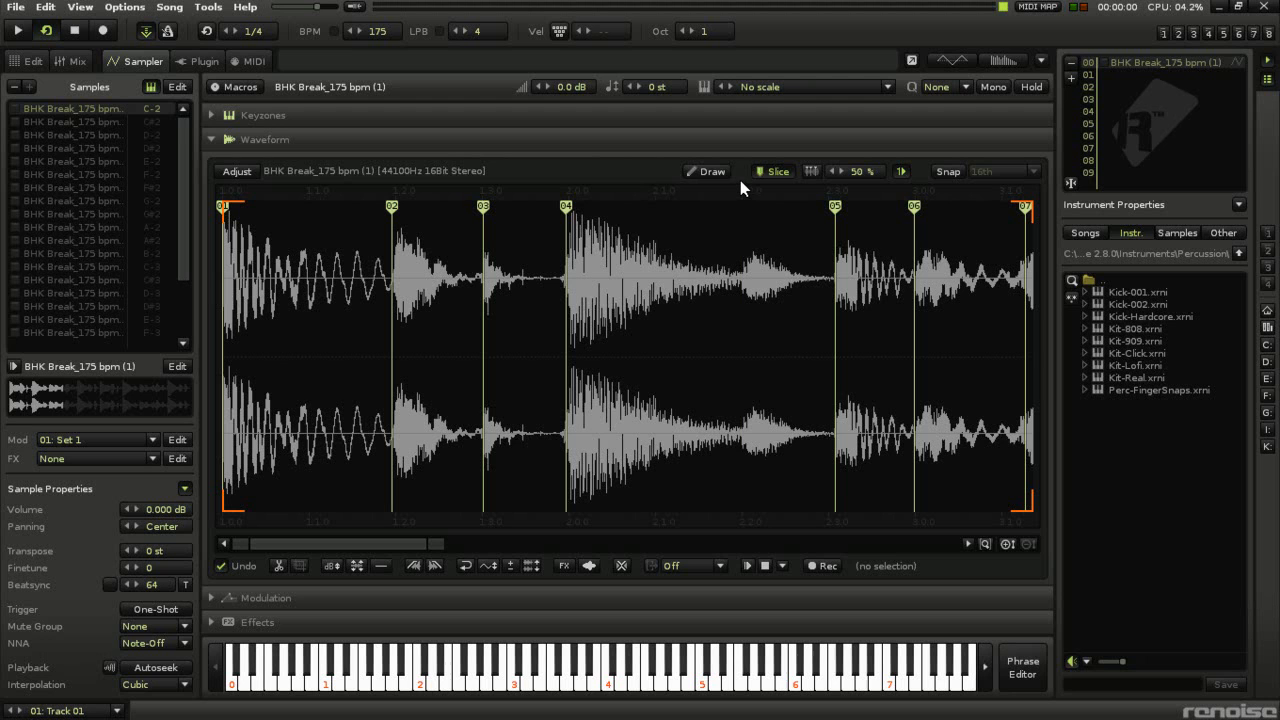
mouse_move(728, 188)
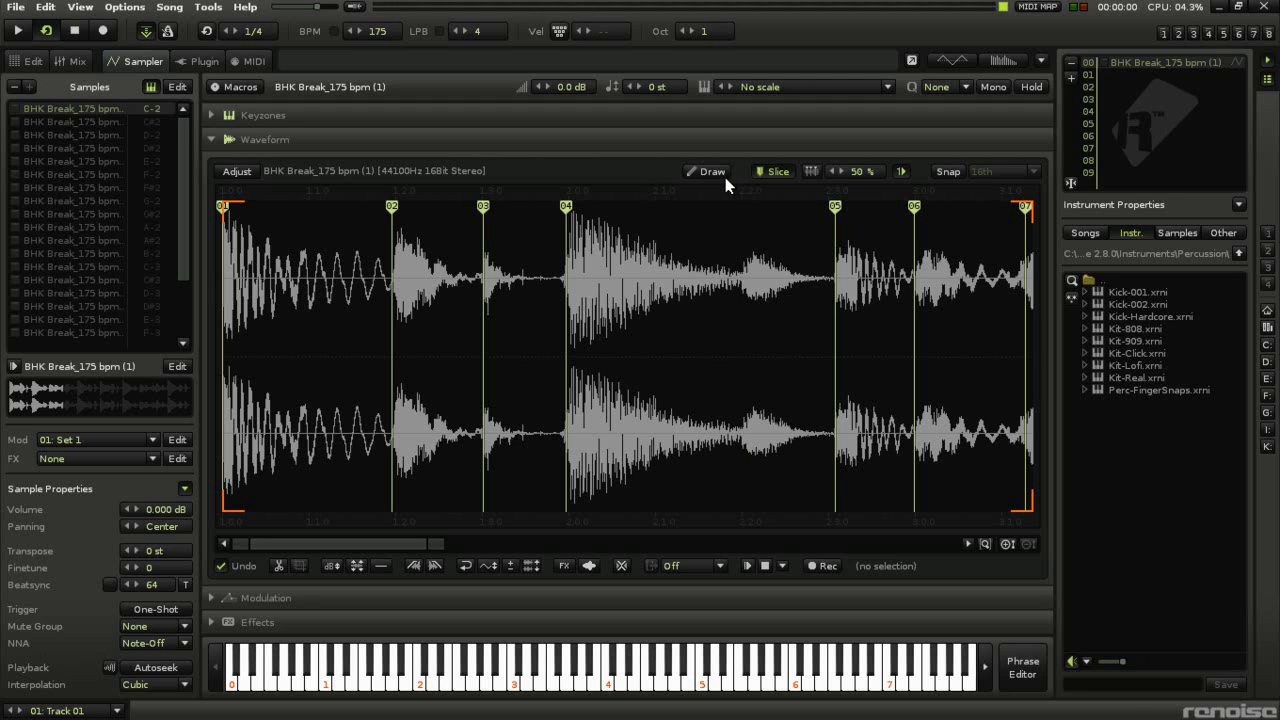
mouse_move(707, 171)
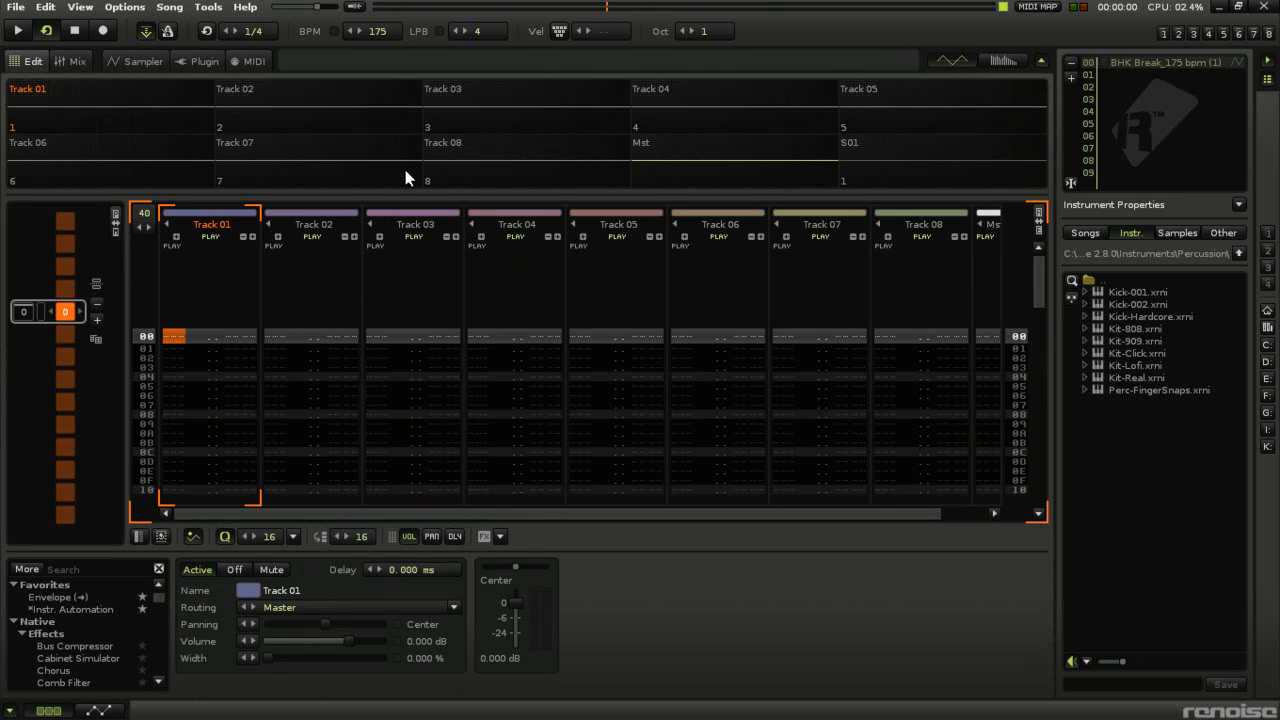
Turn on edit mode and step-record C-2 and E-2 slice notes into Track 01.
left_click(18, 30)
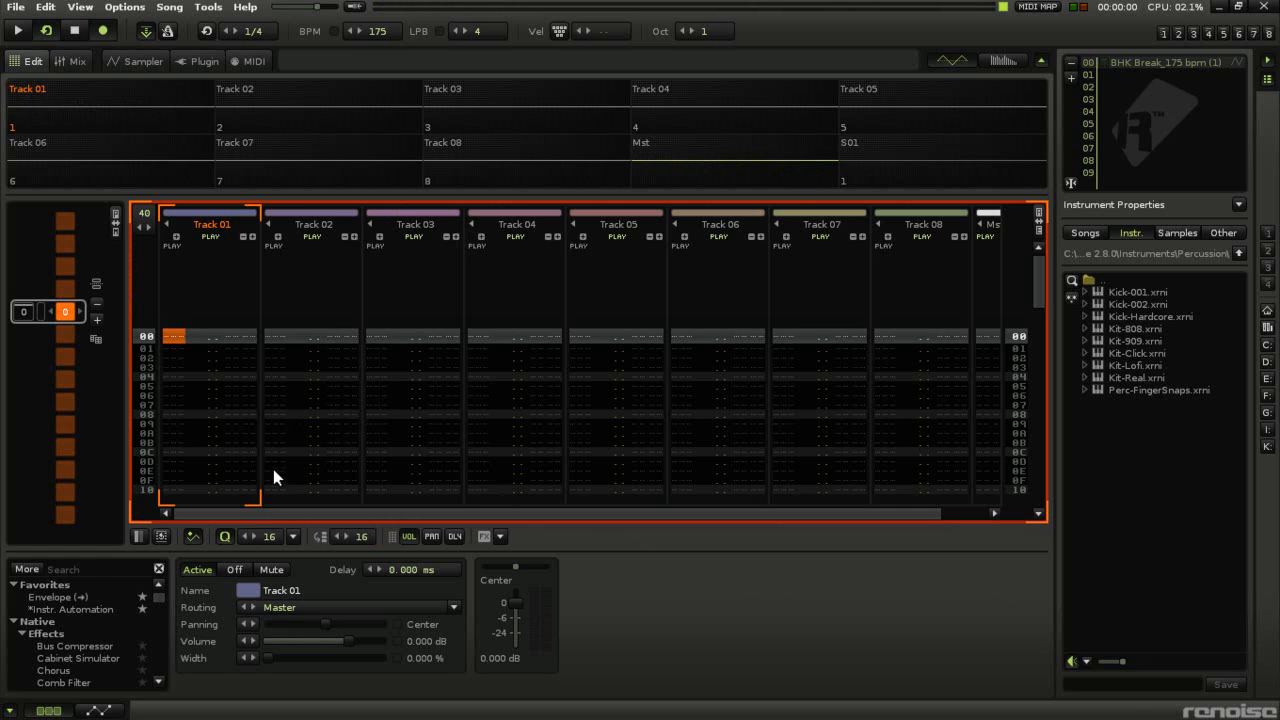
left_click(18, 31)
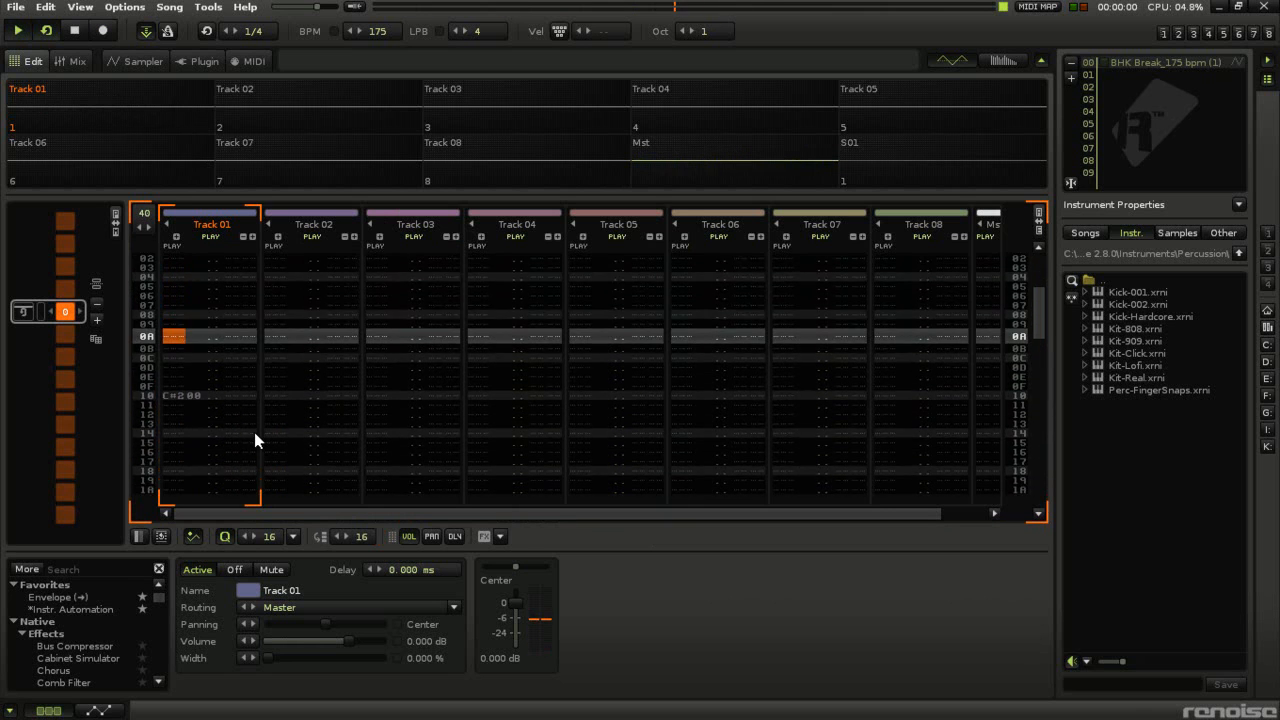
left_click(18, 30)
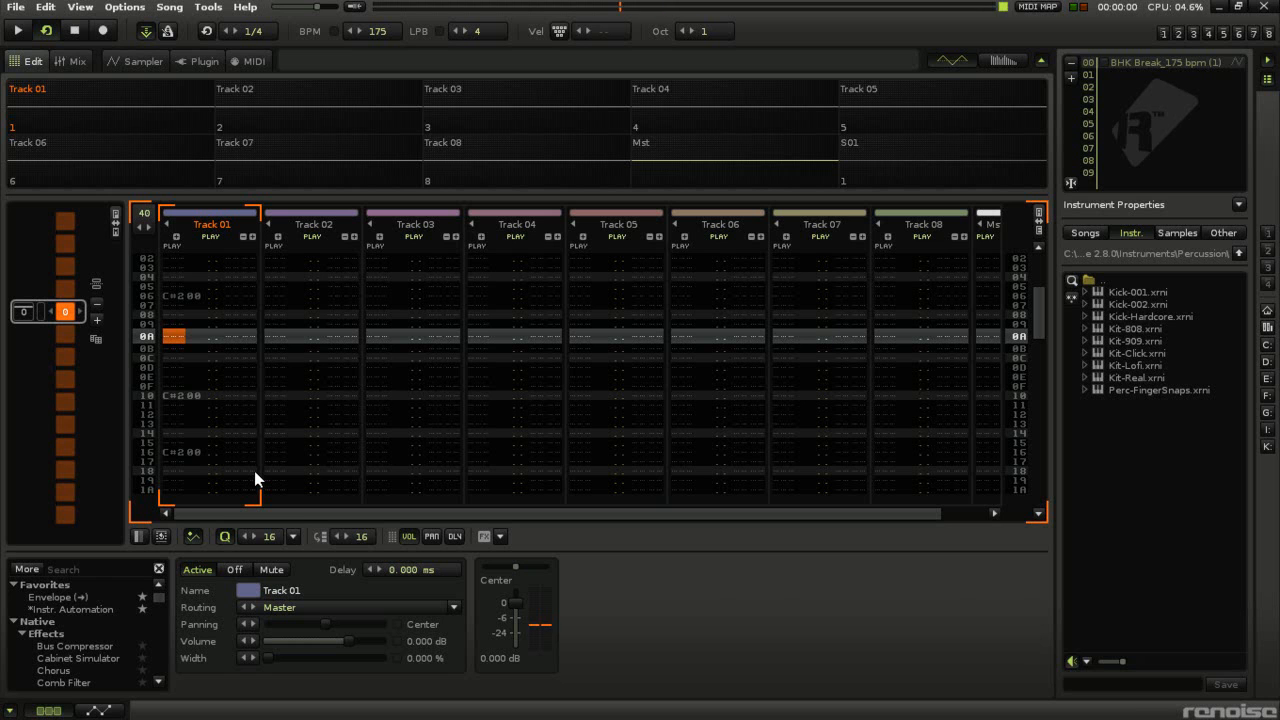
left_click(17, 30)
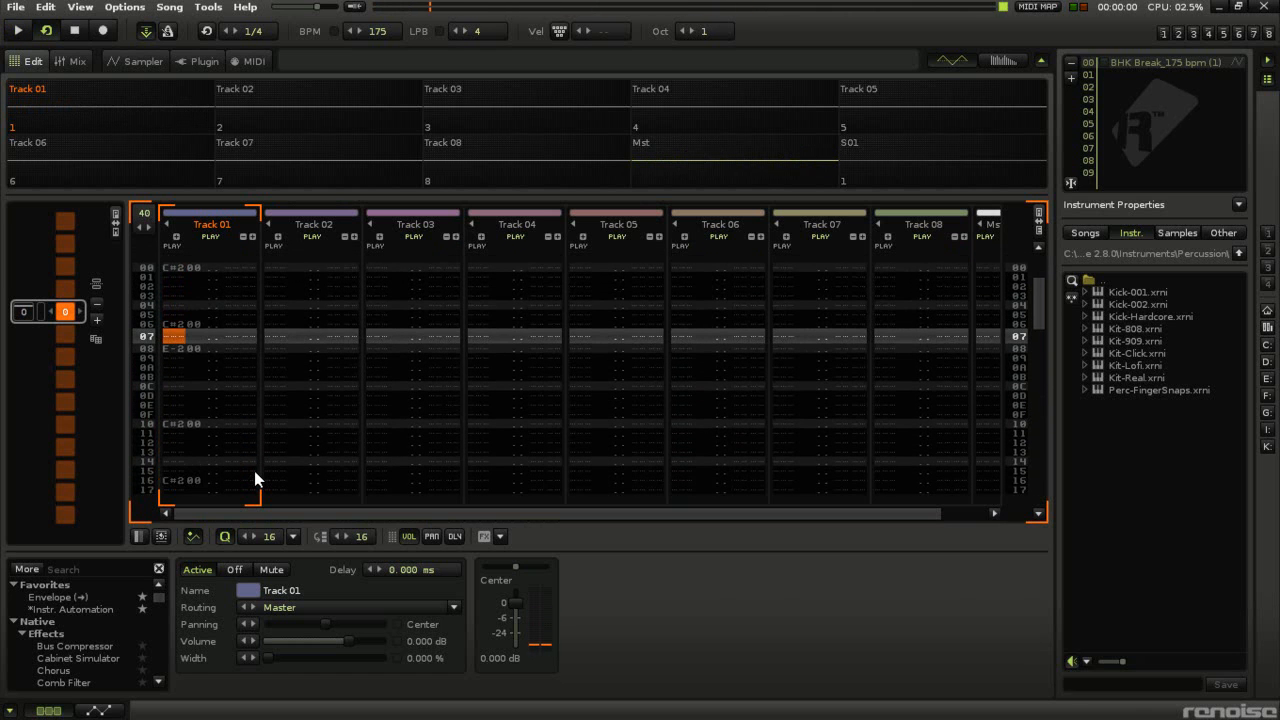
Record more alternating C-2 and E-2 slice notes further down Track 01, through row 1C.
scroll("down", 3)
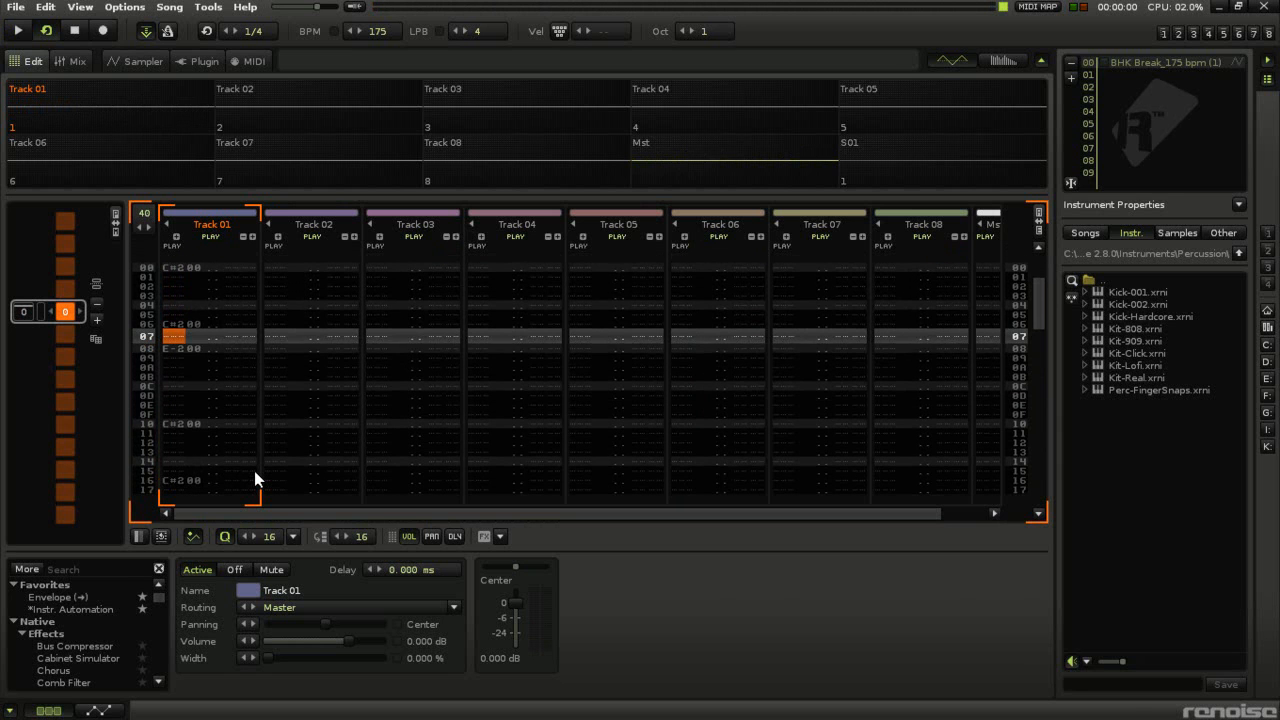
scroll("down", 3)
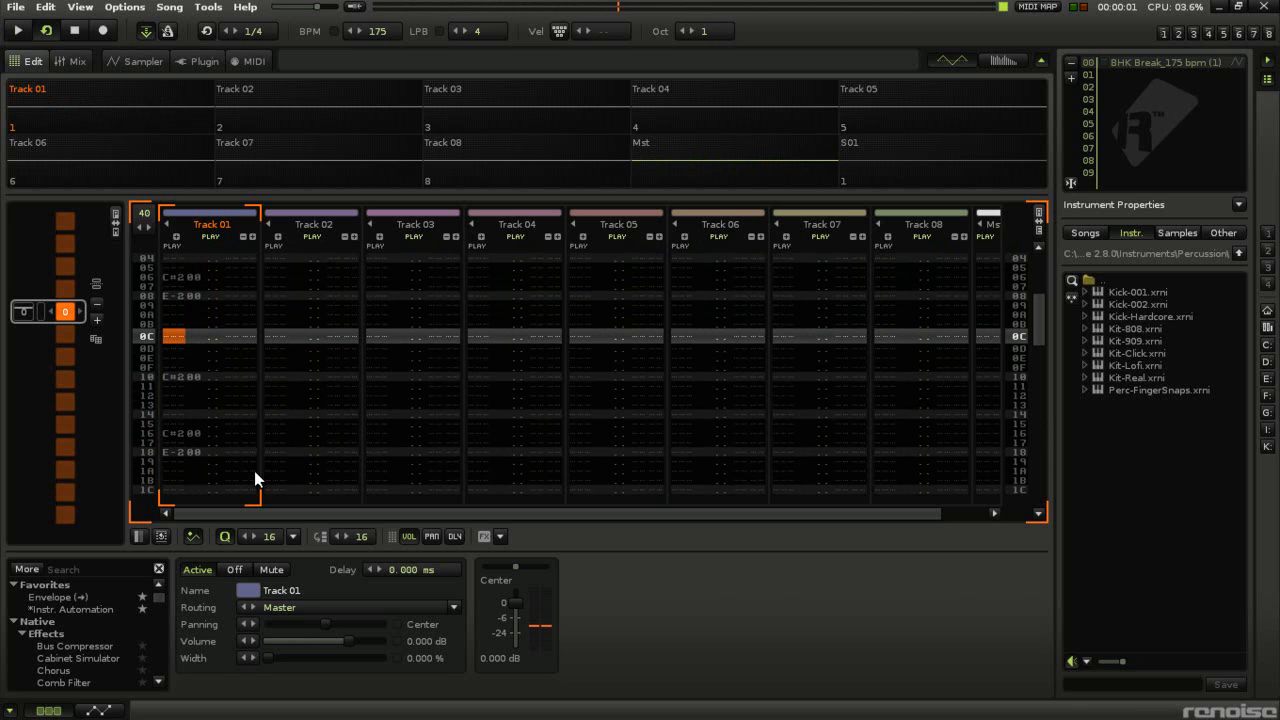
left_click(18, 31)
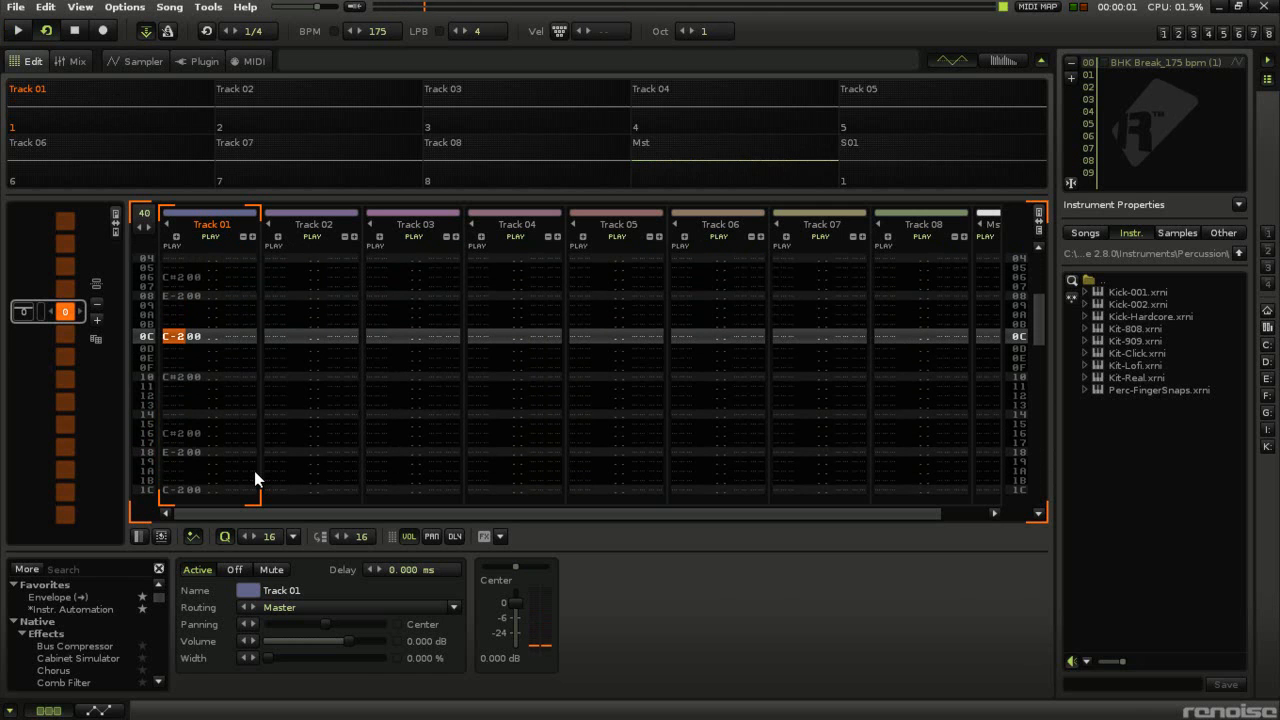
left_click(18, 31)
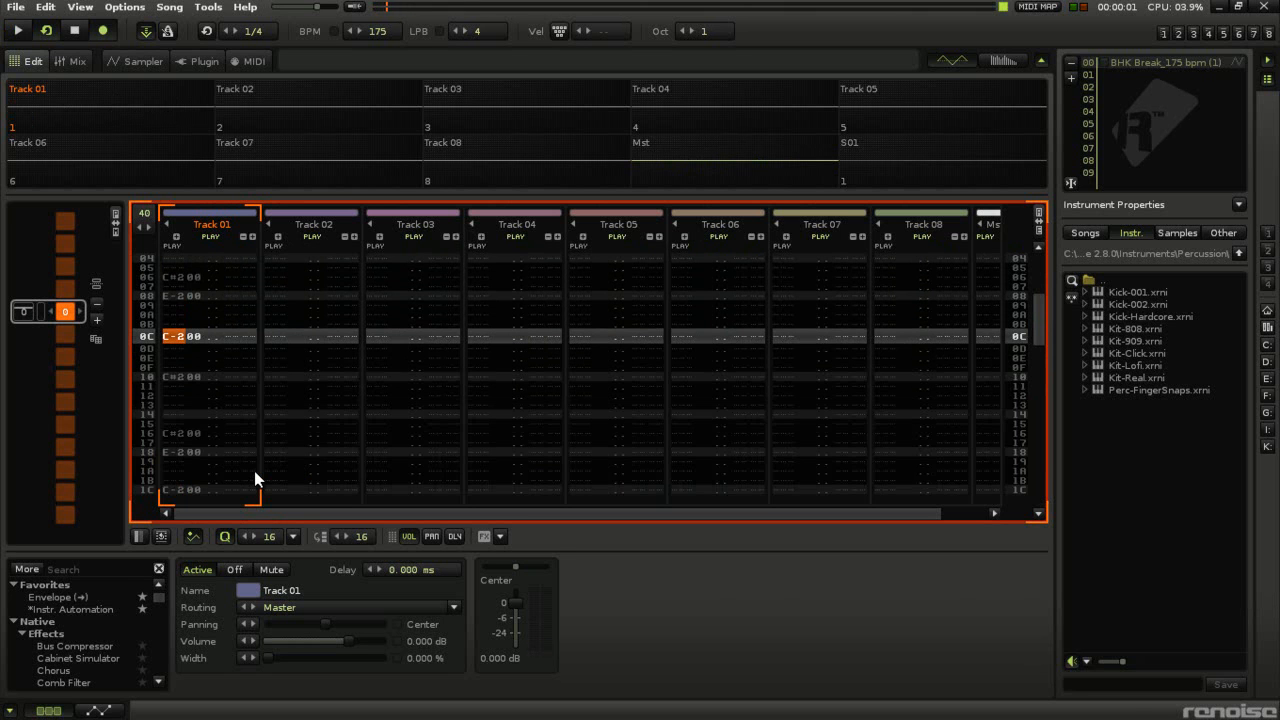
Play and stop the pattern, rework a slice note, and play the beat again.
left_click(17, 30)
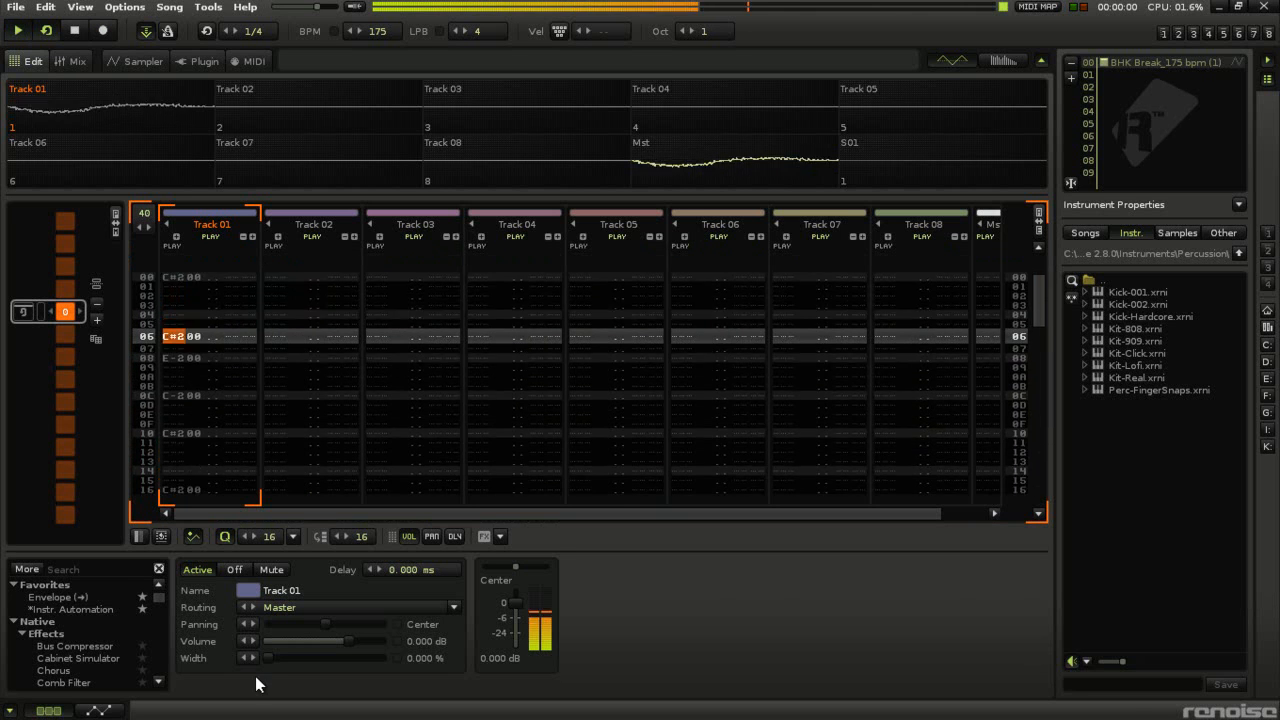
left_click(18, 30)
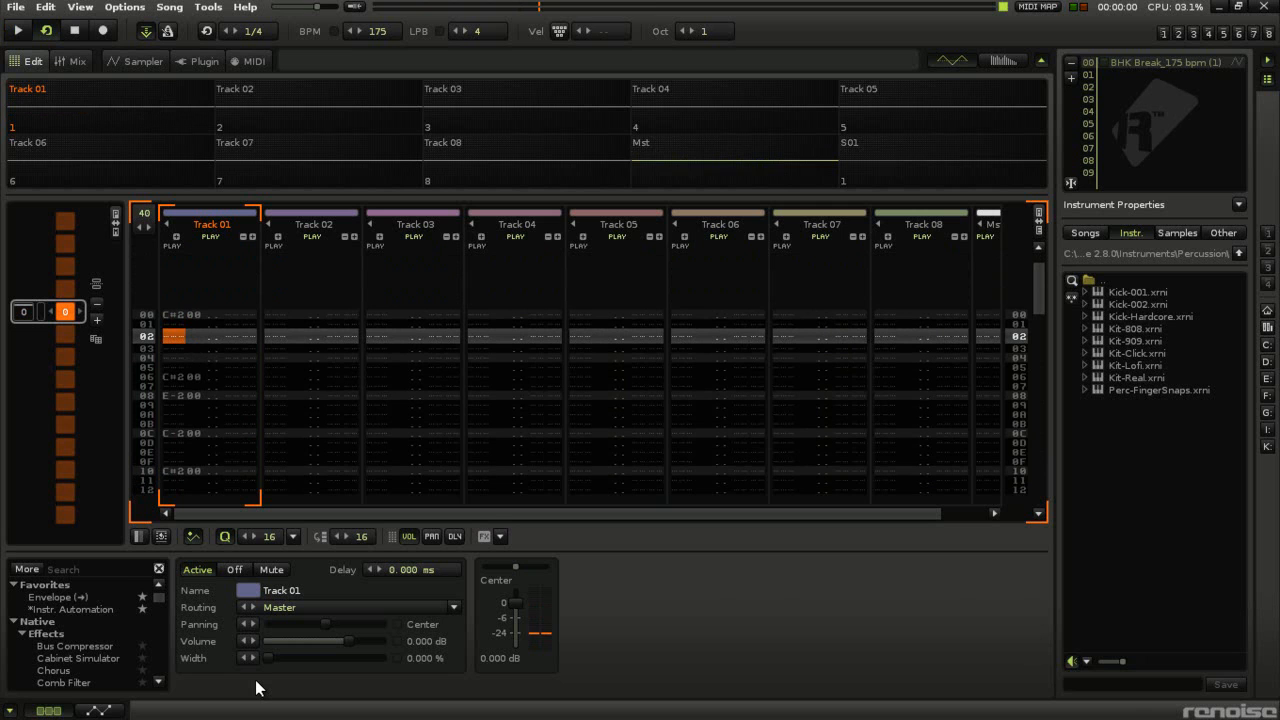
left_click(18, 31)
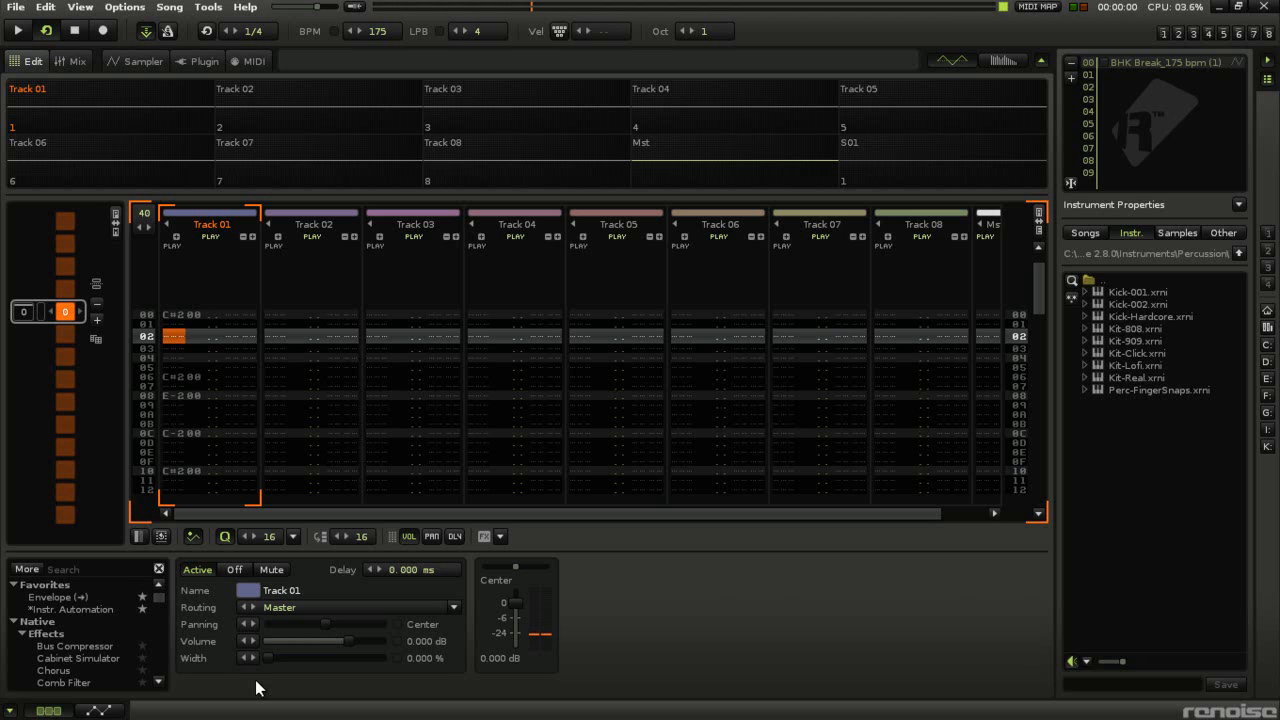
left_click(18, 30)
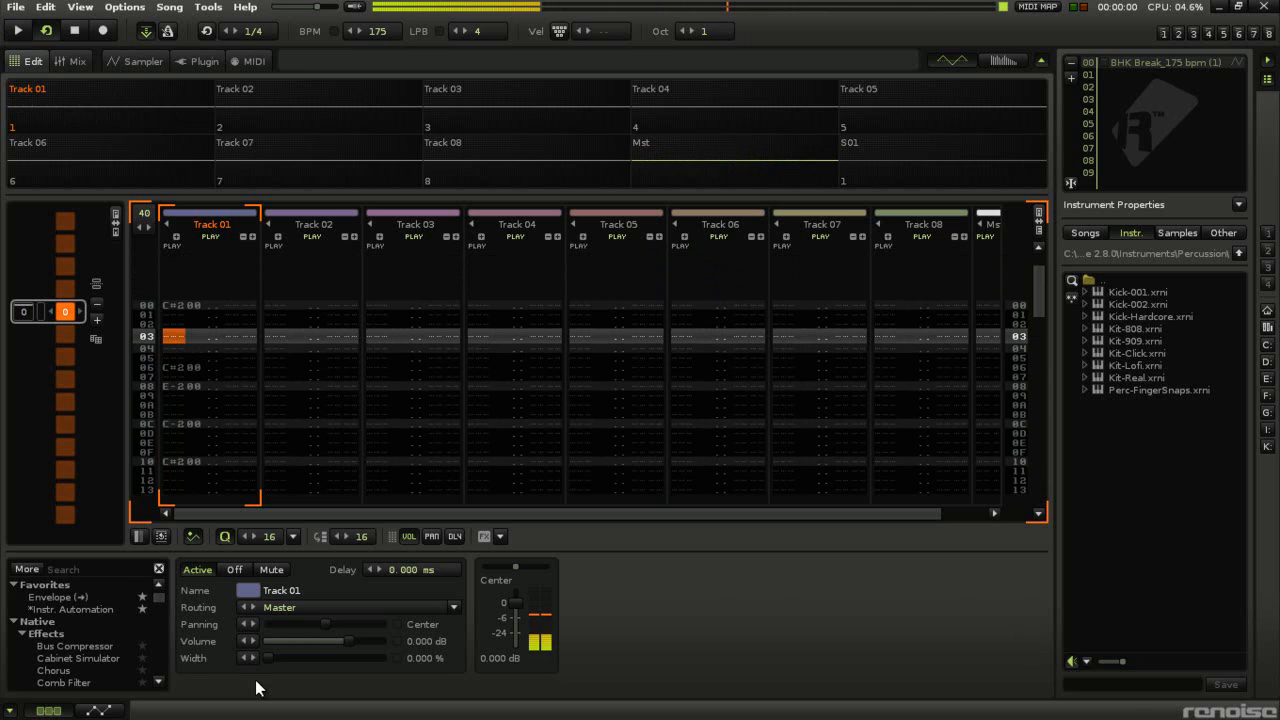
Replay the pattern and undo the last step-recorded note with Ctrl+Z.
scroll("down", 3)
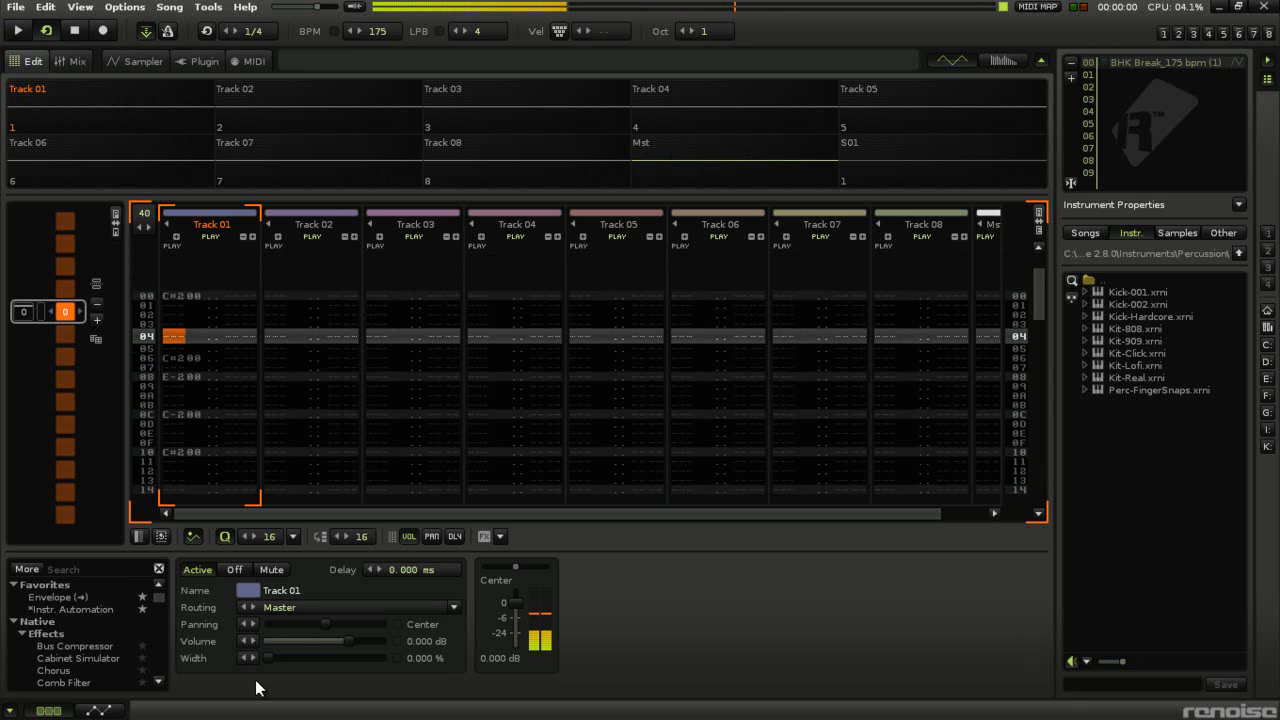
left_click(18, 30)
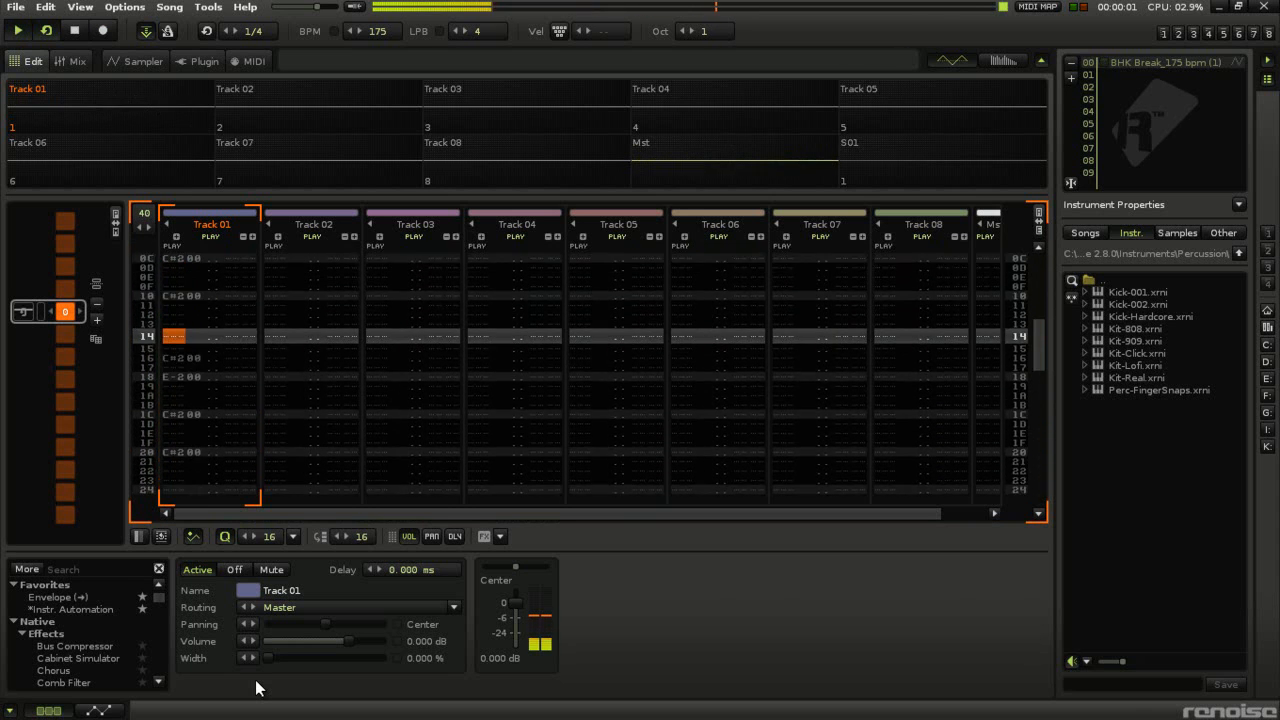
left_click(17, 30)
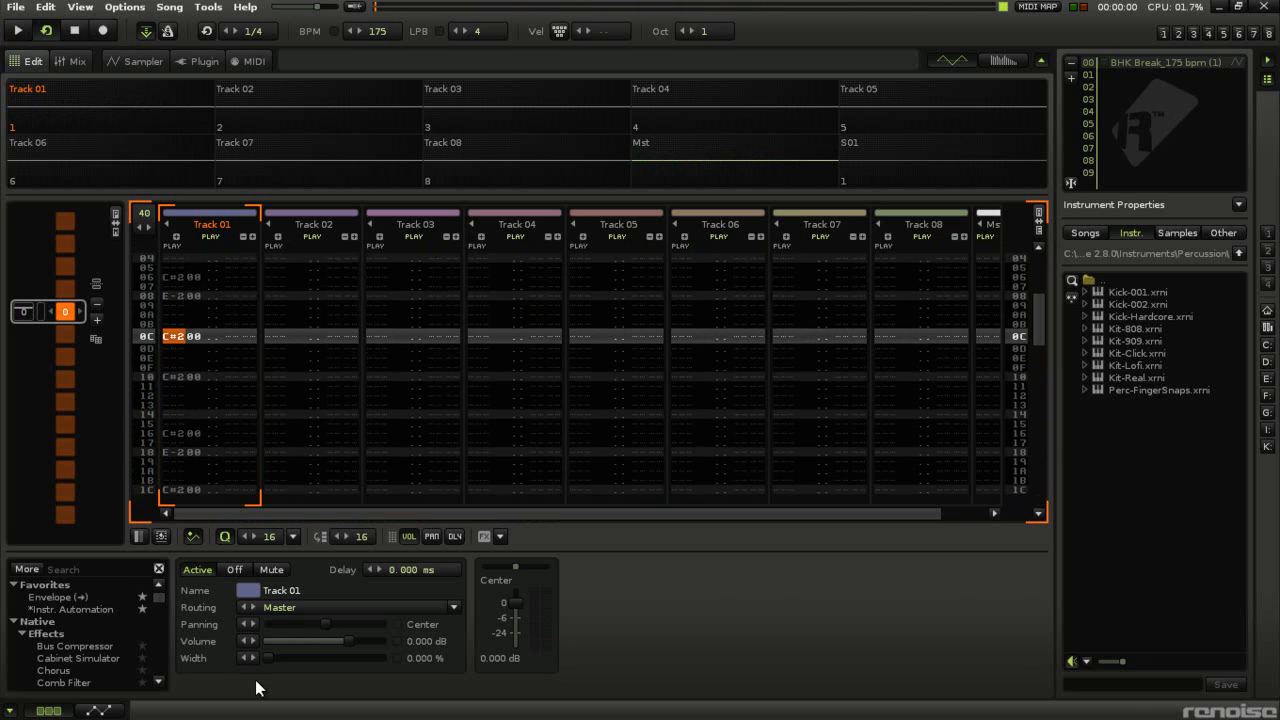
left_click(18, 31)
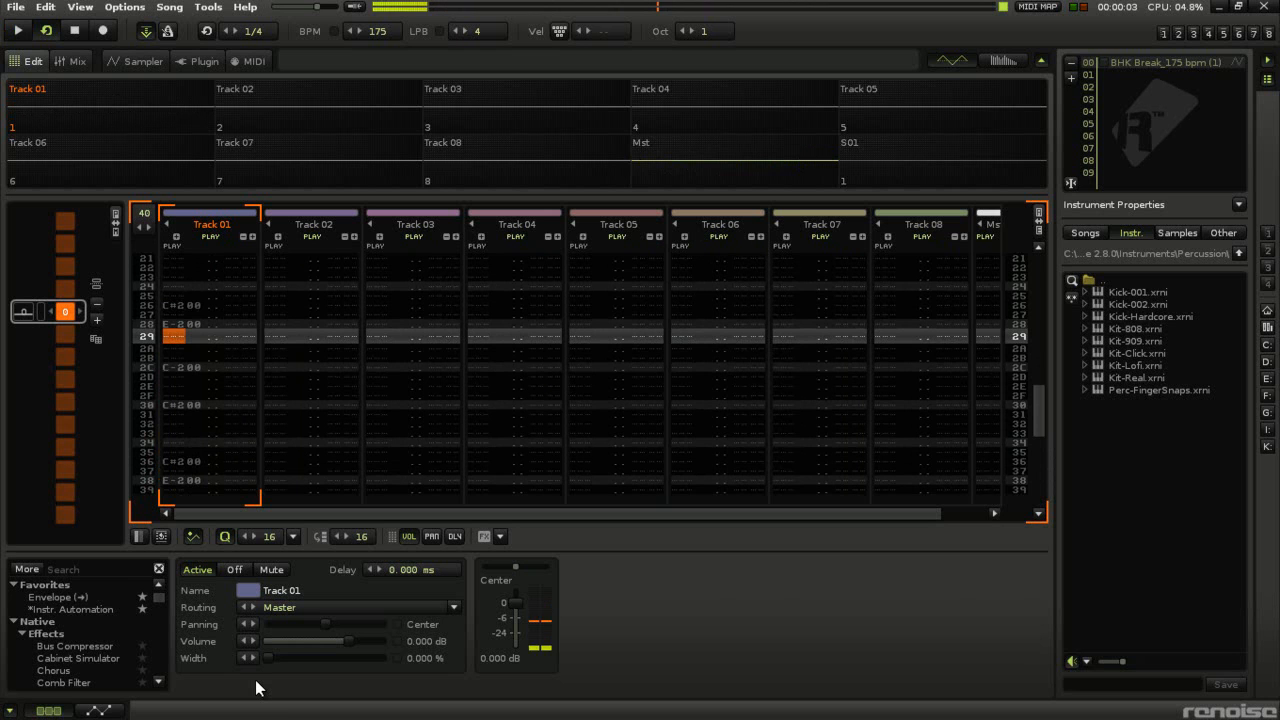
key("ctrl+z")
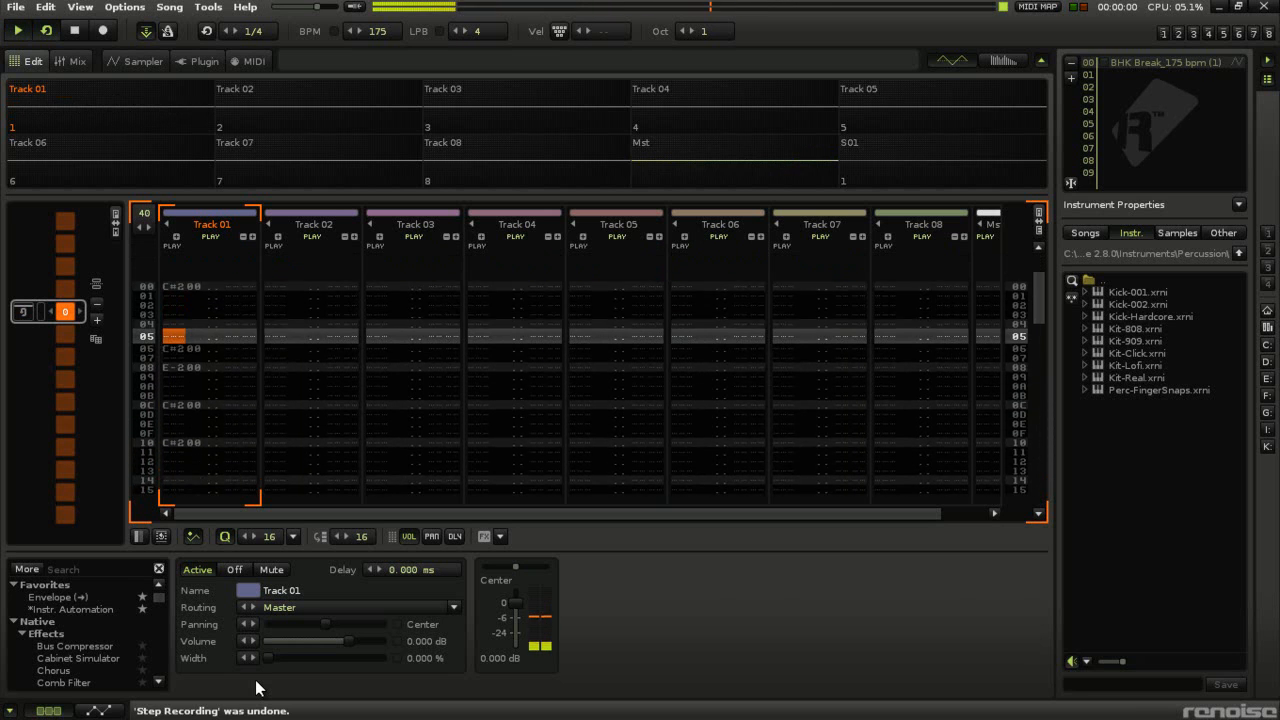
Enter further slice notes down Track 01, including G-2 and D-2 notes at volume 40.
scroll("down", 3)
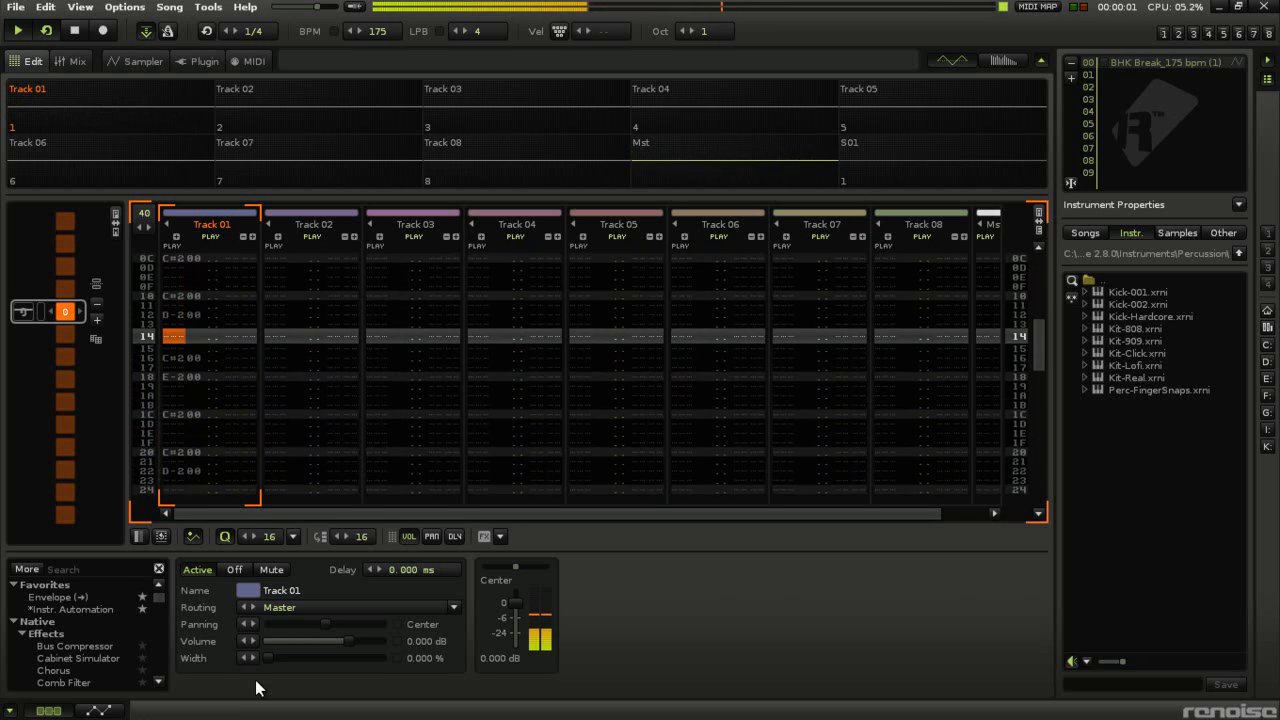
scroll("down", 3)
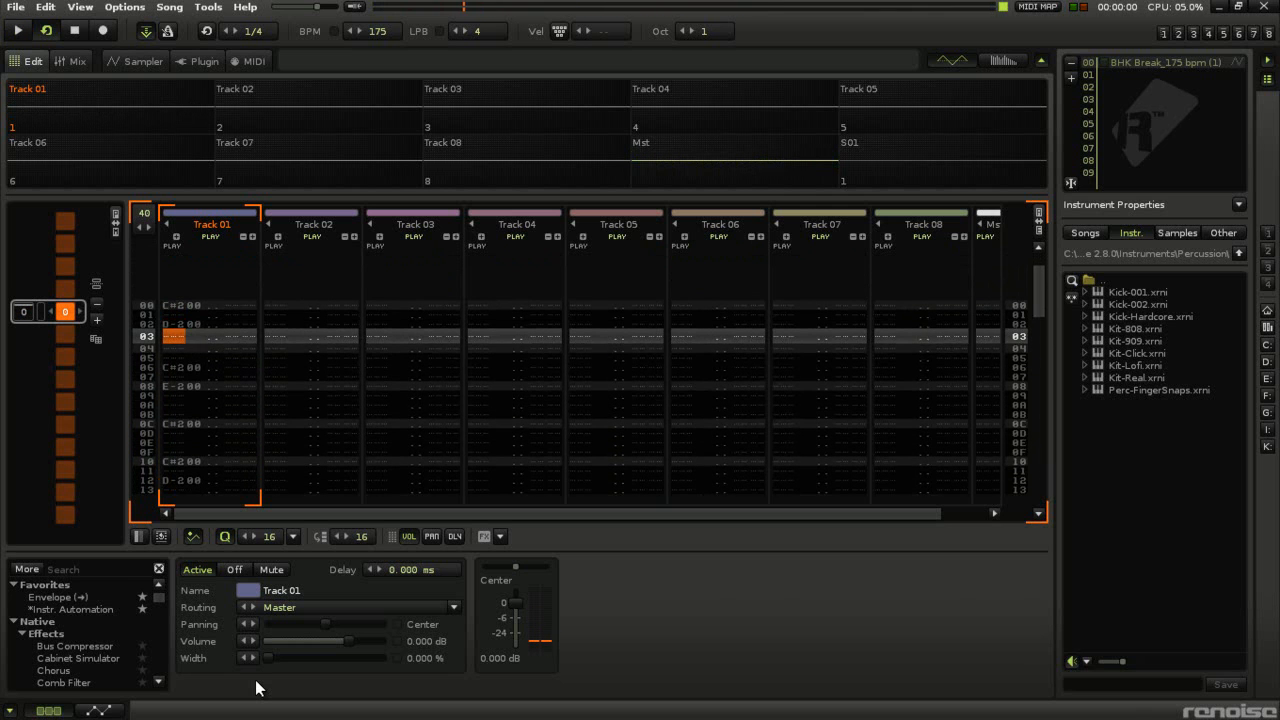
left_click(17, 30)
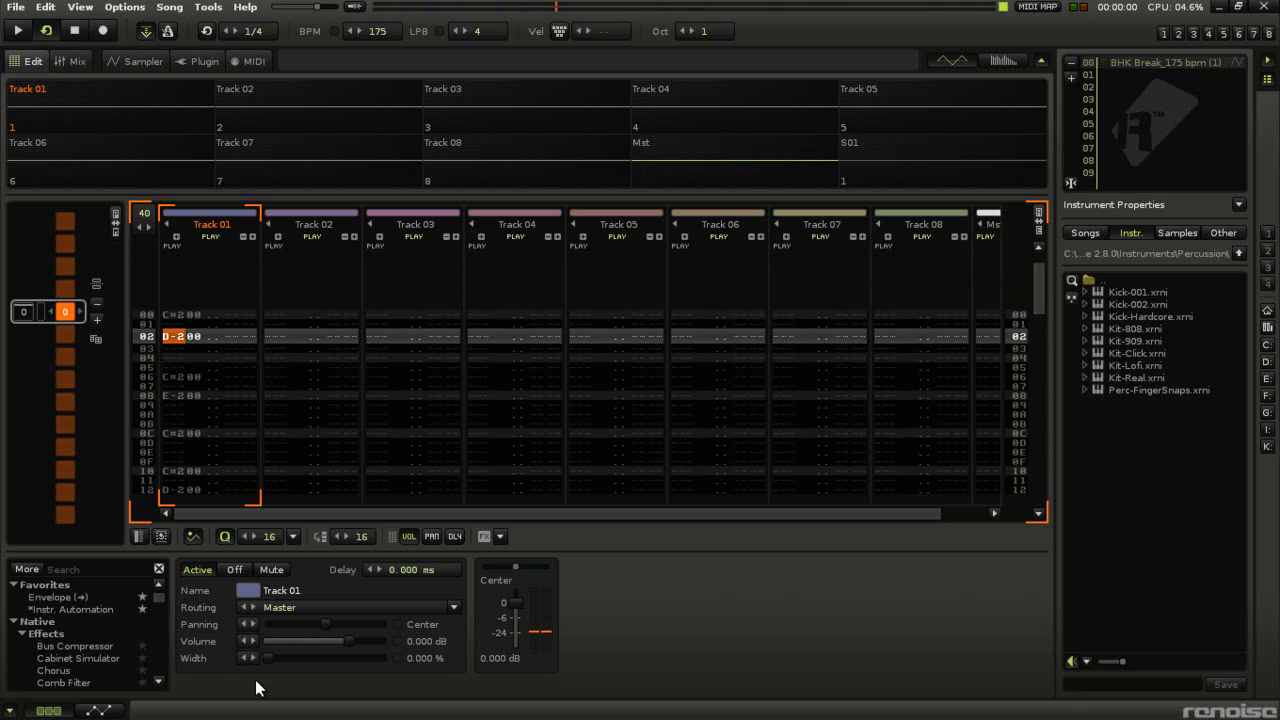
left_click(17, 30)
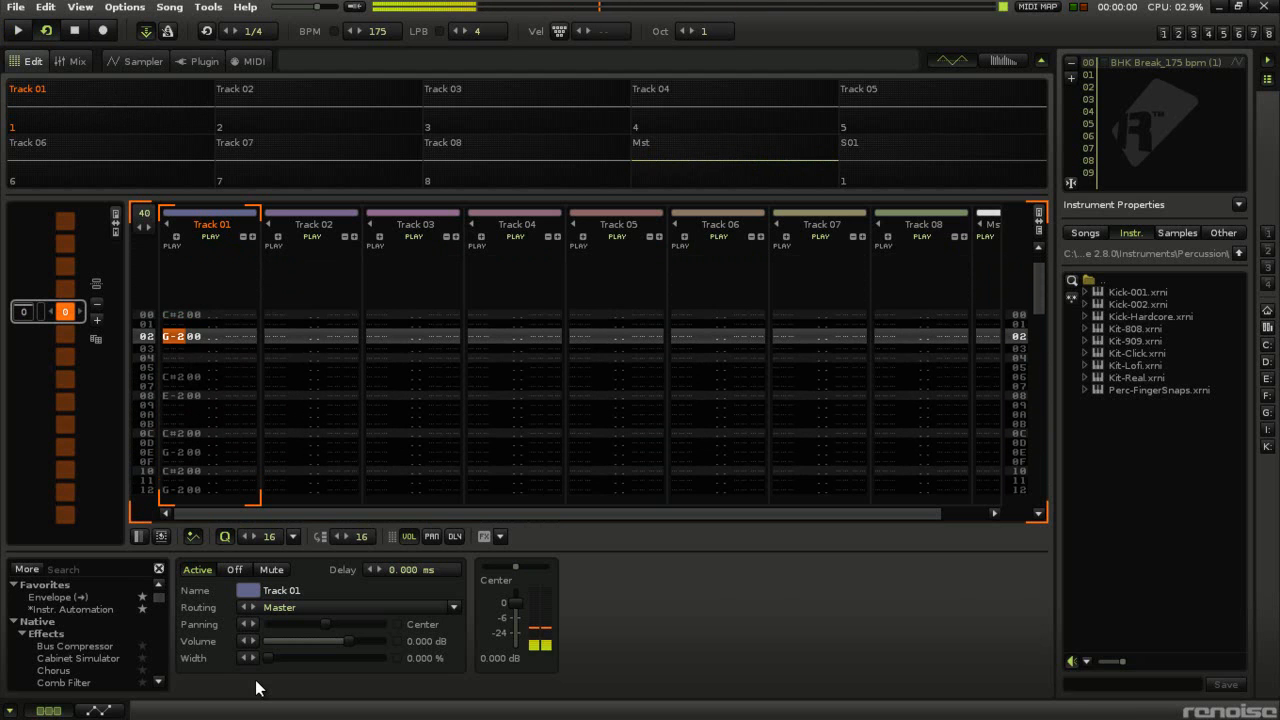
left_click(18, 30)
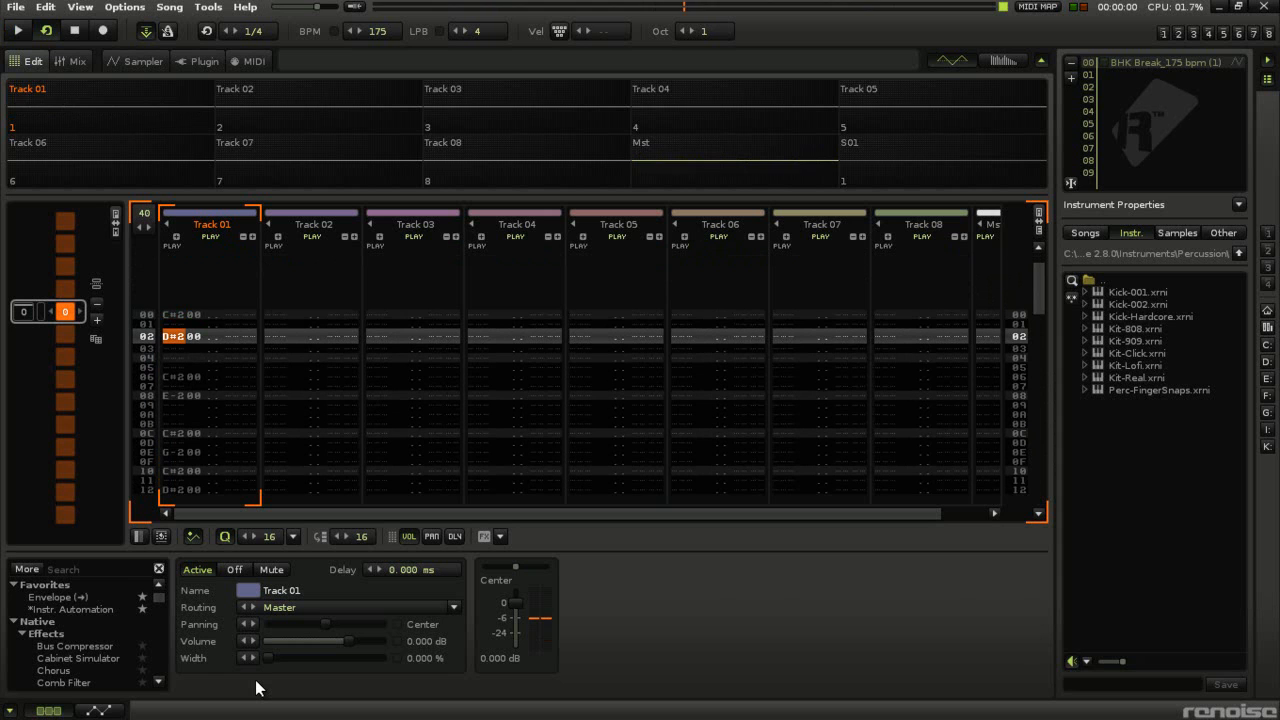
left_click(18, 30)
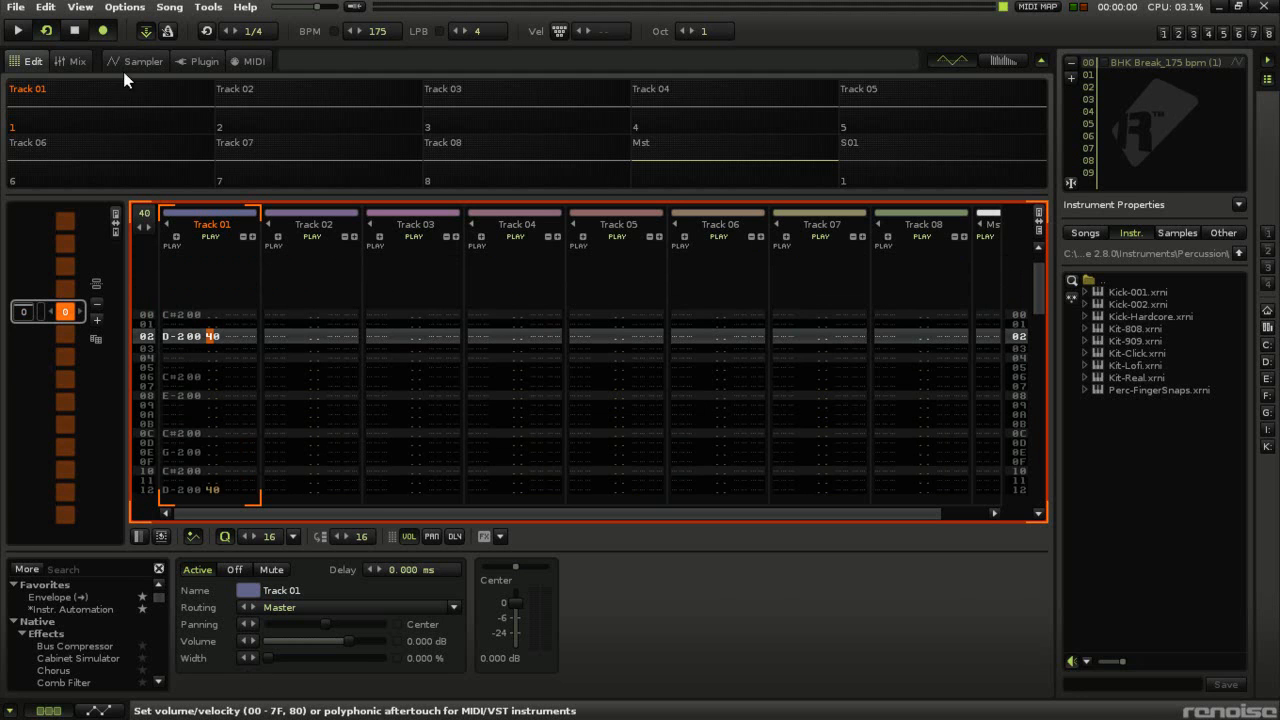
Solo Track 01, lower its D-2 notes' volume to 20, and show slice 02 in the sampler.
left_click(211, 236)
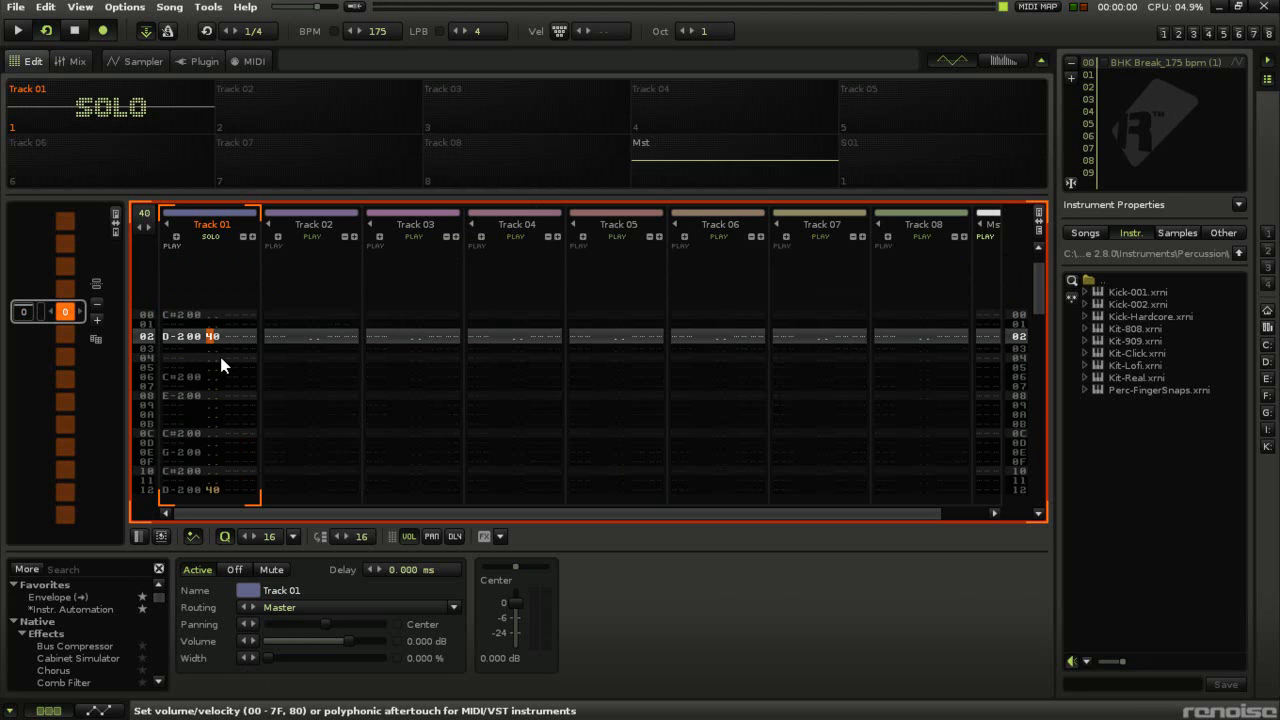
left_click(18, 30)
type("30")
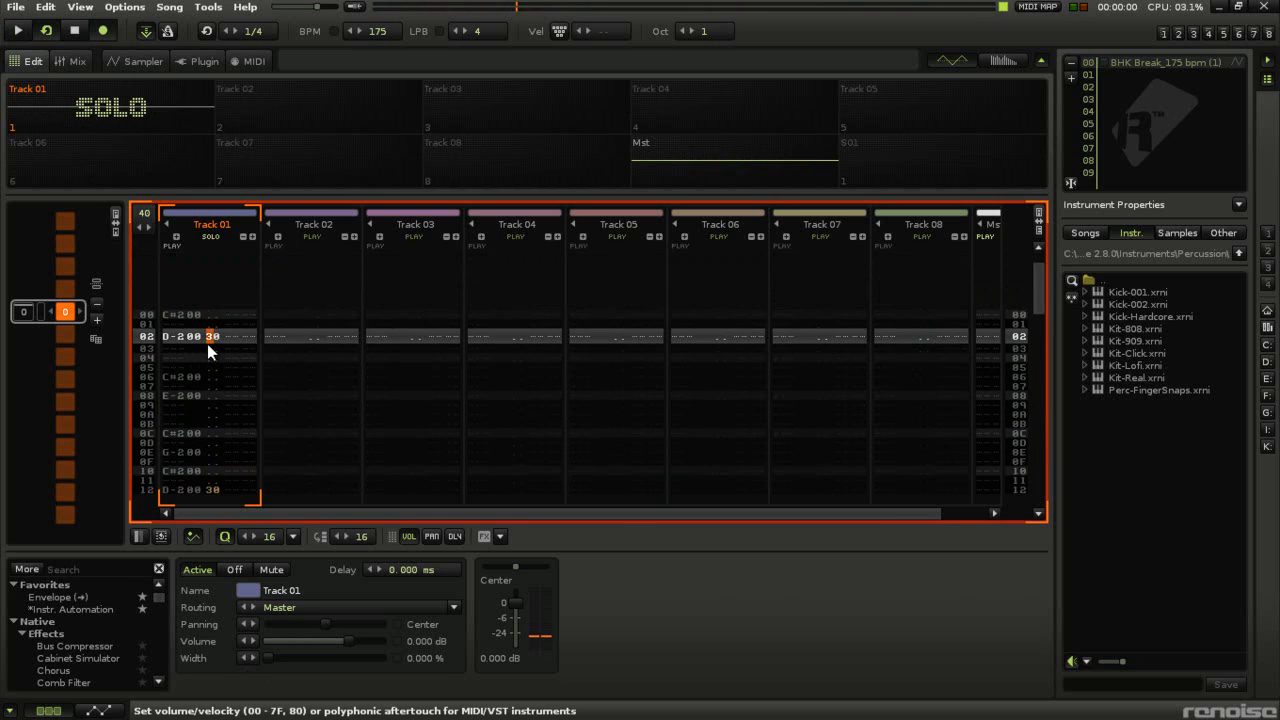
left_click(18, 30)
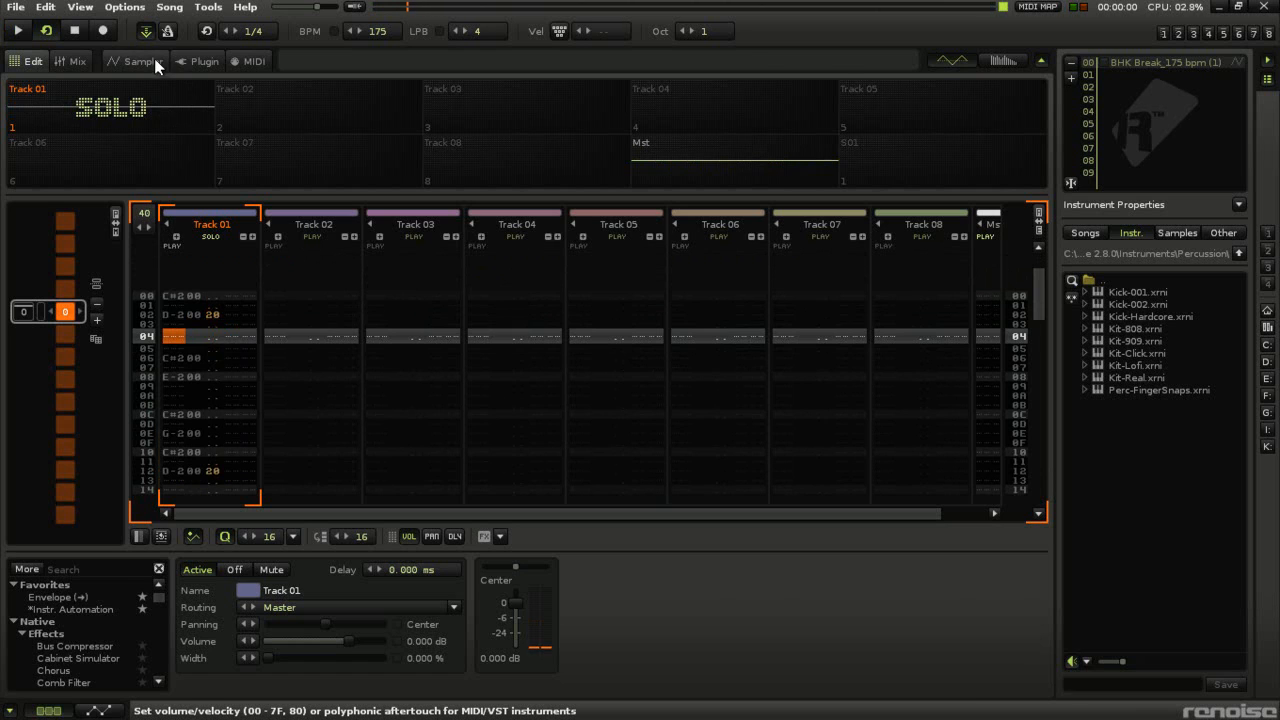
left_click(140, 61)
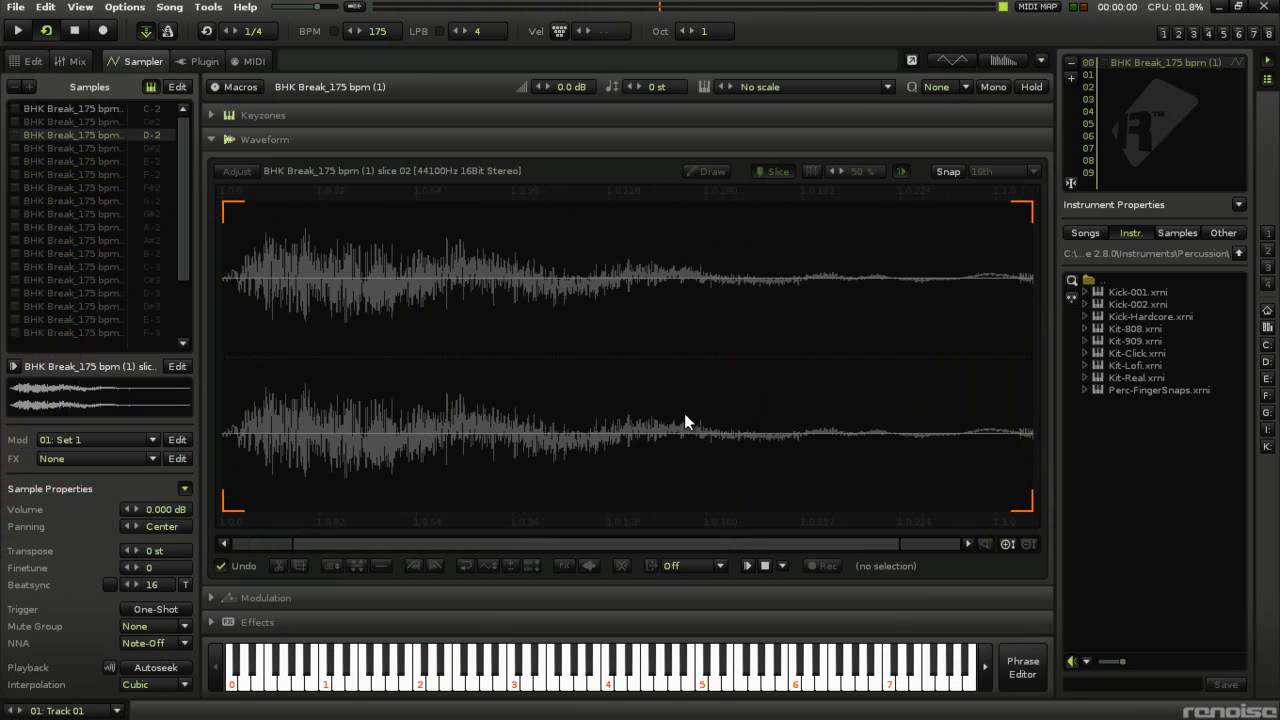
mouse_move(426, 301)
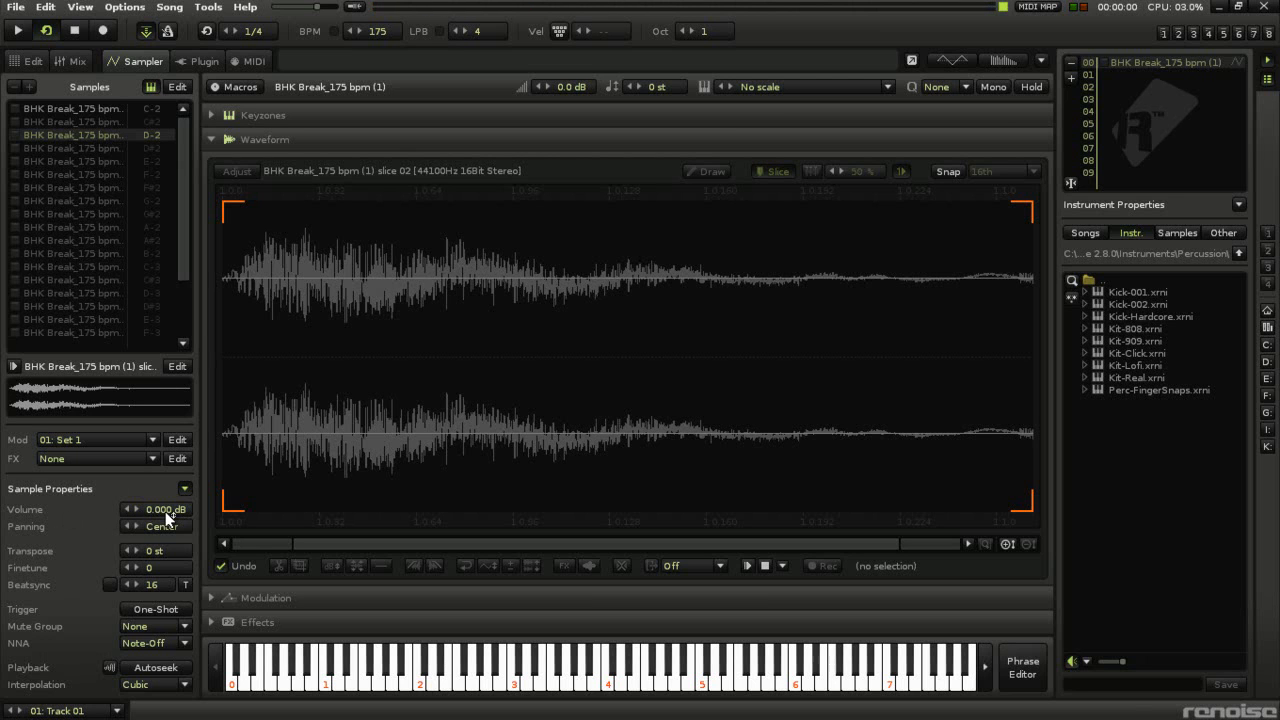
left_click(27, 61)
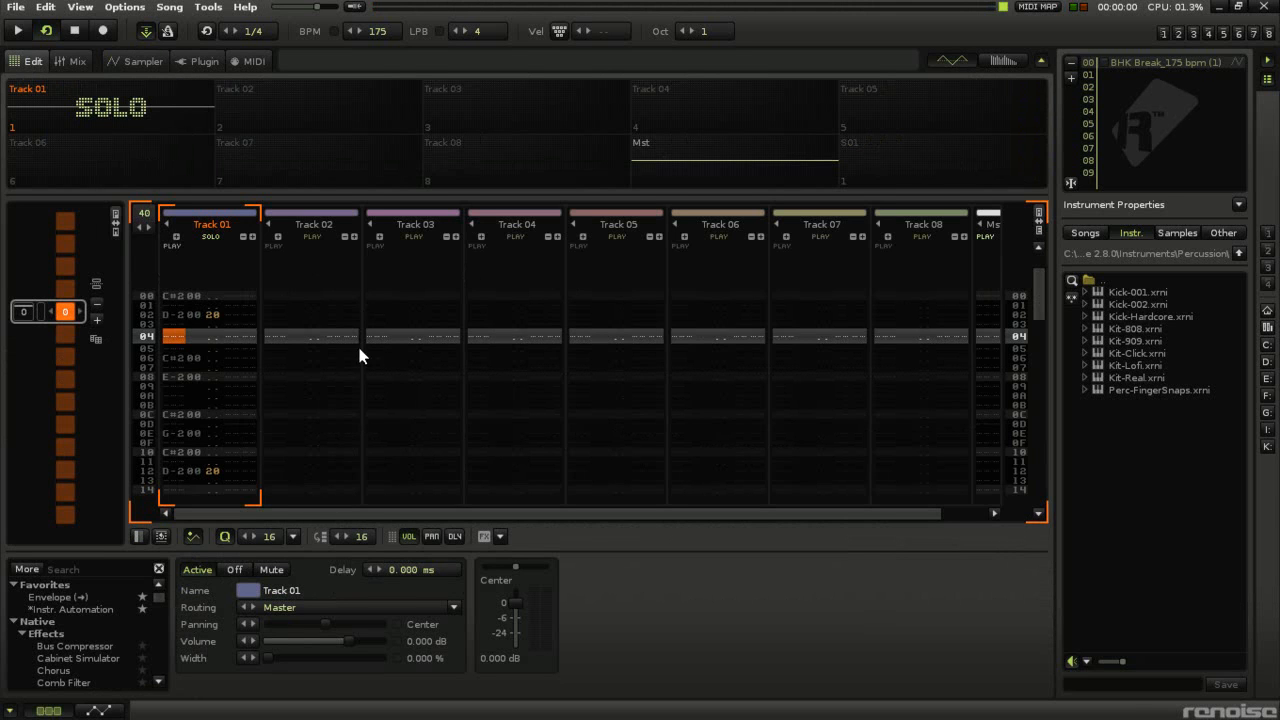
mouse_move(310, 345)
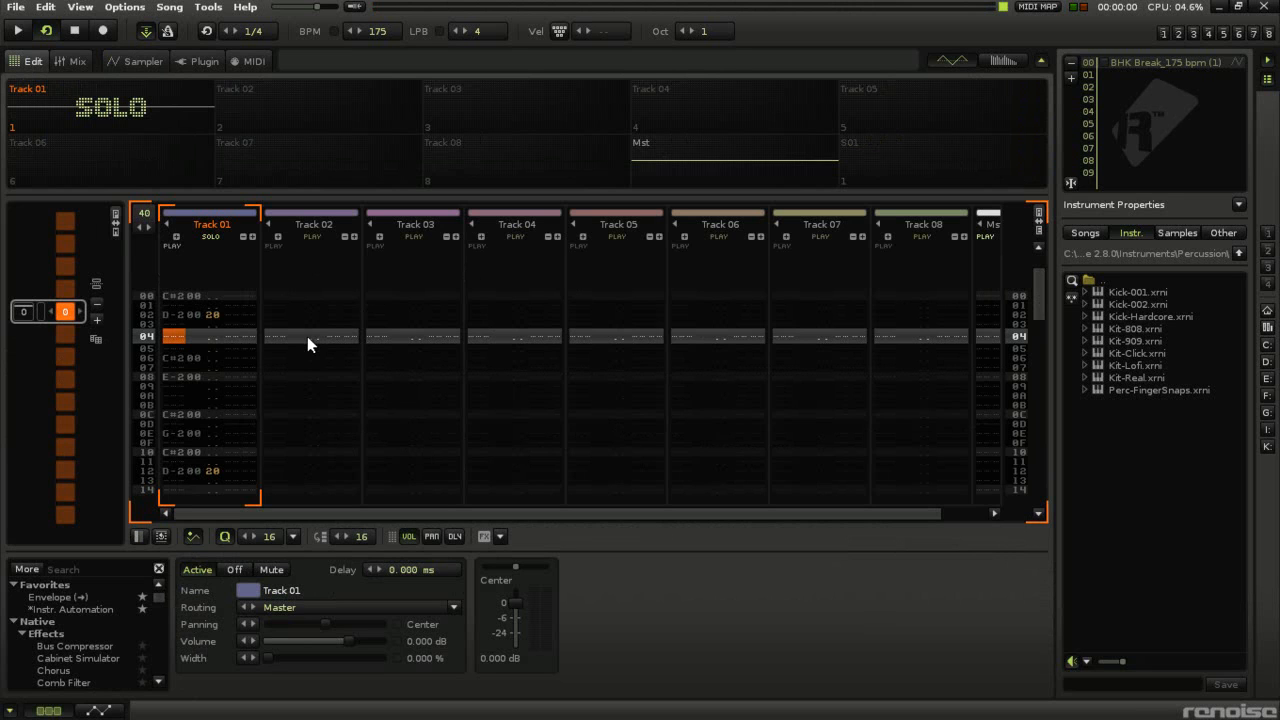
mouse_move(220, 325)
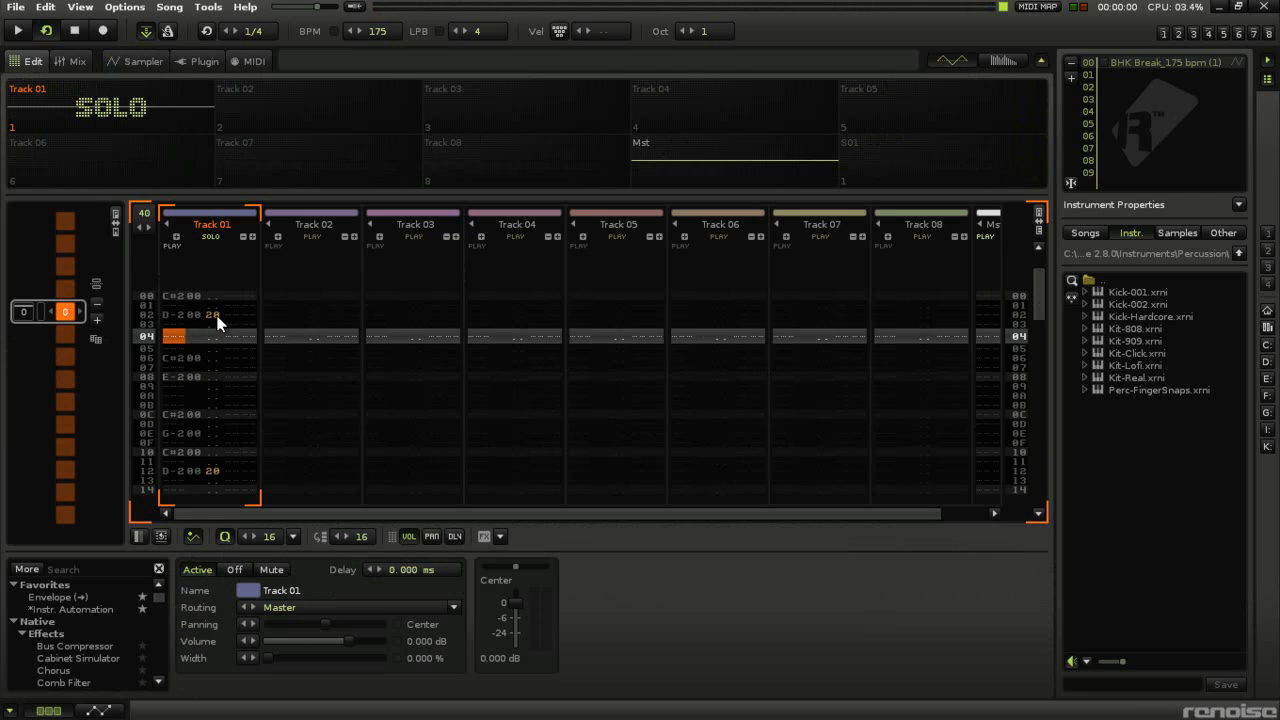
Enter a D-2 slice note at volume 10 on rows 04 and 14, and play to check.
left_click(18, 30)
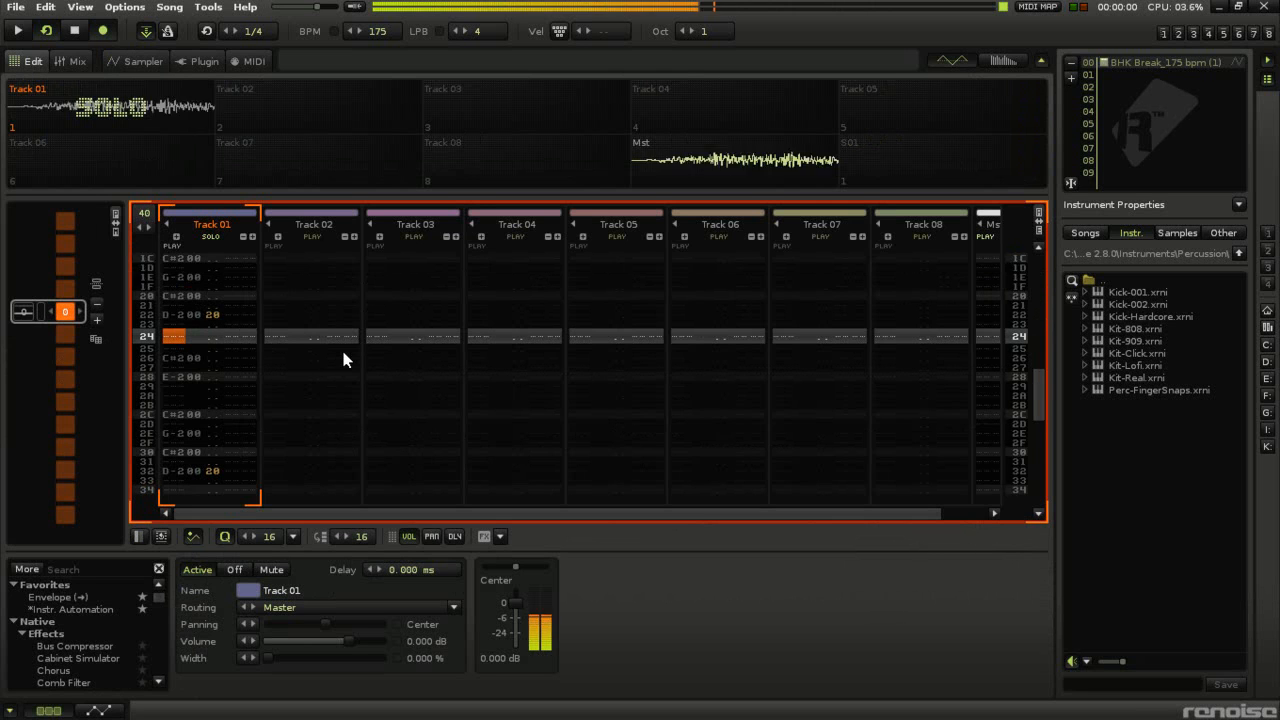
left_click(211, 236)
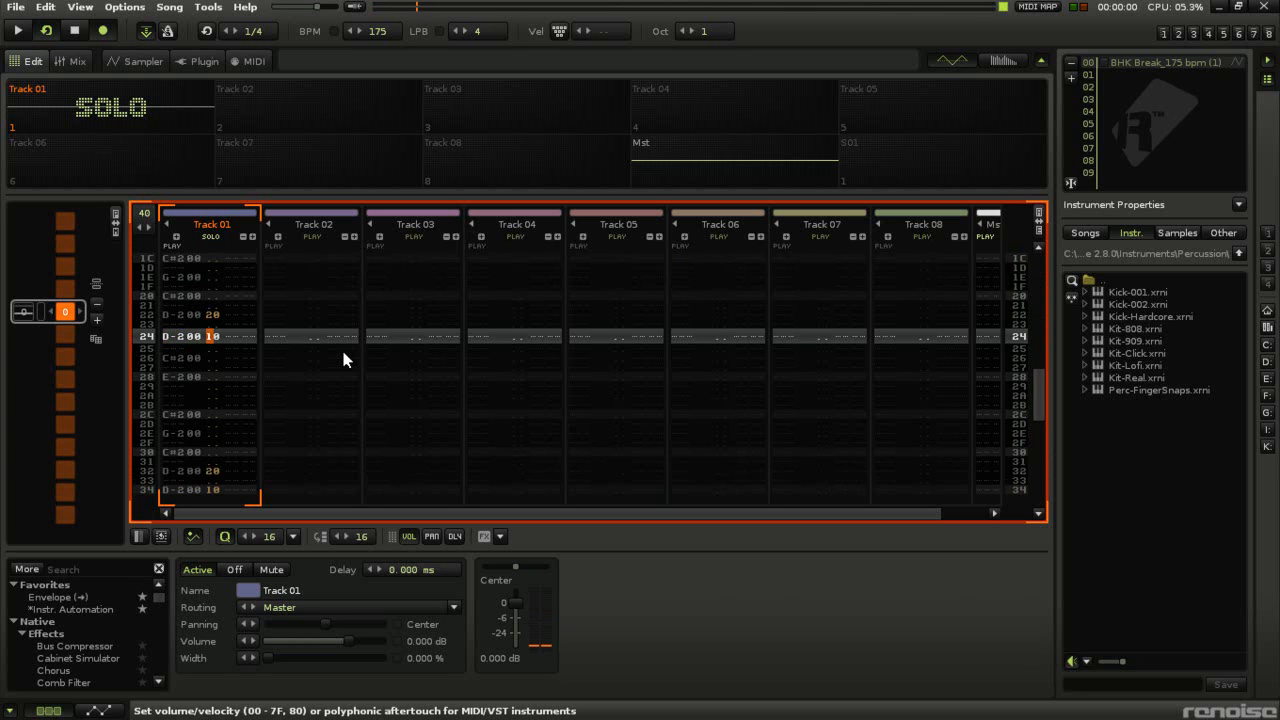
left_click(18, 30)
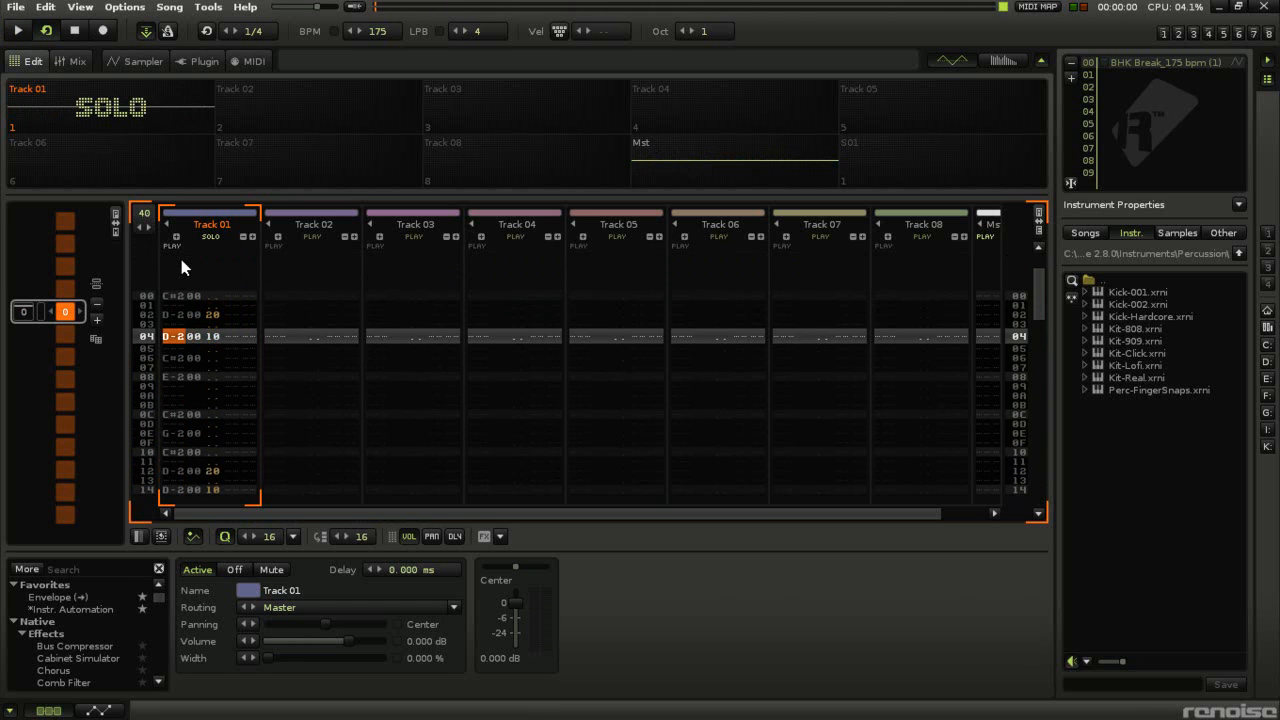
mouse_move(218, 349)
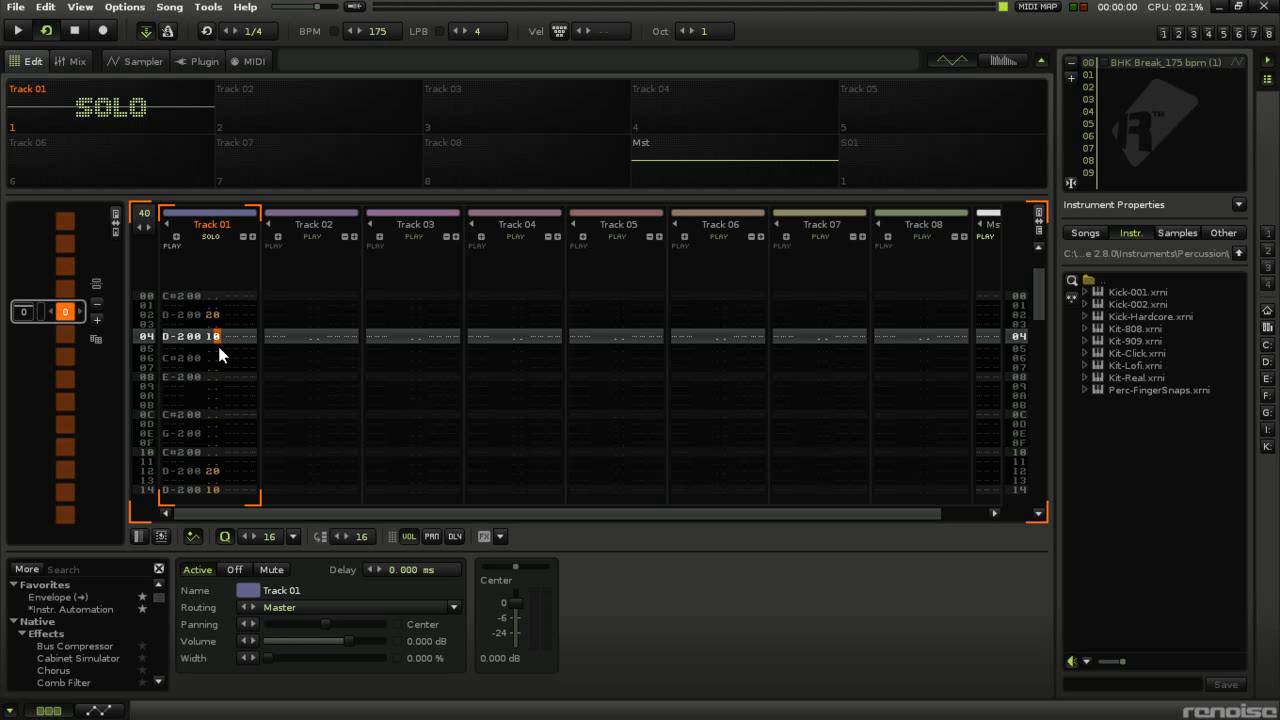
left_click(18, 31)
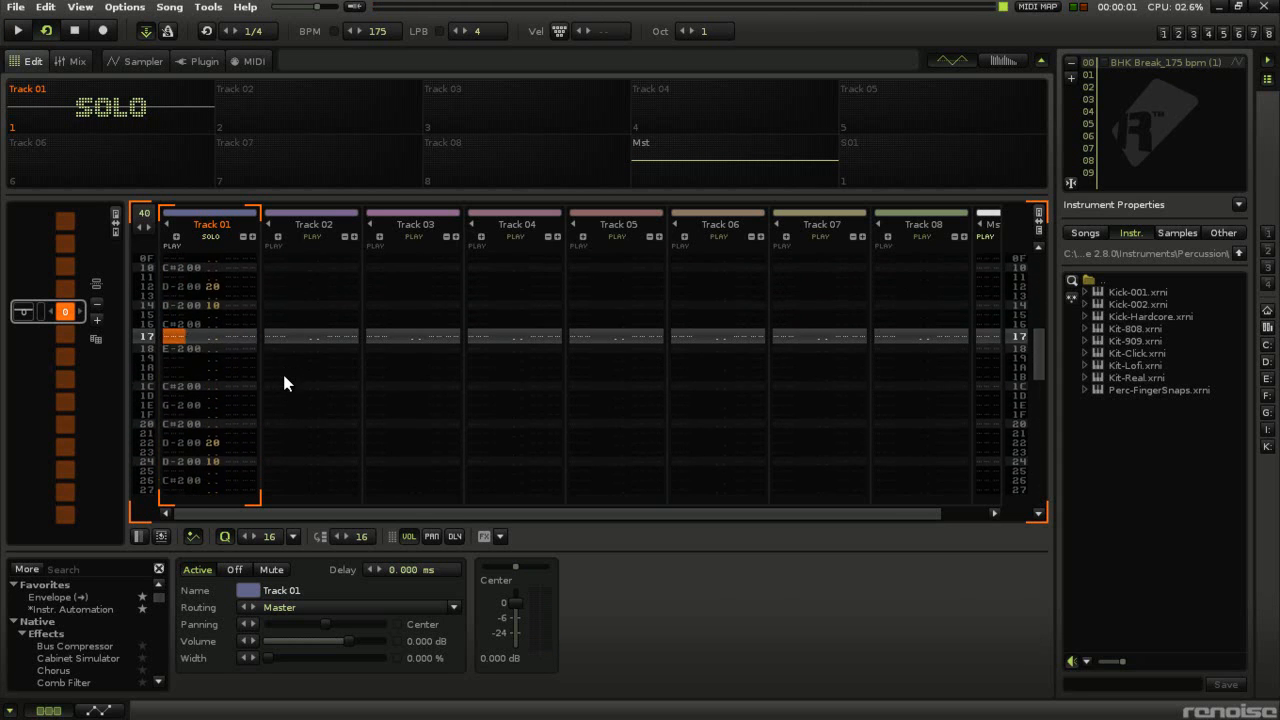
Set the E-2 slice note on row 1F of Track 01 to volume 20.
scroll("down", 3)
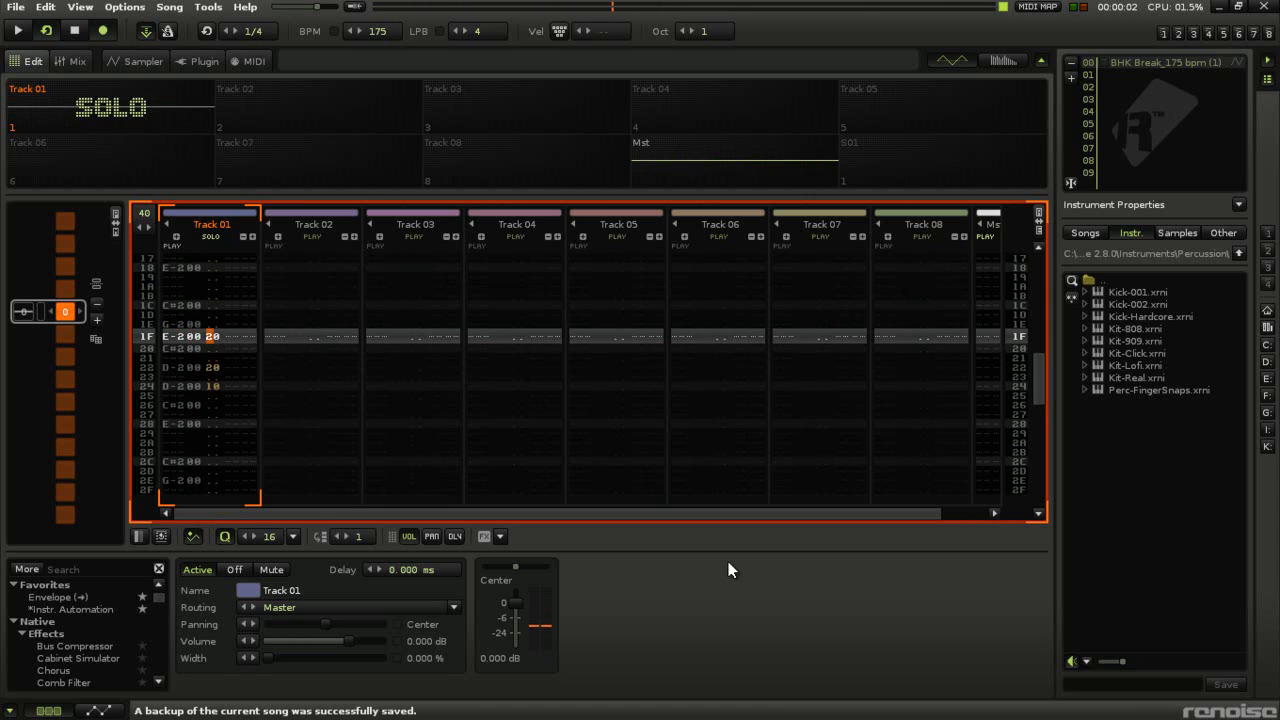
left_click(18, 30)
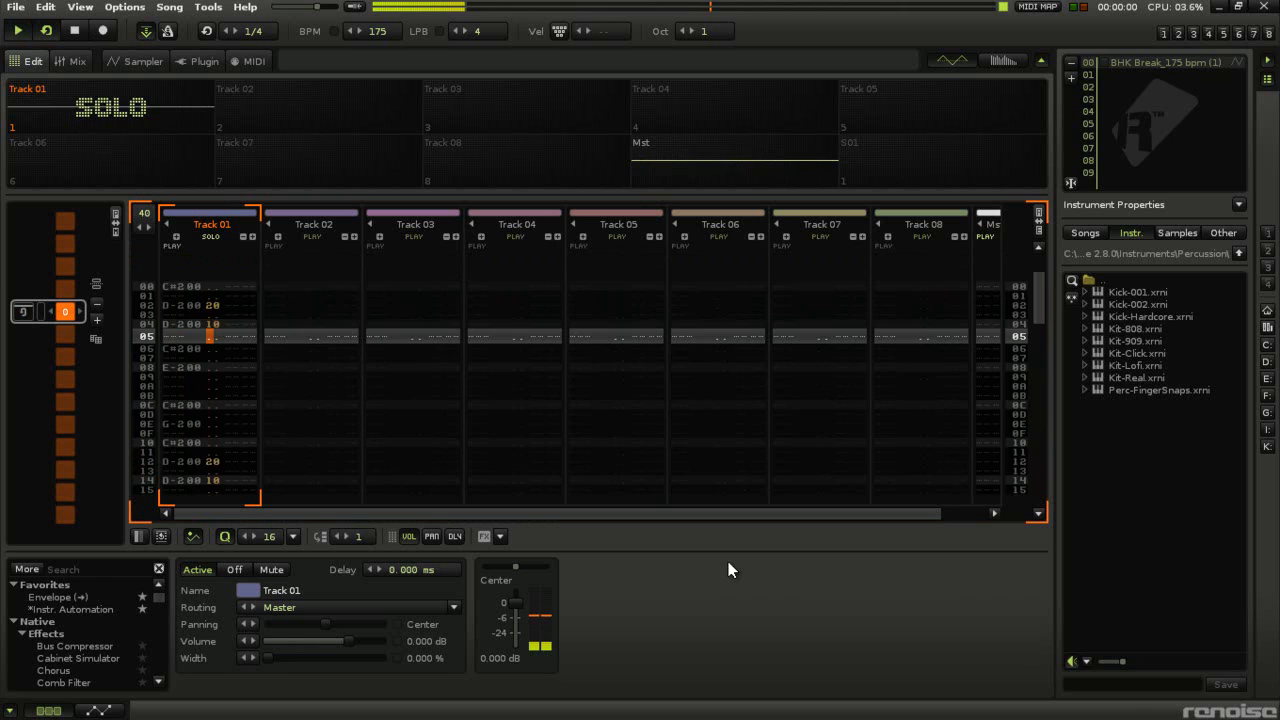
Add E-2 and C-2 slice notes with volumes 20–30 in the later rows.
left_click(18, 30)
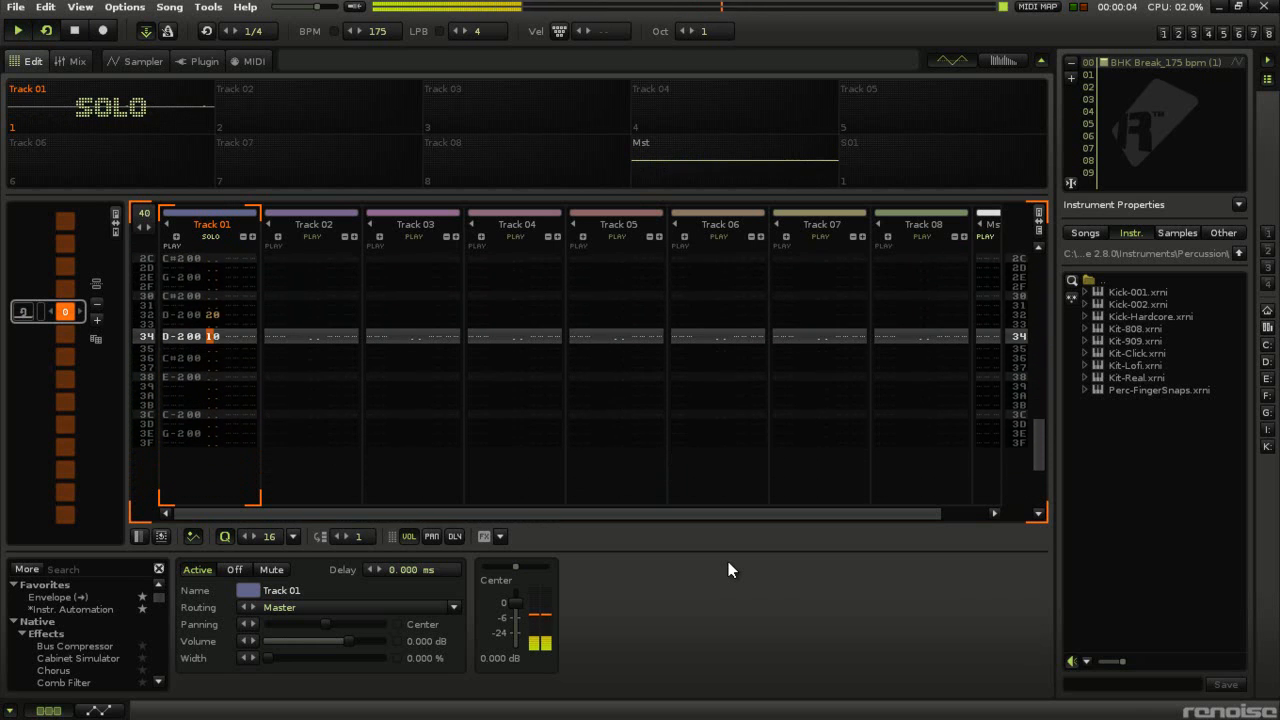
left_click(17, 31)
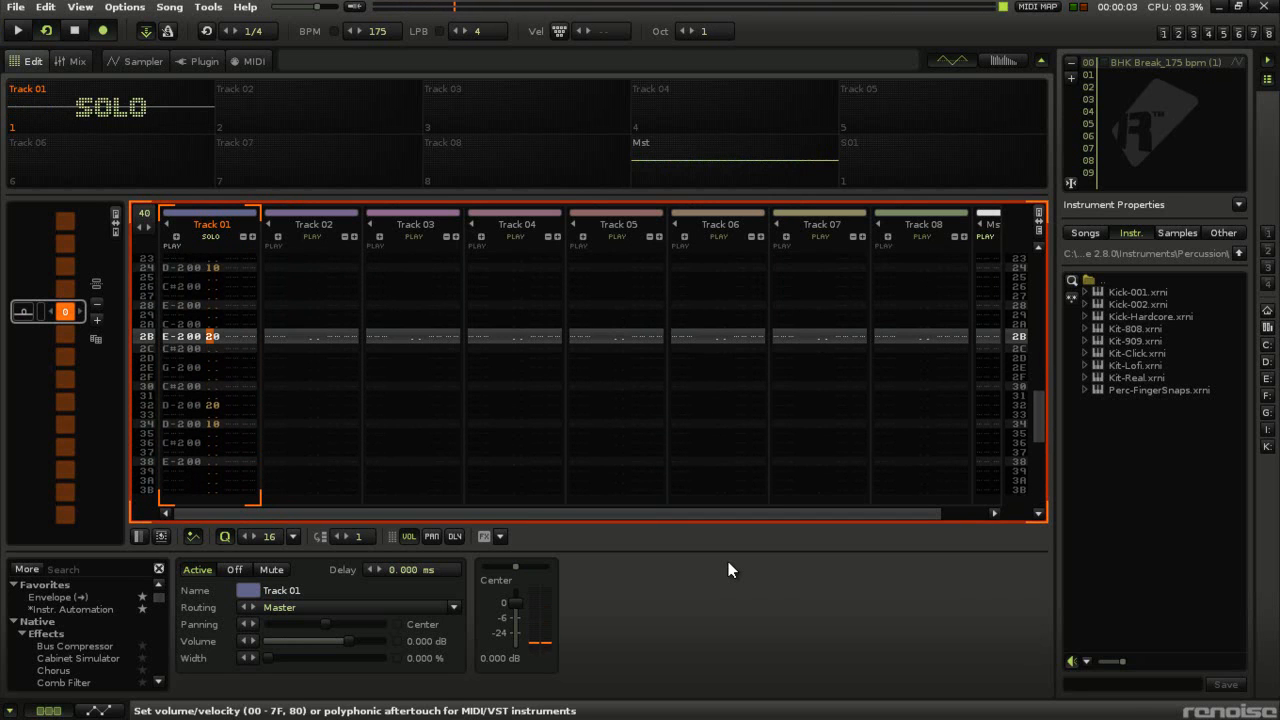
scroll("down", 3)
type("3")
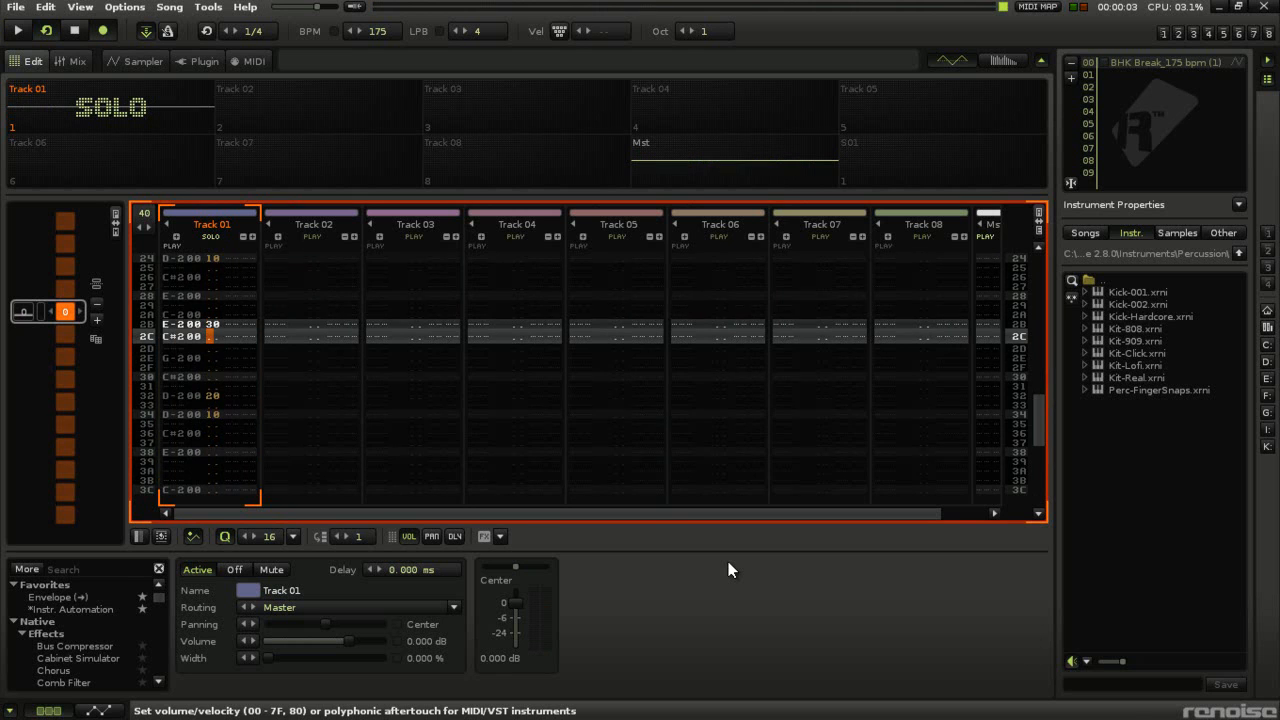
scroll("down", 3)
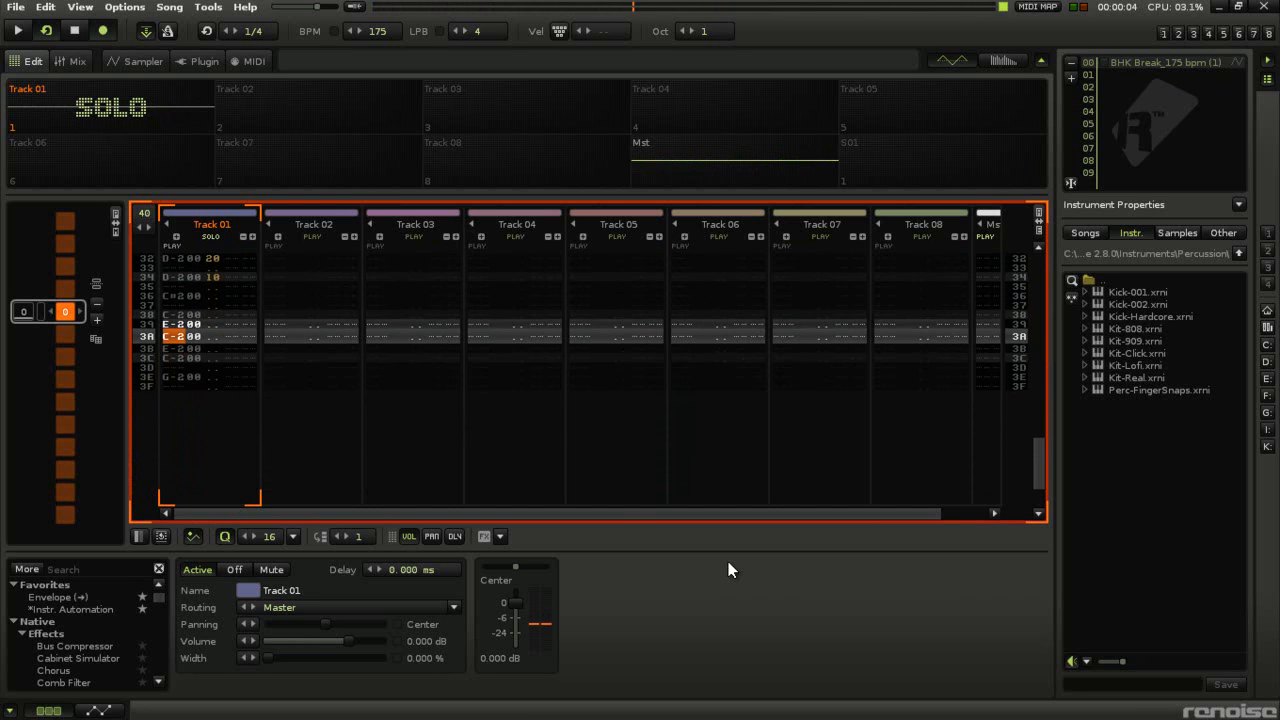
Add R06 and R04 retrigger effects to the E-2 notes on rows 3C and 3D.
left_click(190, 324)
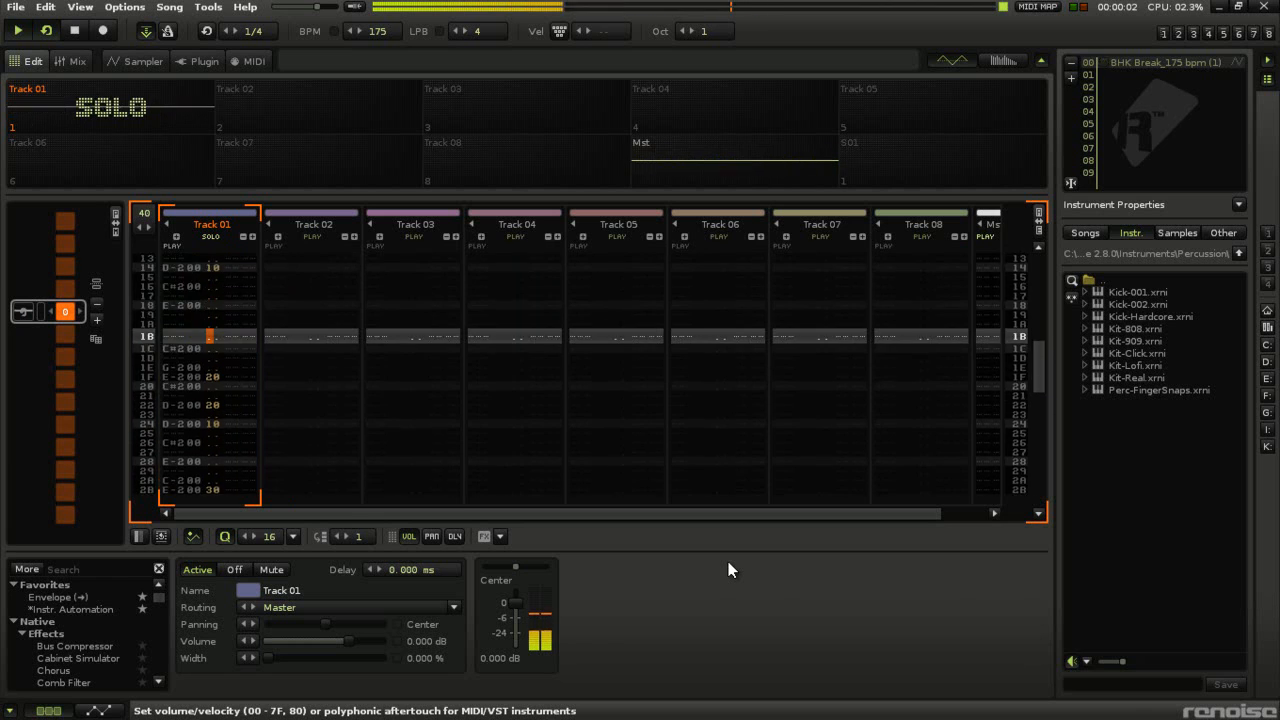
scroll("down", 3)
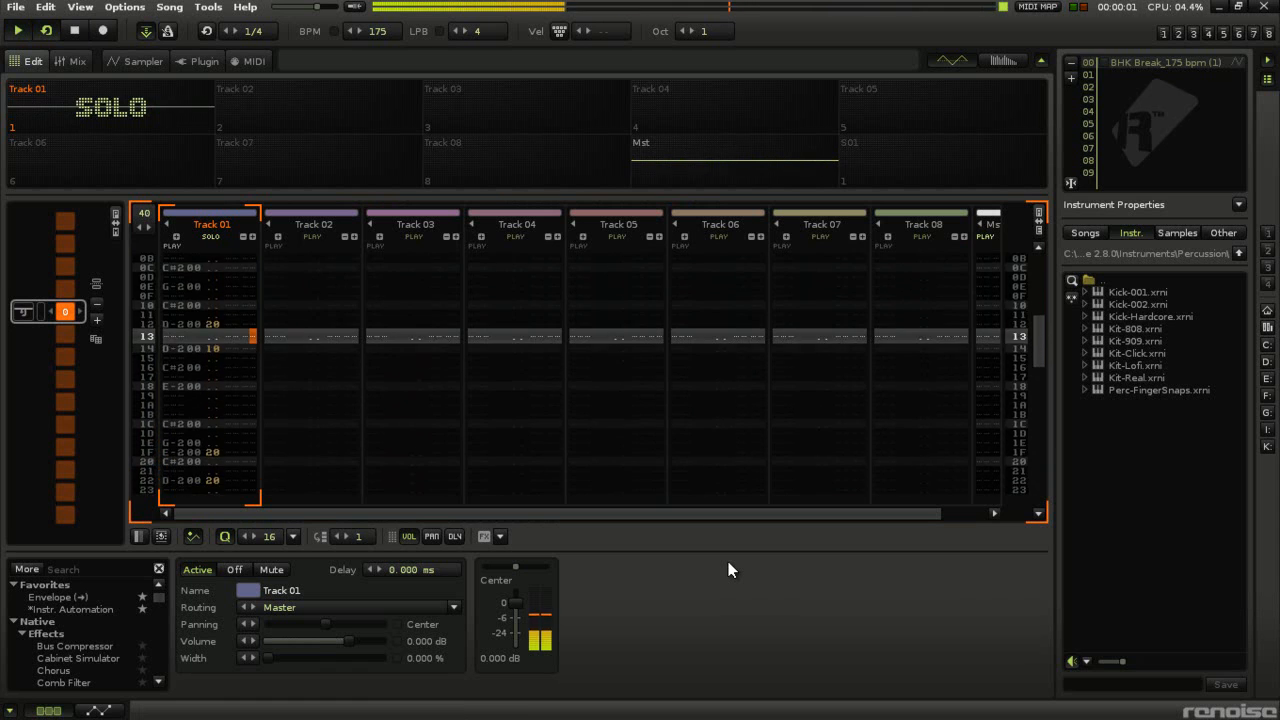
left_click(18, 30)
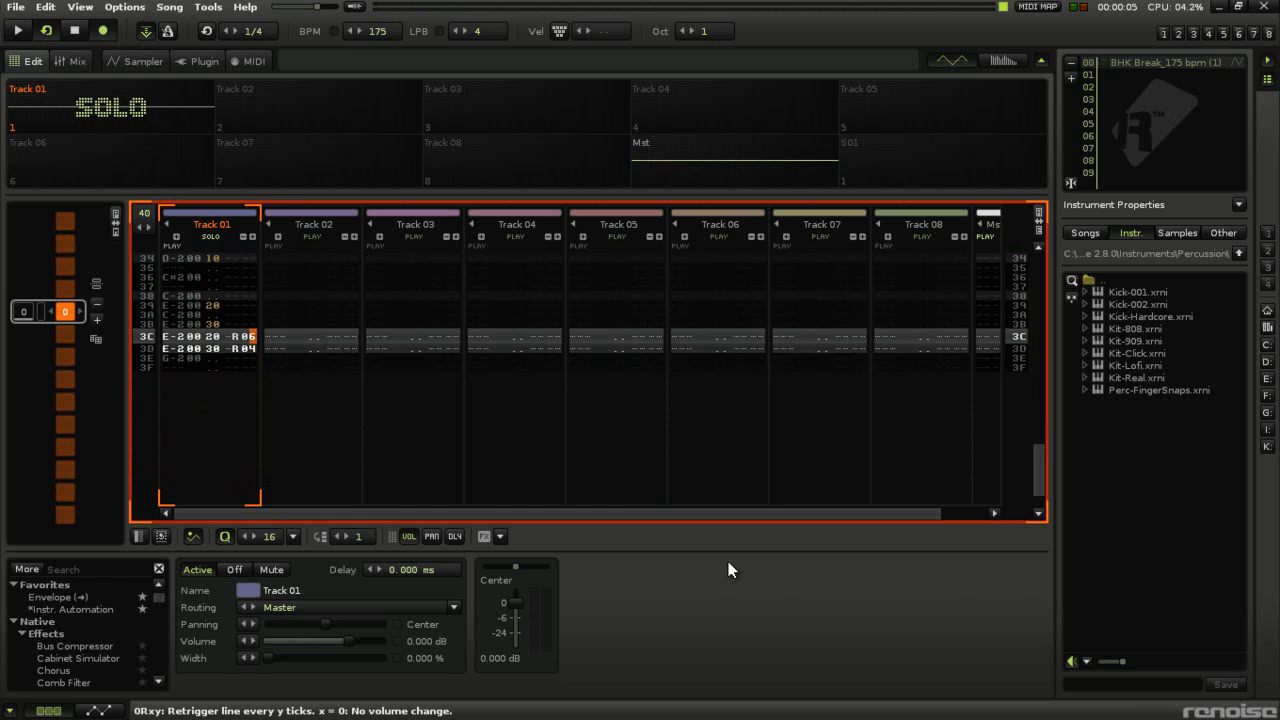
left_click(18, 31)
type("comp")
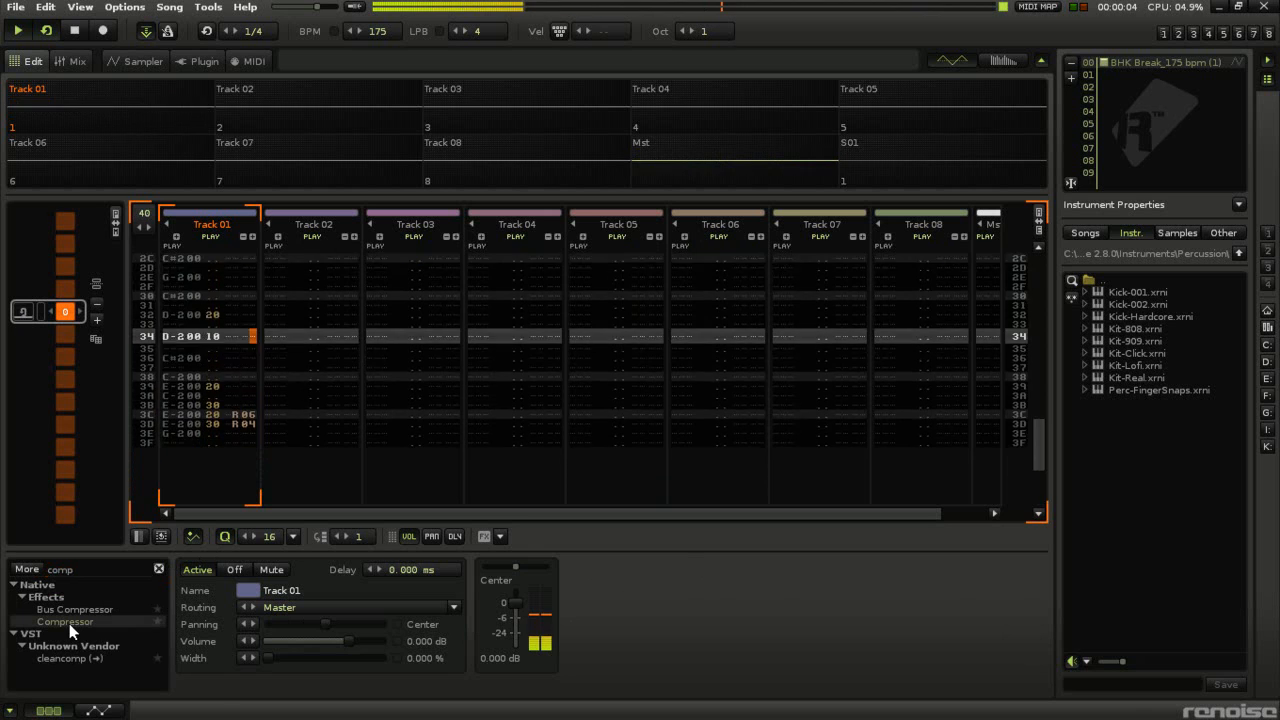
Unsolo Track 01 and drag Compressor and Gate into its DSP chain.
left_click(64, 621)
type("gat")
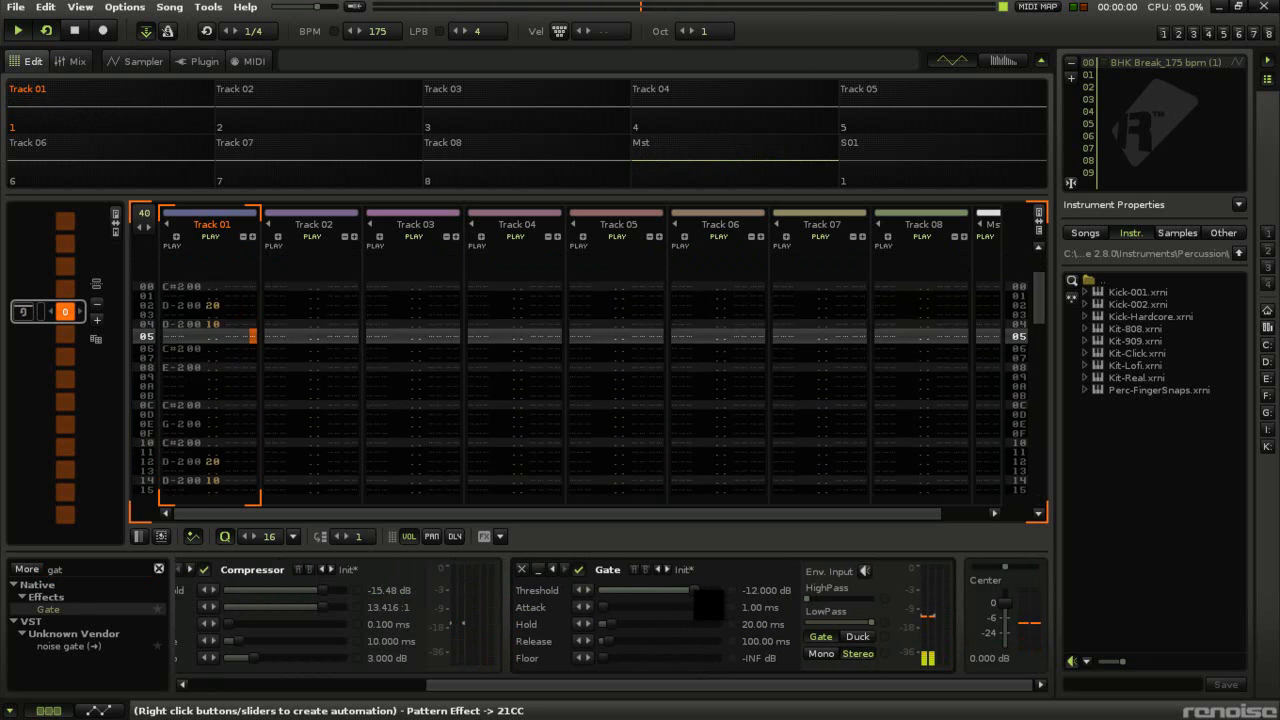
Set Gate threshold to -23.4 dB, add a Delay with 15%/30% feedback, open the sample editor.
left_click(18, 31)
type("dela")
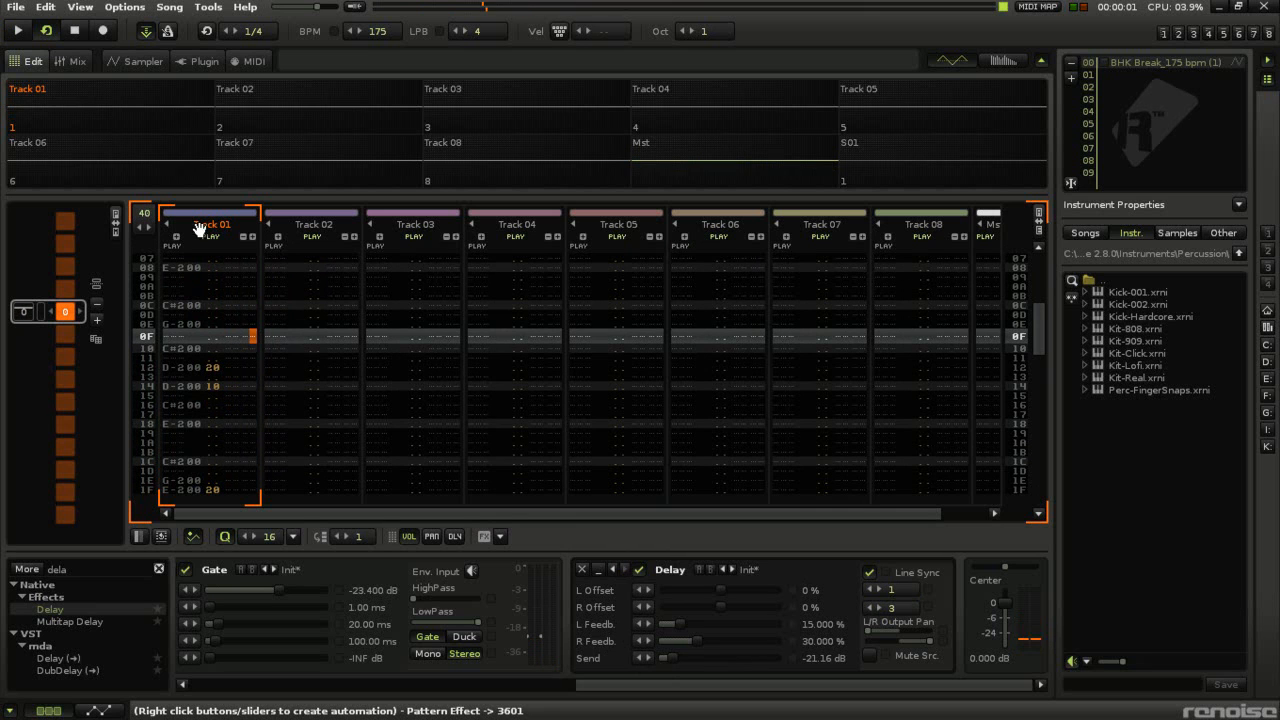
mouse_move(510, 432)
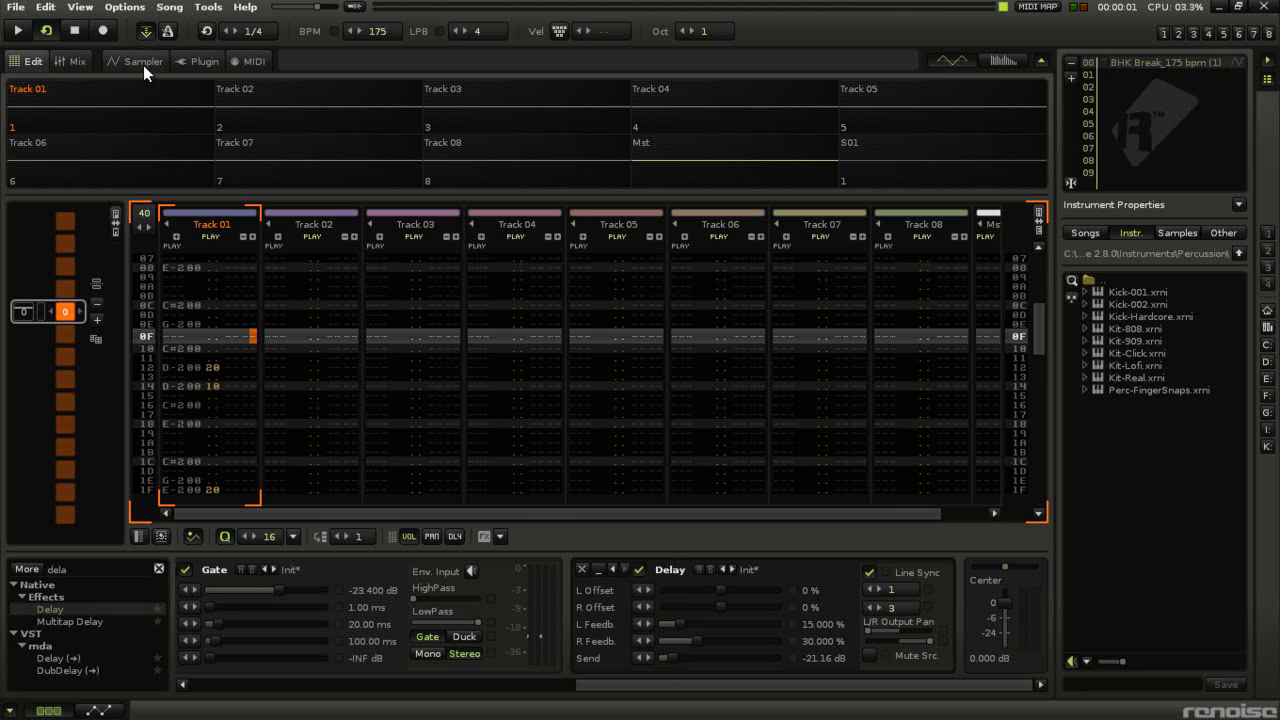
left_click(143, 61)
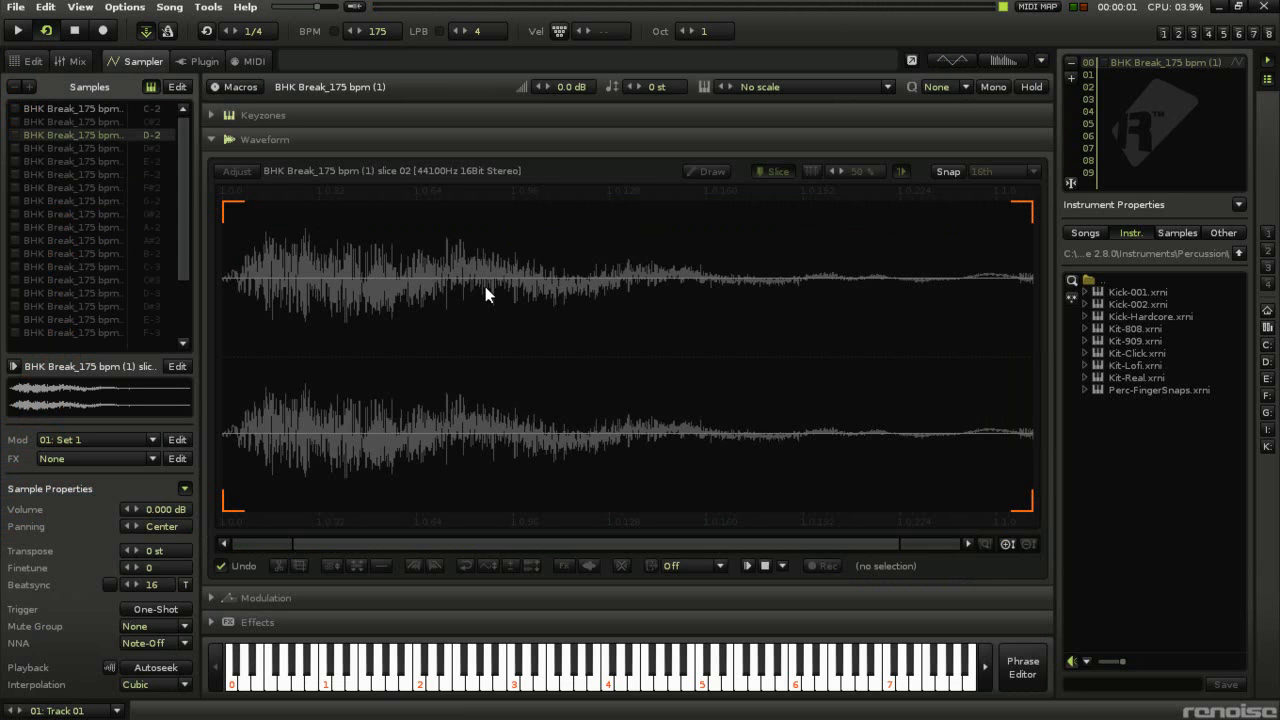